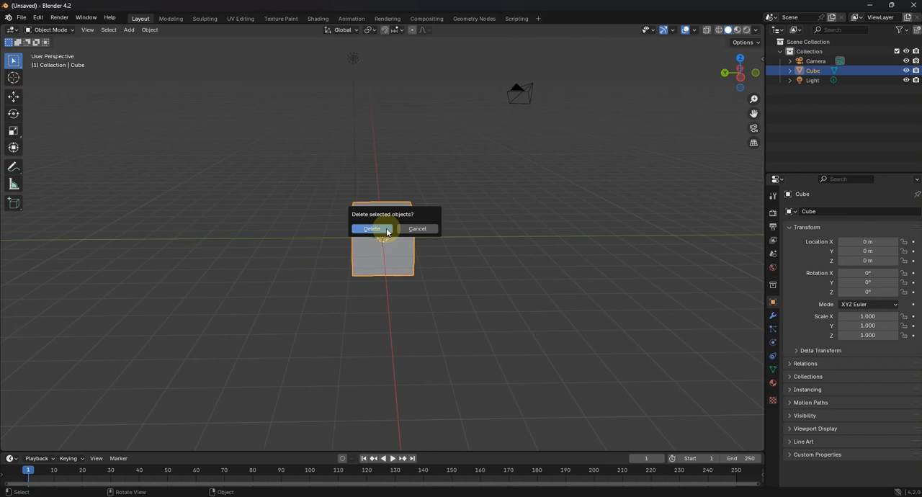
# - Delete the default Cube, leaving only the camera and light
pyautogui.click(374, 228)
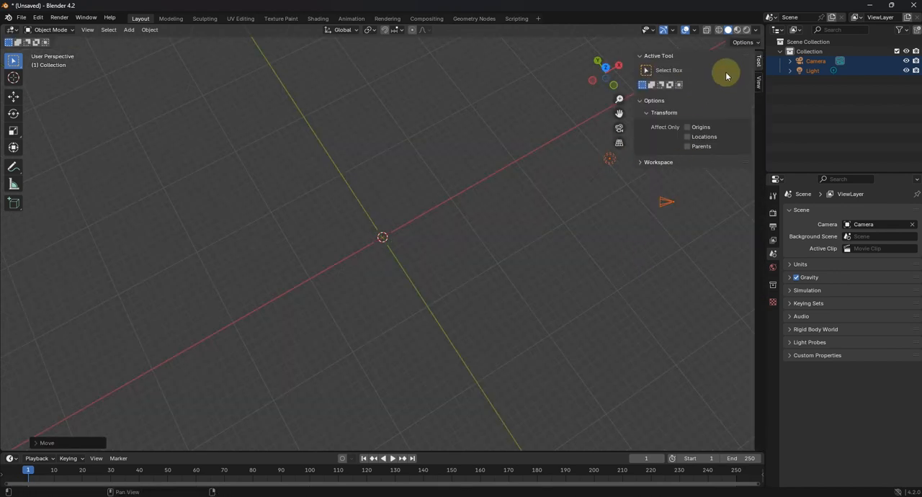
pyautogui.moveTo(21, 17)
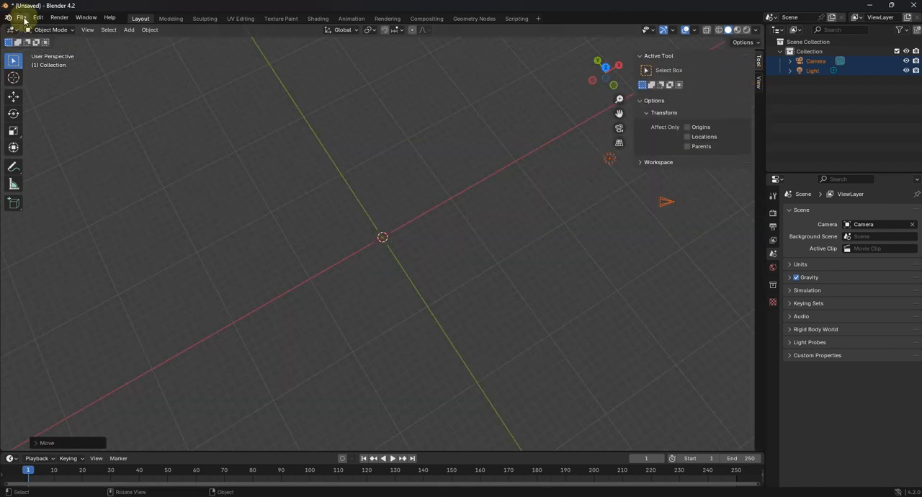
# - Enable the Archimesh add-on found by searching 'arch', save preferences, and close Preferences
pyautogui.click(47, 18)
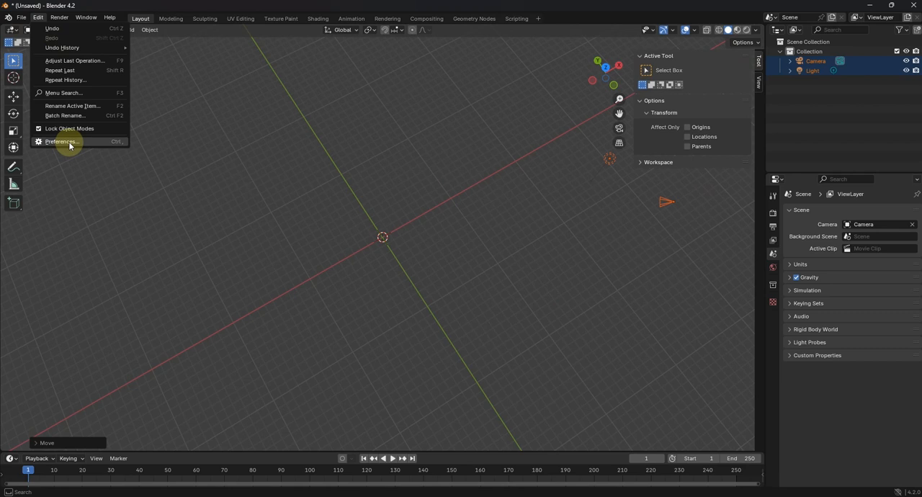
pyautogui.click(61, 141)
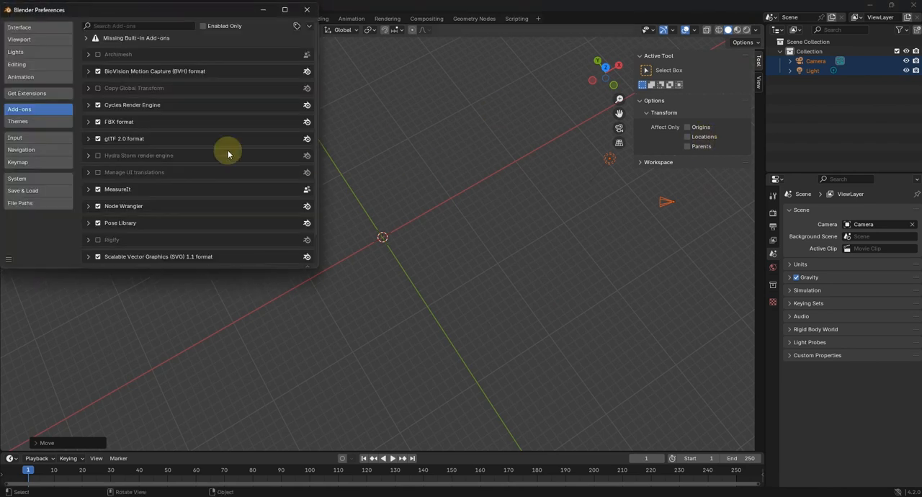
pyautogui.write('a')
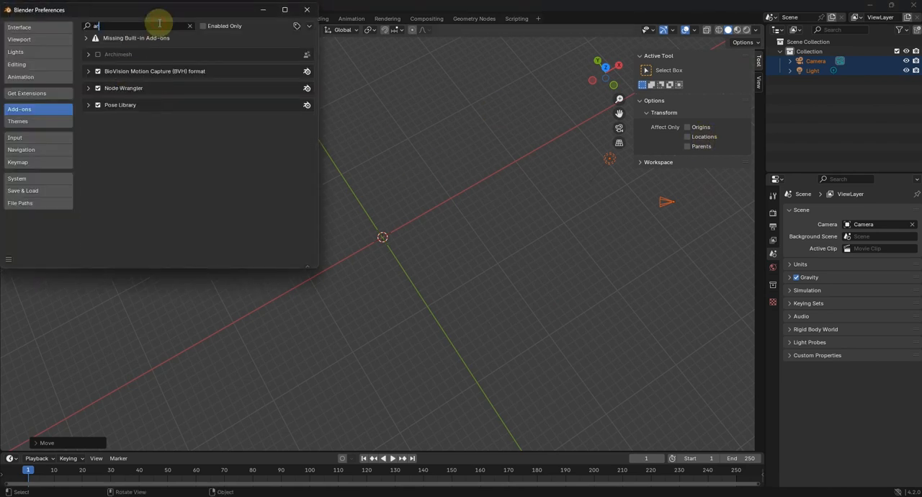
pyautogui.write('rch')
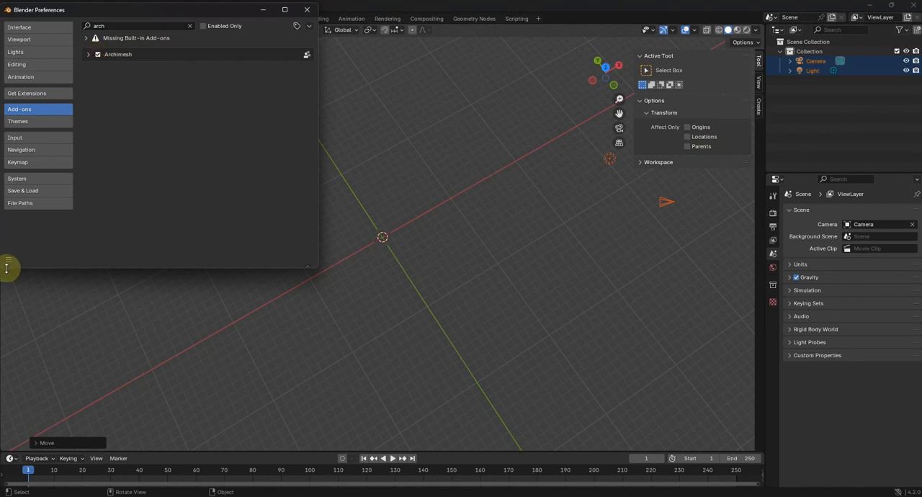
pyautogui.click(7, 272)
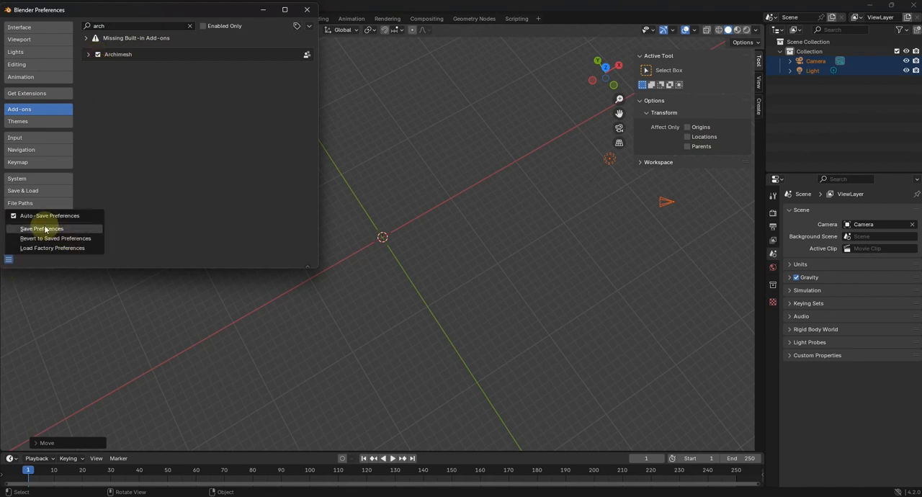
pyautogui.click(42, 229)
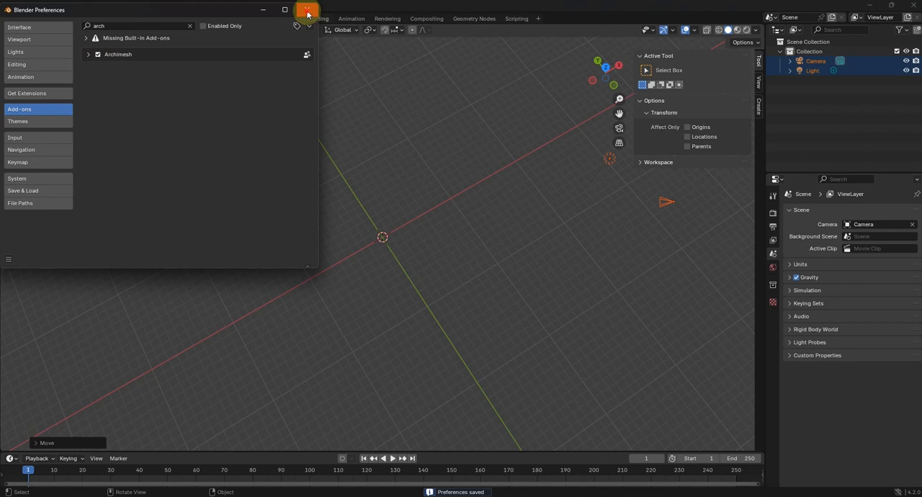
pyautogui.click(304, 8)
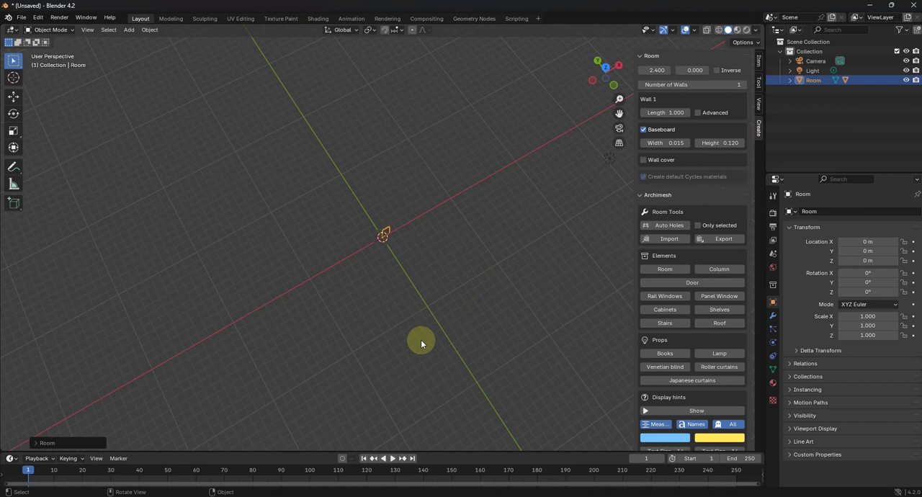
# - Give the Archimesh room 20 walls, with Wall 1 length 10 and Wall 2 length 20
pyautogui.moveTo(422, 344); pyautogui.dragTo(470, 237)
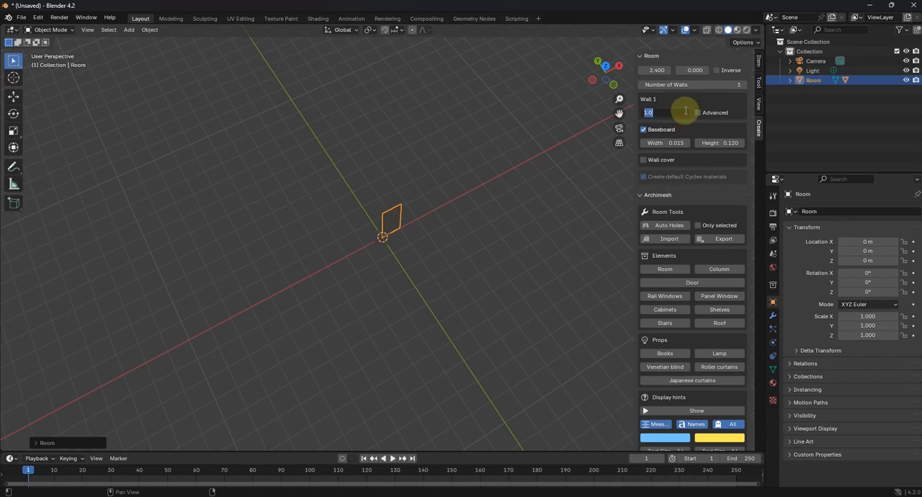
pyautogui.write('10.000')
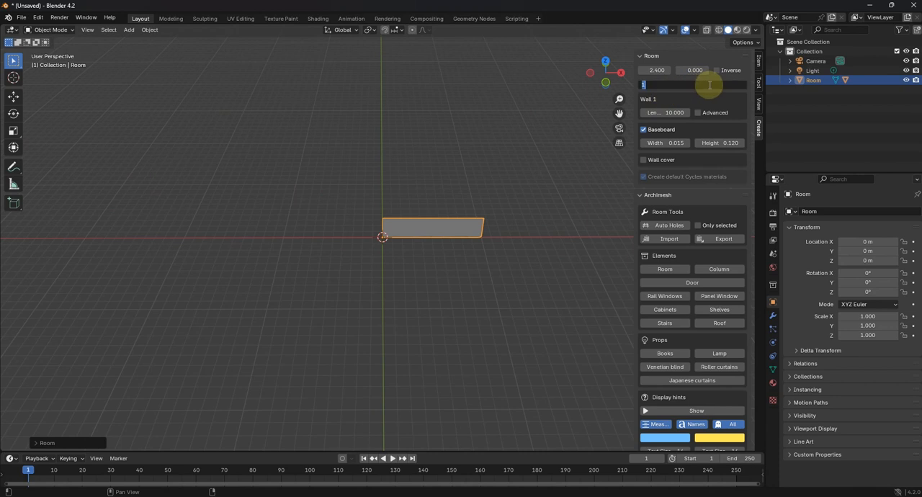
pyautogui.write('10')
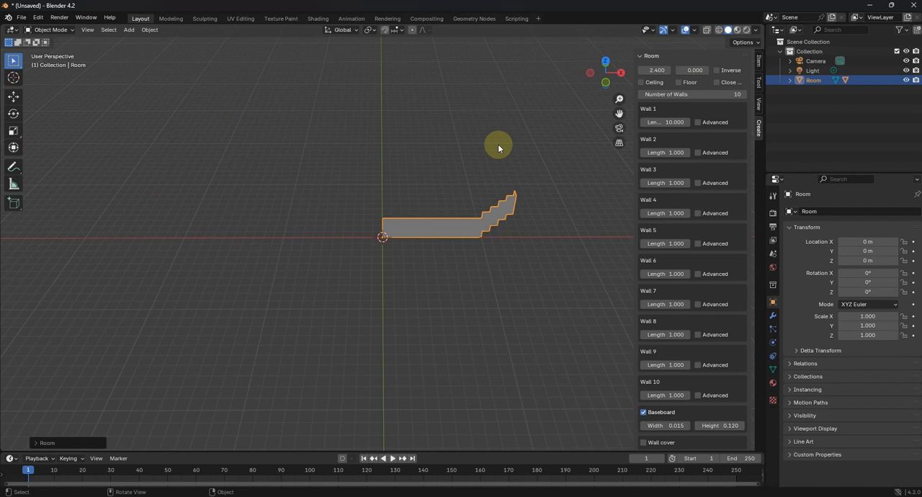
pyautogui.moveTo(498, 149); pyautogui.dragTo(379, 287)
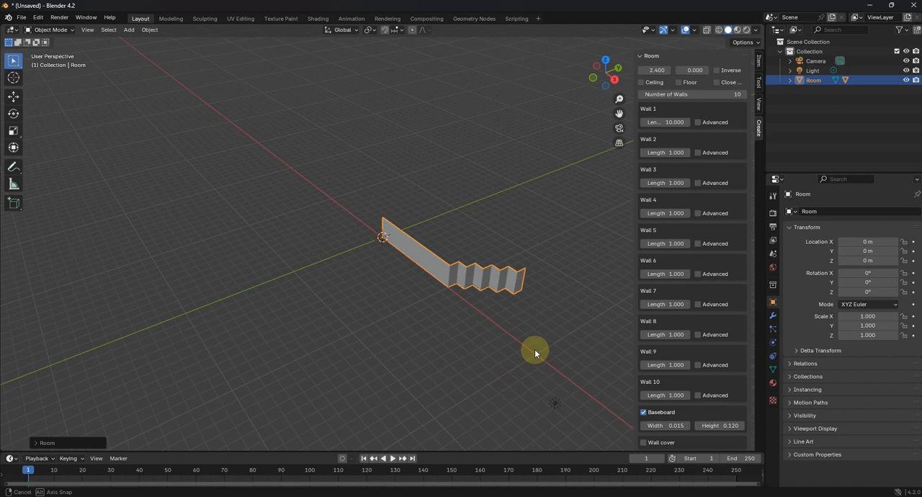
pyautogui.moveTo(535, 353); pyautogui.dragTo(530, 360)
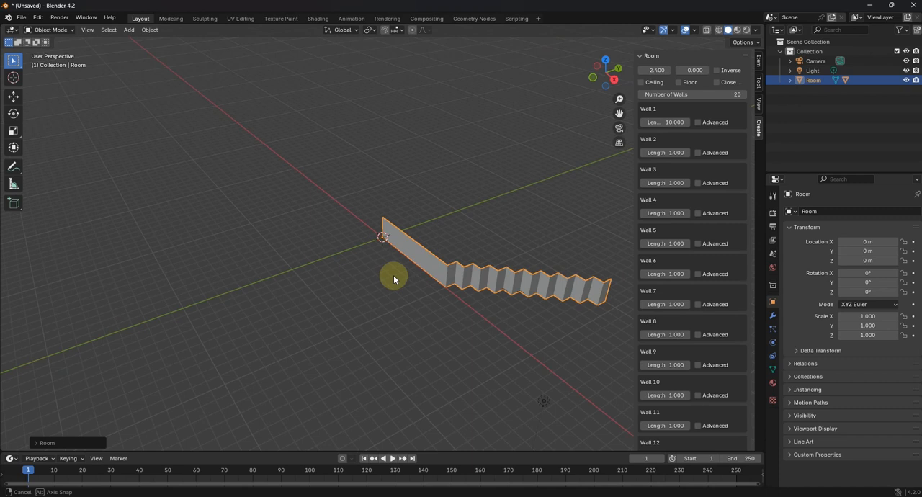
pyautogui.moveTo(395, 280); pyautogui.dragTo(463, 250)
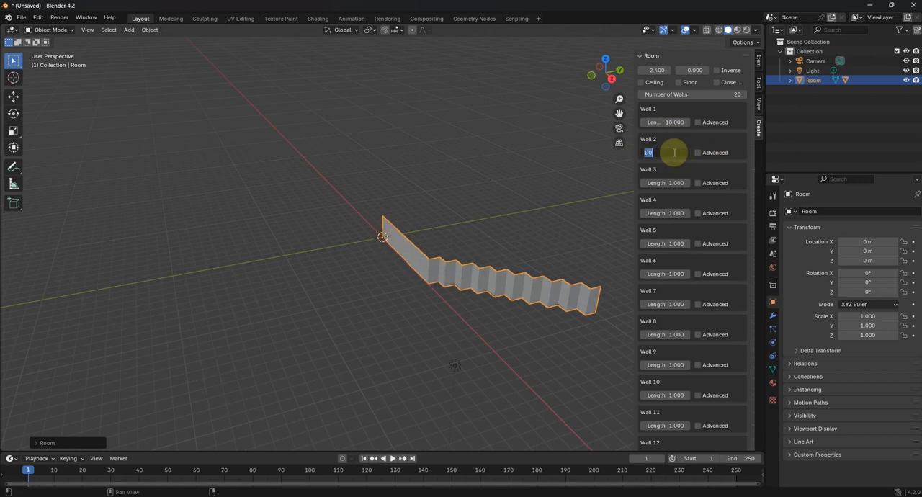
pyautogui.write('20.000')
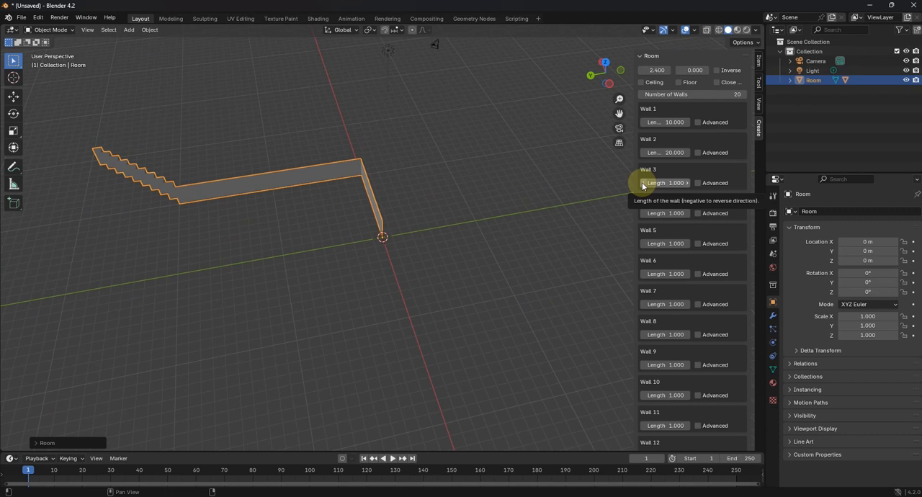
# - Set Wall 3 to length 10 at 180° and Wall 4 to 15, saving as metaquest3_building
pyautogui.click(698, 183)
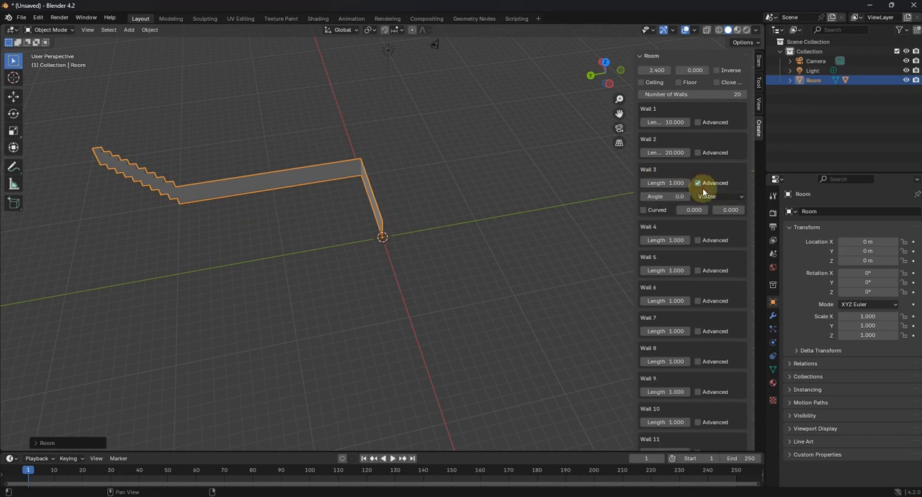
pyautogui.click(674, 196)
pyautogui.write('180')
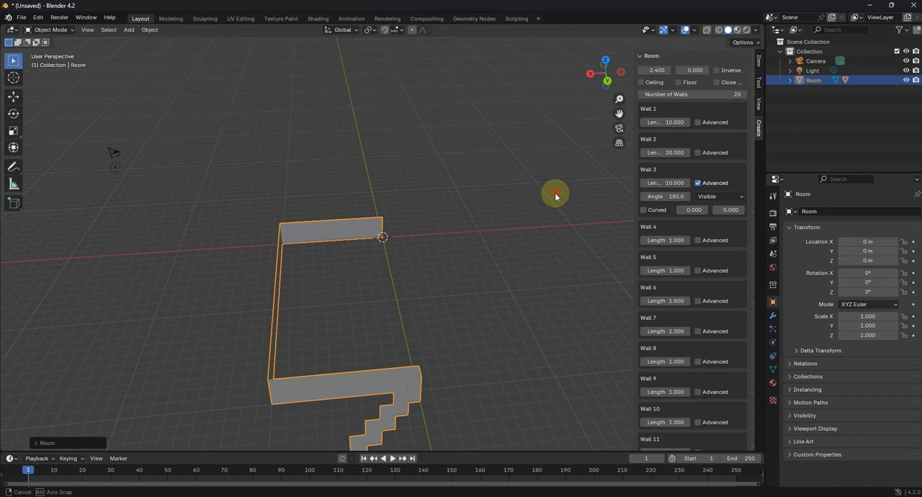
pyautogui.moveTo(555, 194); pyautogui.dragTo(280, 227)
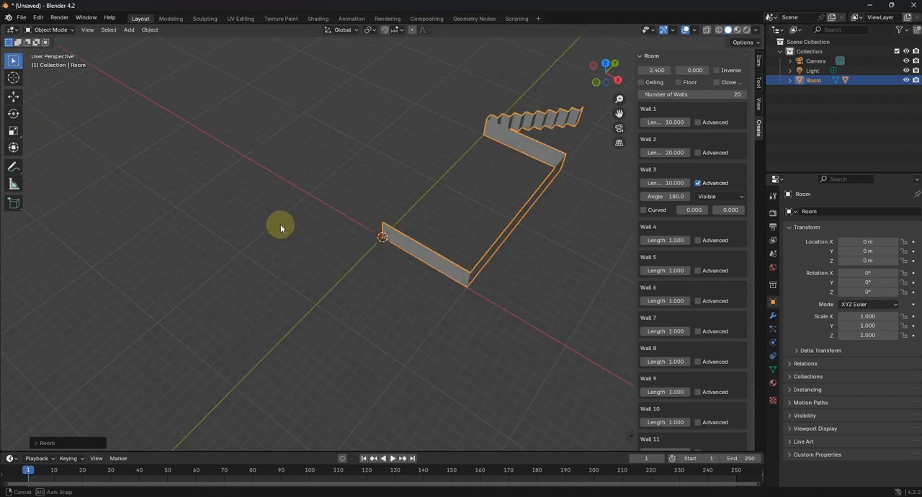
pyautogui.moveTo(281, 227); pyautogui.dragTo(346, 272)
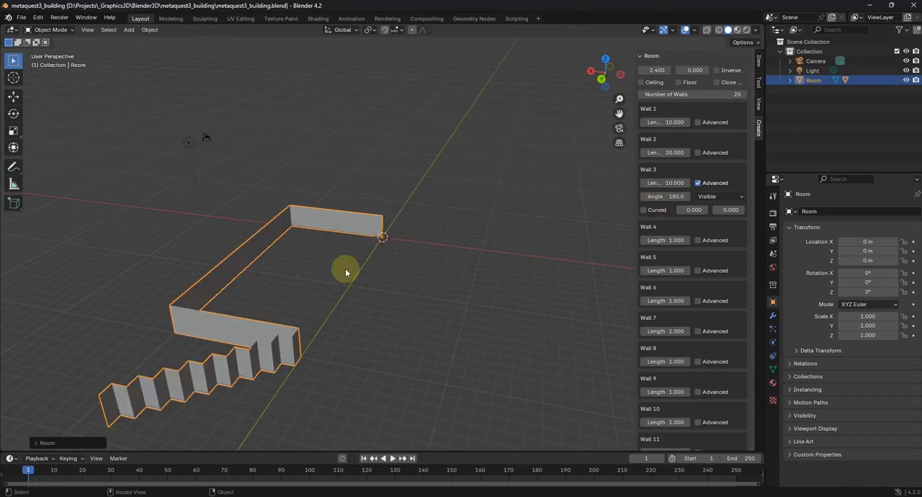
pyautogui.moveTo(250, 337)
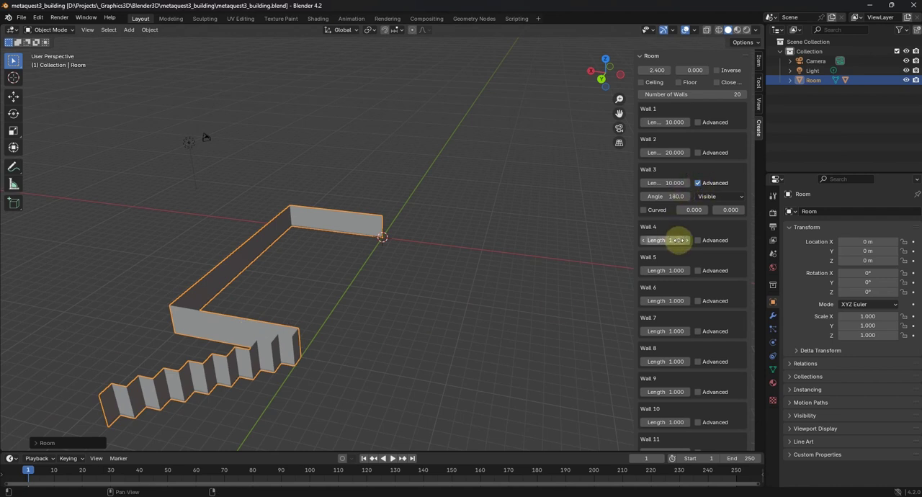
pyautogui.write('15')
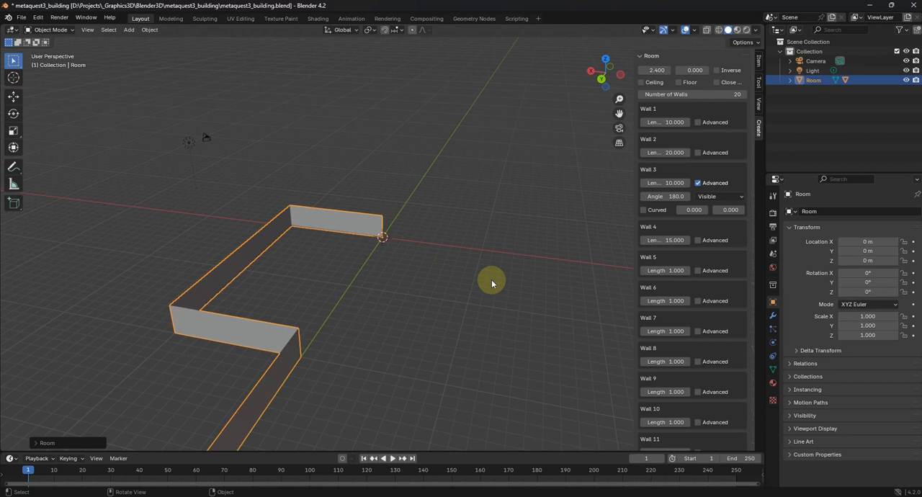
pyautogui.moveTo(493, 283); pyautogui.dragTo(594, 247)
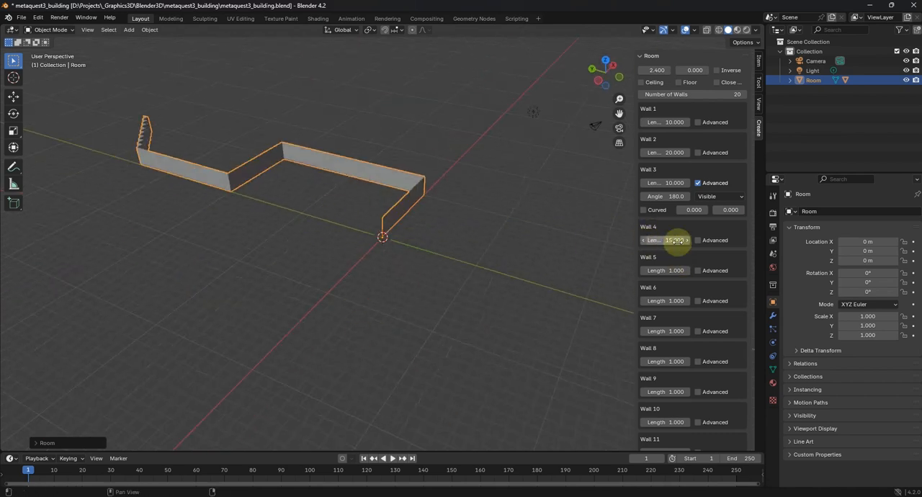
# - Turn Wall 4 to −90° and lengthen it to 18, orbiting to check the outline
pyautogui.click(701, 240)
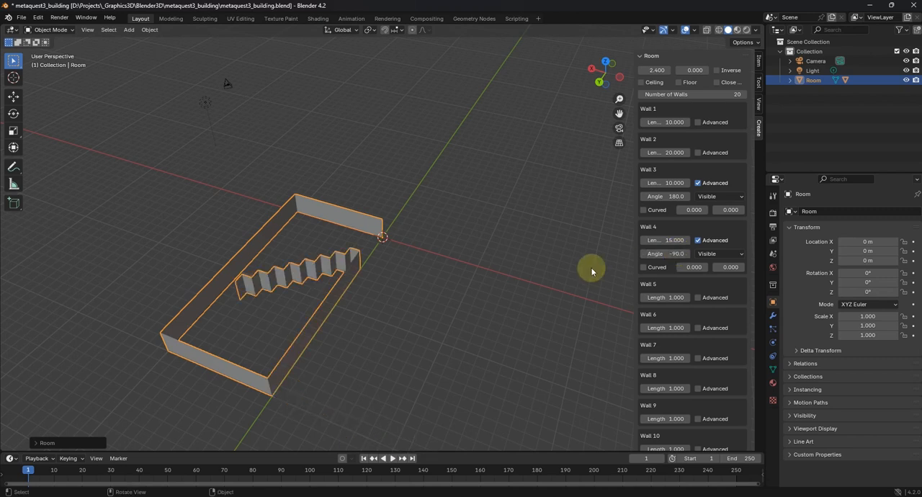
pyautogui.moveTo(591, 271); pyautogui.dragTo(415, 246)
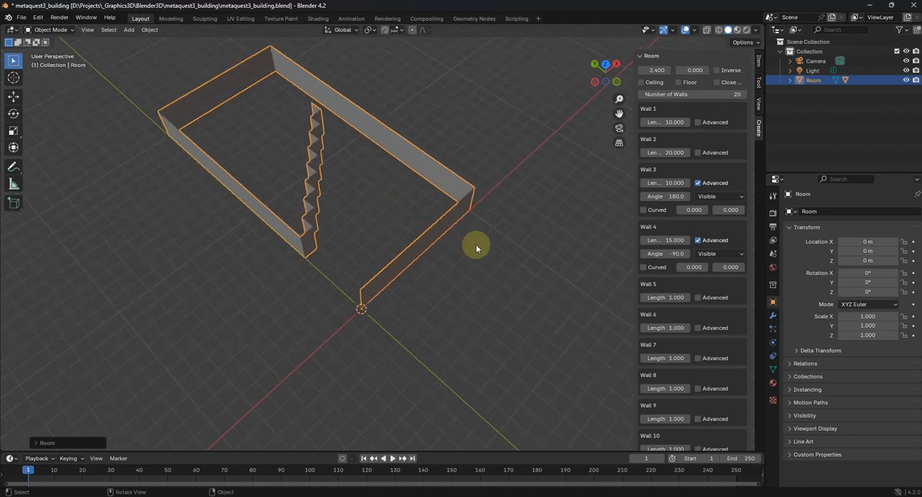
pyautogui.moveTo(475, 248); pyautogui.dragTo(411, 283)
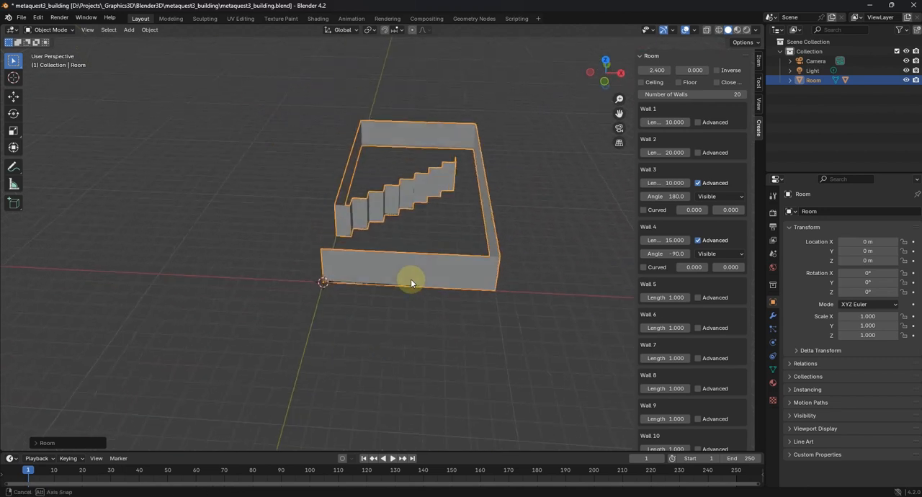
pyautogui.moveTo(411, 281); pyautogui.dragTo(434, 328)
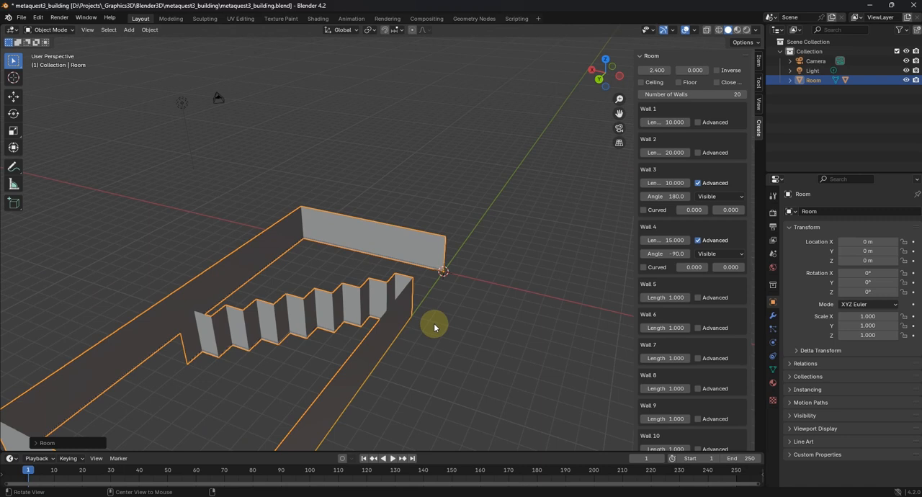
pyautogui.moveTo(435, 327); pyautogui.dragTo(375, 386)
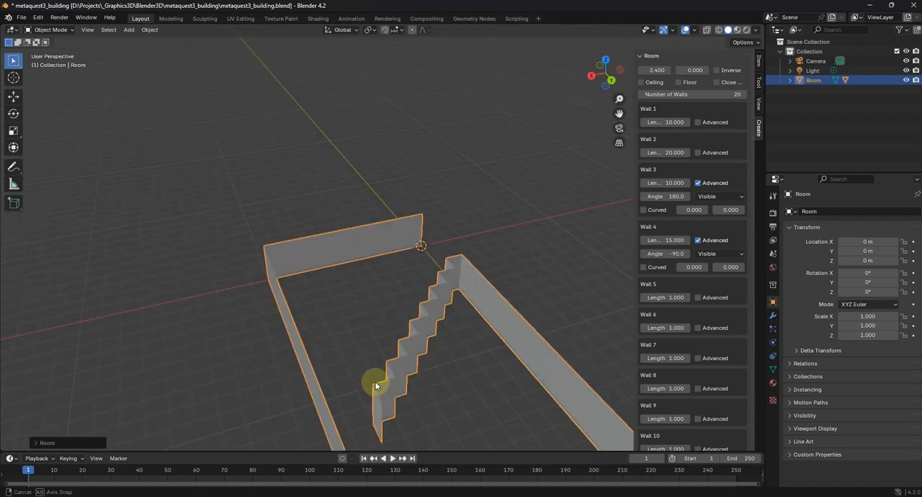
pyautogui.moveTo(374, 385); pyautogui.dragTo(443, 277)
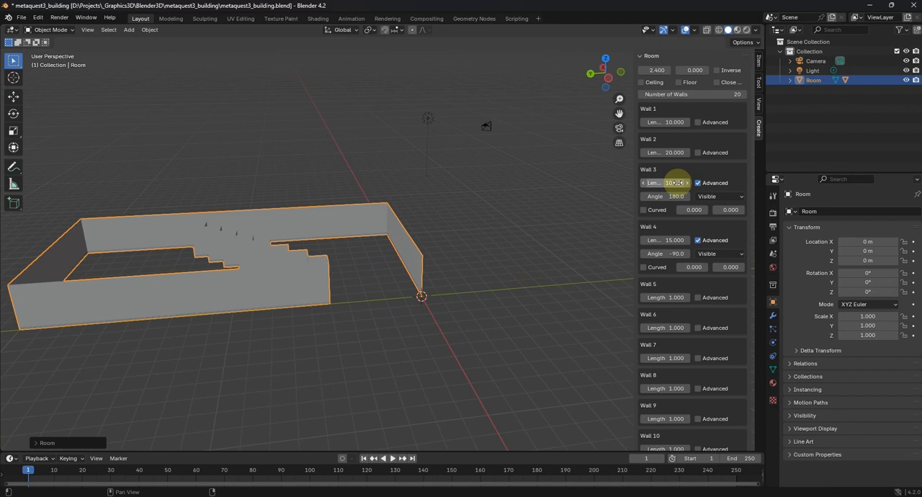
pyautogui.click(674, 240)
pyautogui.write('18.000')
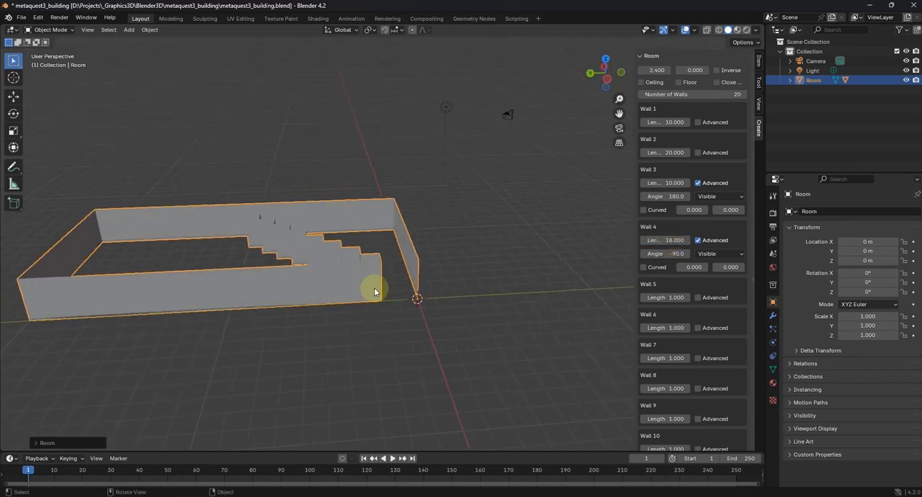
pyautogui.moveTo(375, 292); pyautogui.dragTo(467, 362)
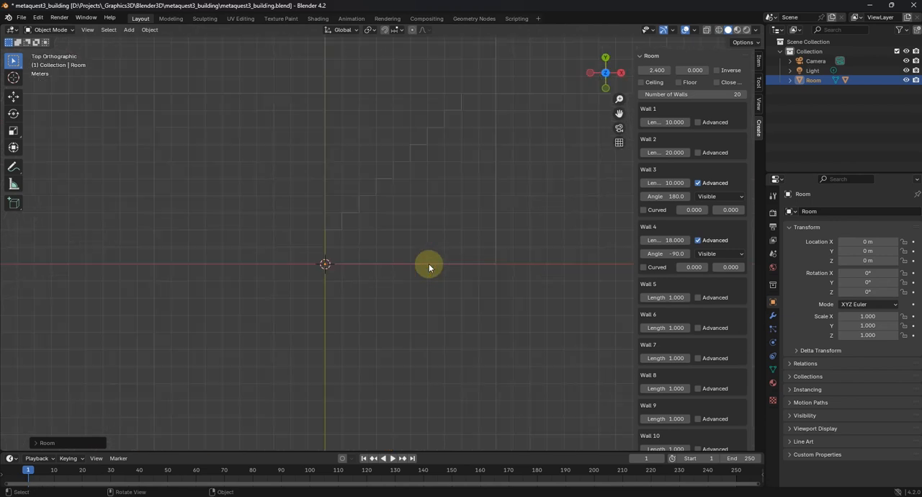
pyautogui.moveTo(429, 268); pyautogui.dragTo(507, 329)
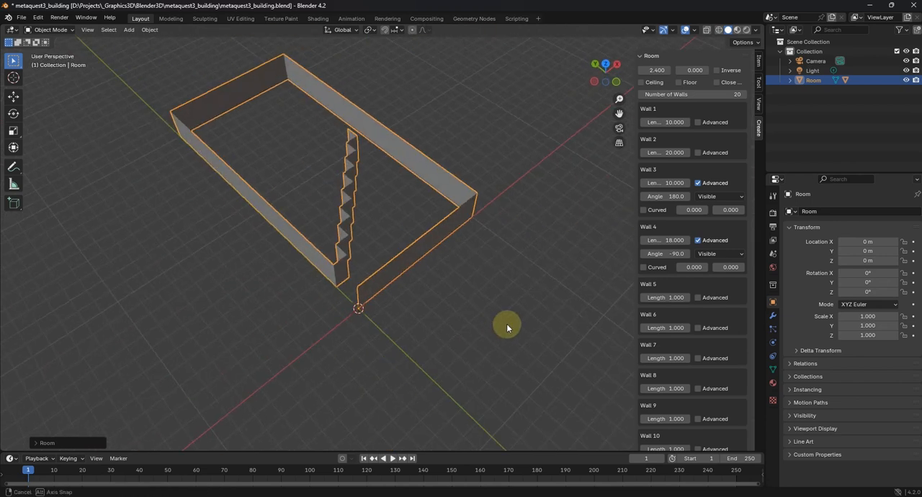
pyautogui.moveTo(508, 329); pyautogui.dragTo(525, 289)
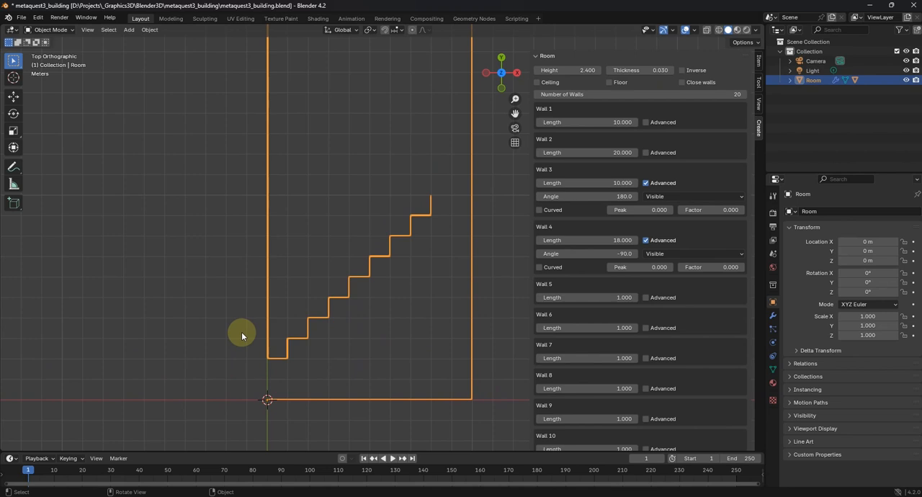
pyautogui.moveTo(233, 352)
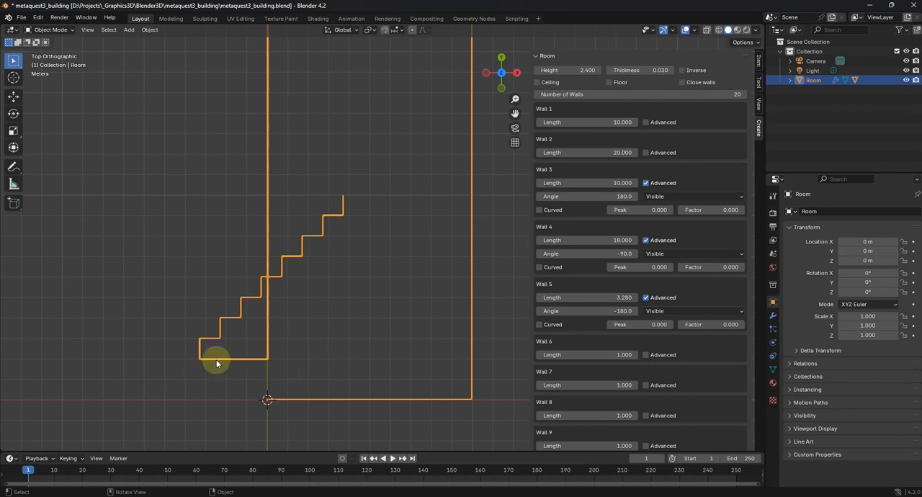
pyautogui.moveTo(368, 320)
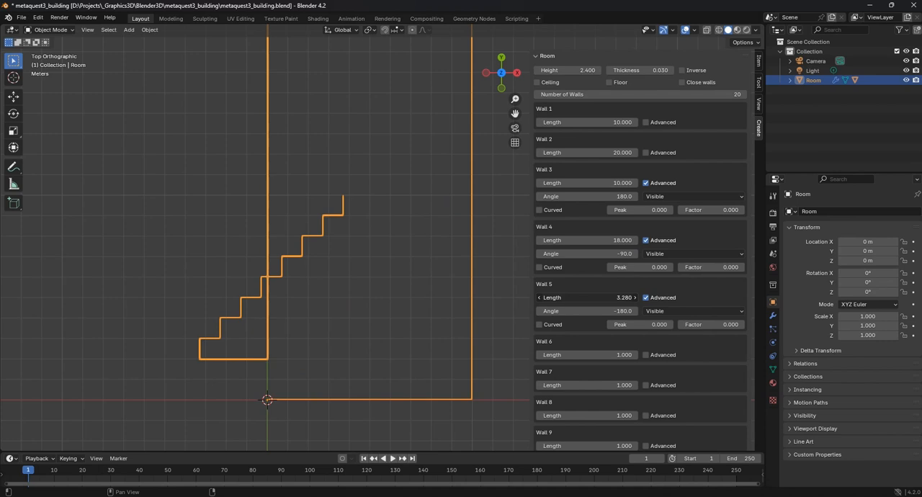
# - Give Wall 5 length 2 at −180° and walls 6–10 lengths 5, 4, 4, 5, 4
pyautogui.moveTo(619, 297); pyautogui.dragTo(590, 297)
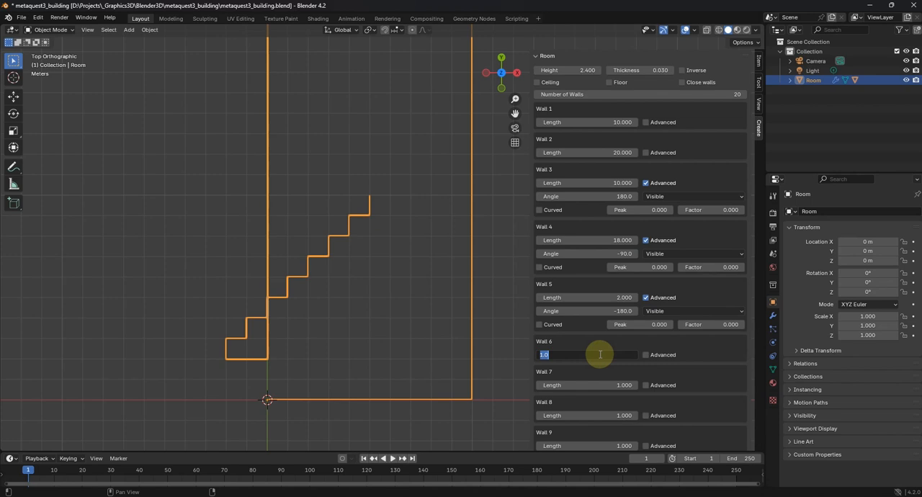
pyautogui.write('5')
pyautogui.click(588, 385)
pyautogui.write('4.000')
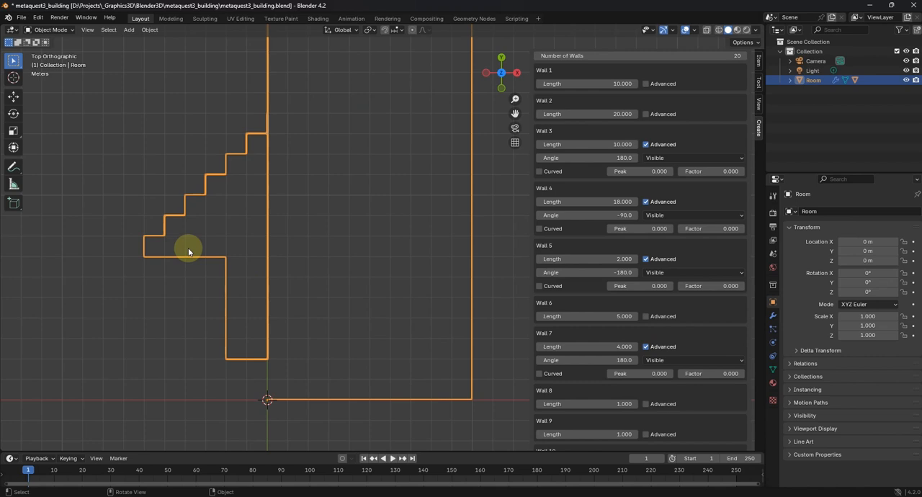
pyautogui.moveTo(298, 214)
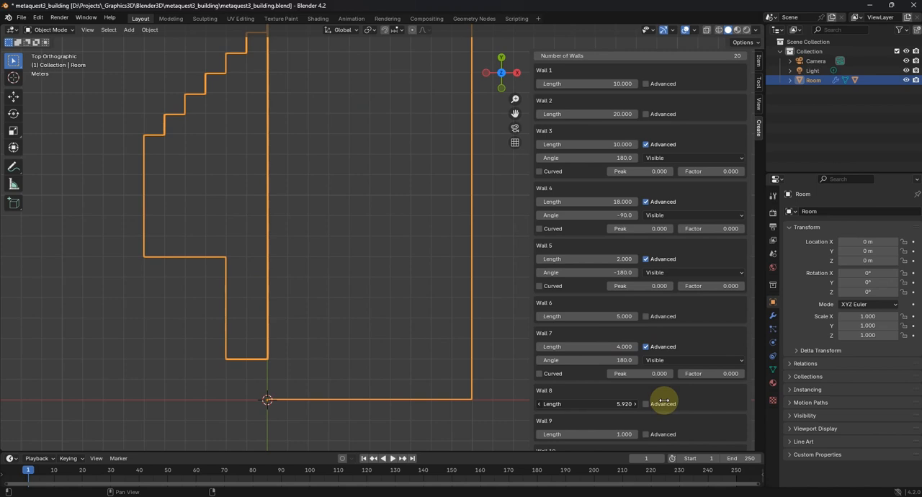
pyautogui.doubleClick(583, 403)
pyautogui.write('4.000')
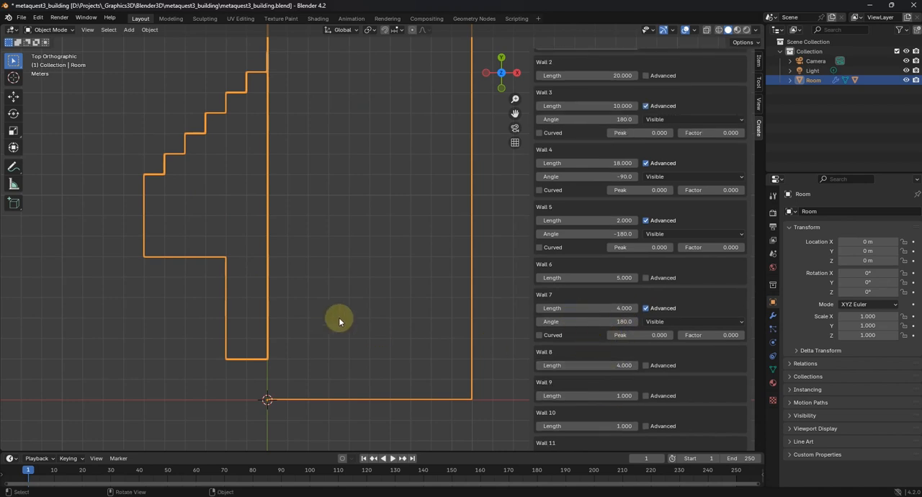
pyautogui.moveTo(207, 180)
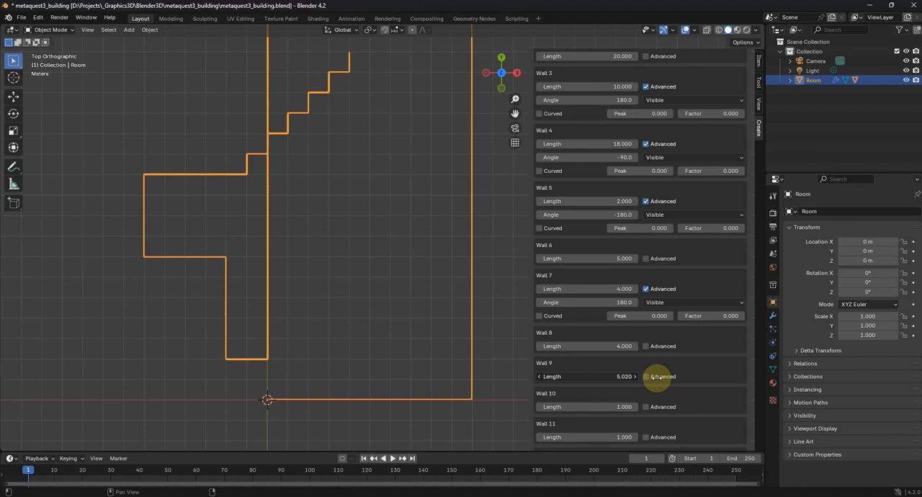
pyautogui.doubleClick(588, 377)
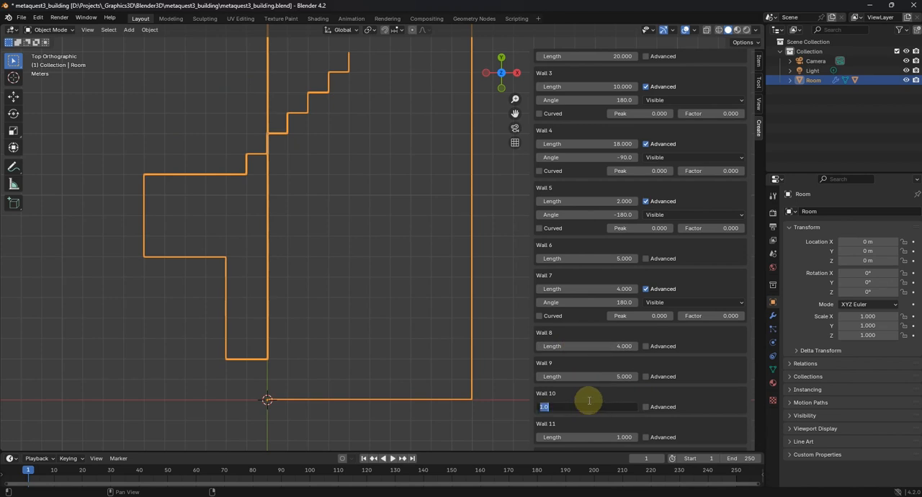
pyautogui.write('4.000')
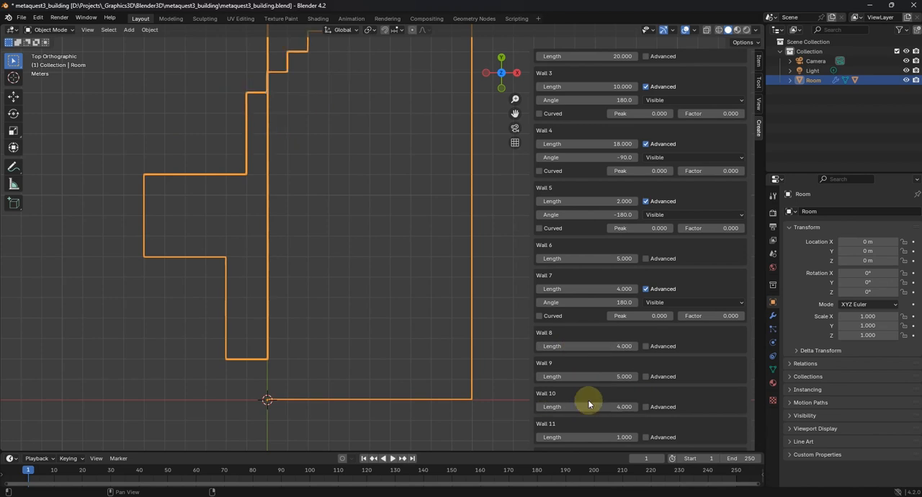
pyautogui.scroll(-3)
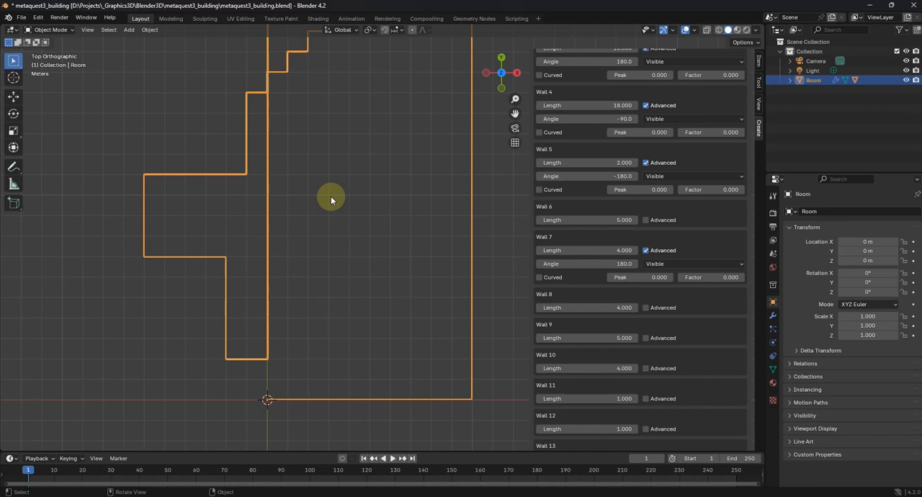
pyautogui.moveTo(578, 394)
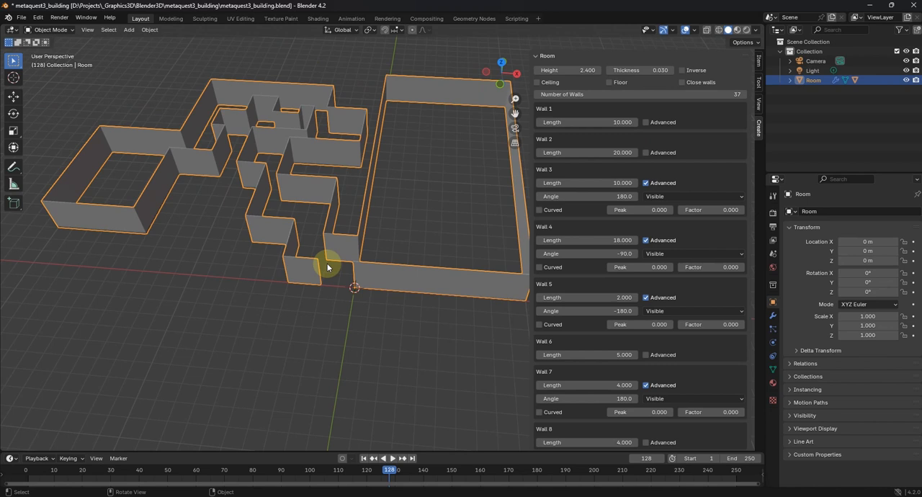
pyautogui.moveTo(328, 267); pyautogui.dragTo(499, 276)
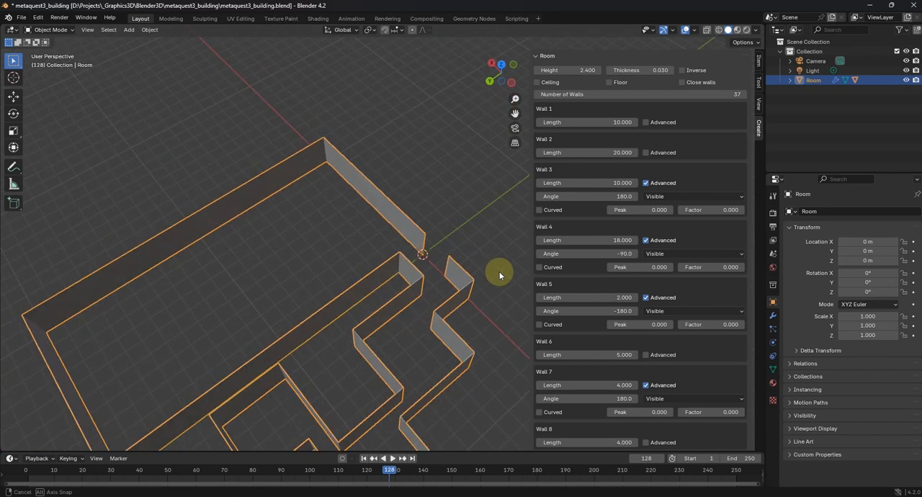
pyautogui.moveTo(500, 276); pyautogui.dragTo(396, 303)
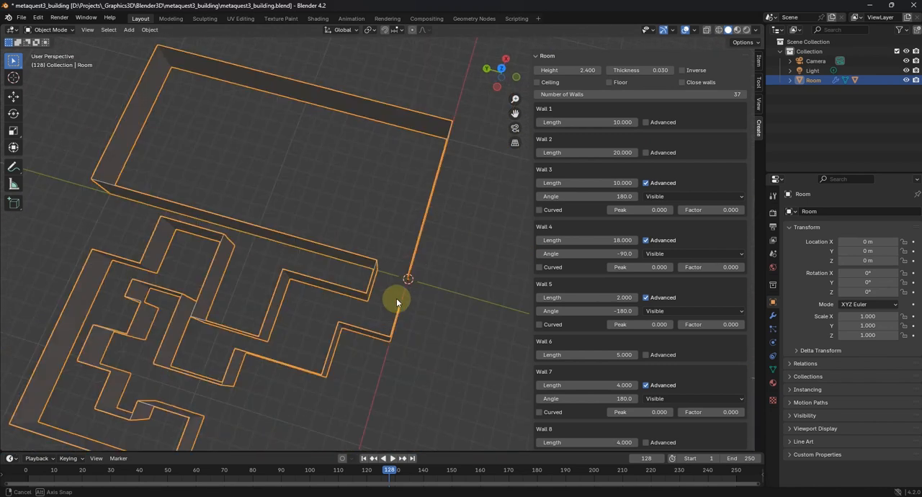
pyautogui.moveTo(397, 302); pyautogui.dragTo(330, 187)
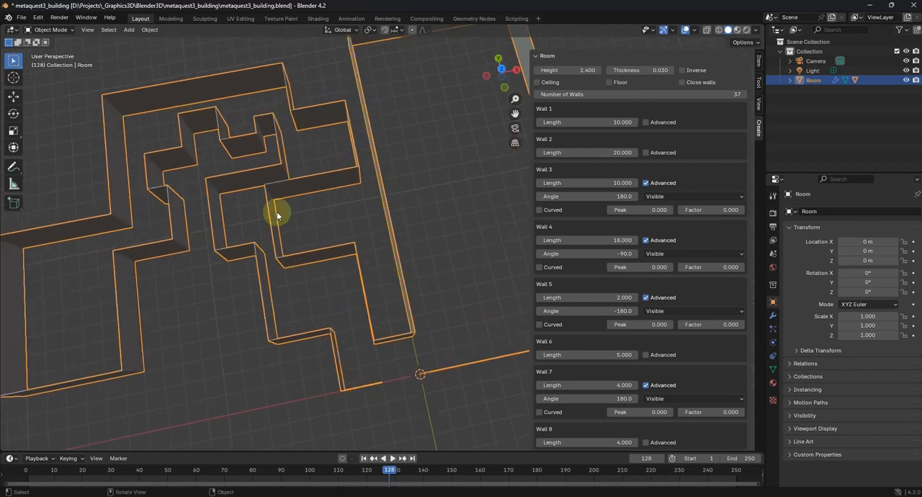
pyautogui.moveTo(277, 216); pyautogui.dragTo(339, 252)
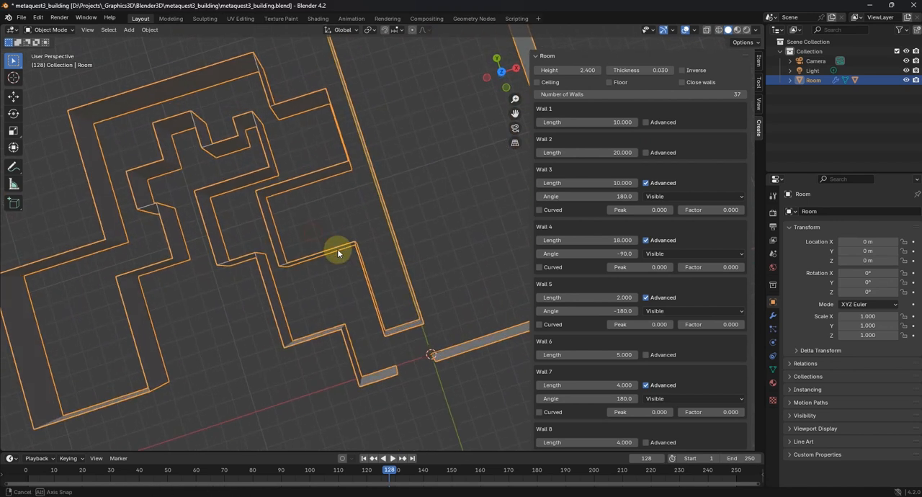
pyautogui.moveTo(339, 253); pyautogui.dragTo(319, 216)
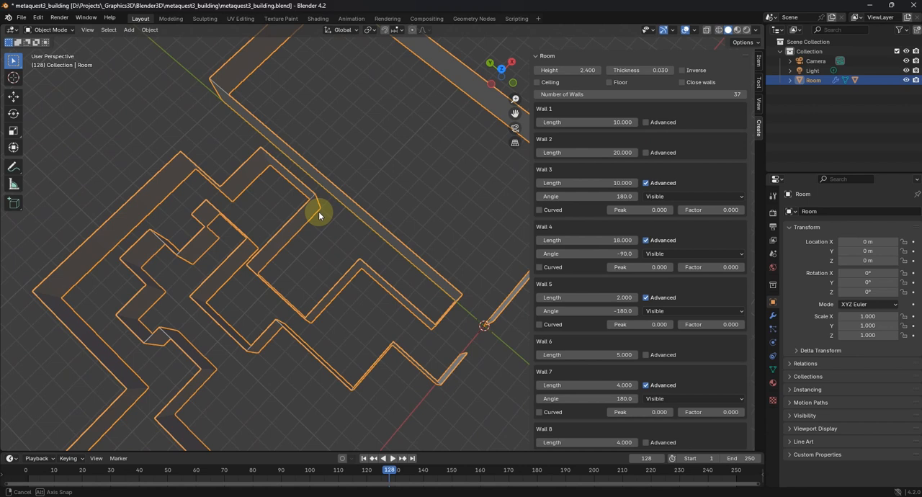
pyautogui.moveTo(319, 216); pyautogui.dragTo(317, 195)
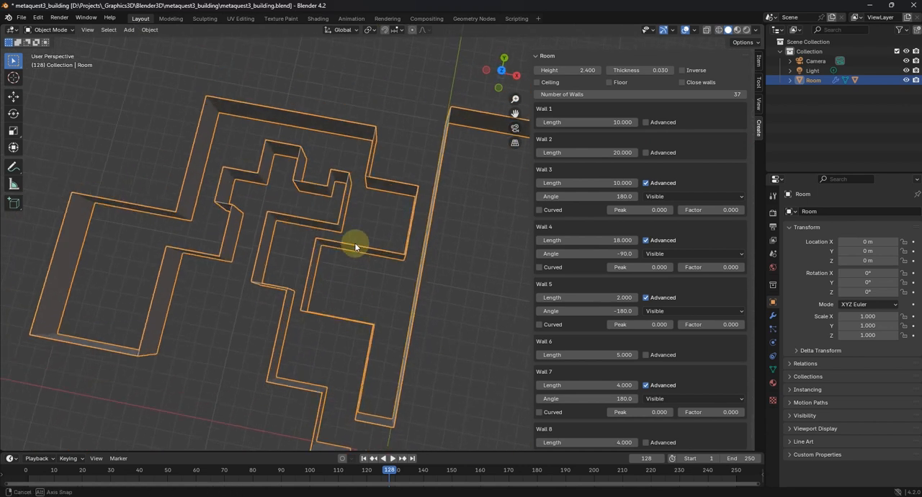
pyautogui.moveTo(353, 245); pyautogui.dragTo(475, 332)
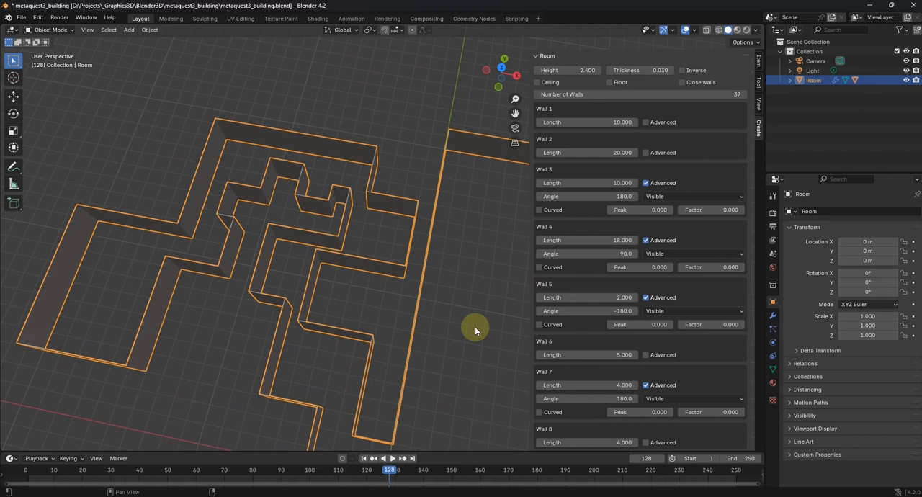
pyautogui.scroll(-3)
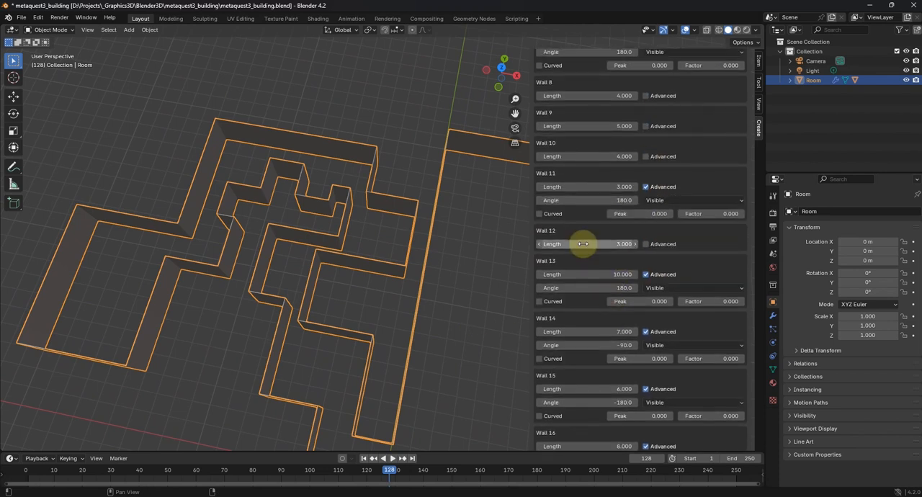
# - Adjust the lengths of walls 12 and 13
pyautogui.moveTo(584, 243); pyautogui.dragTo(601, 243)
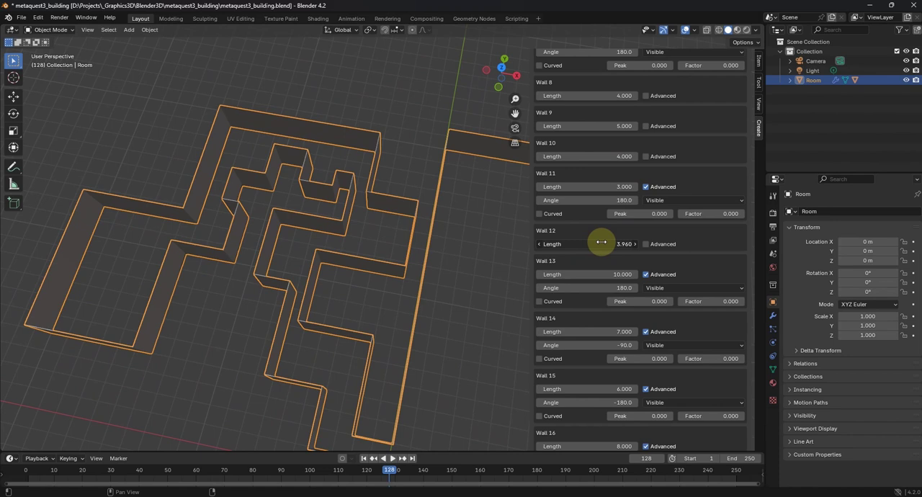
pyautogui.moveTo(602, 244); pyautogui.dragTo(605, 240)
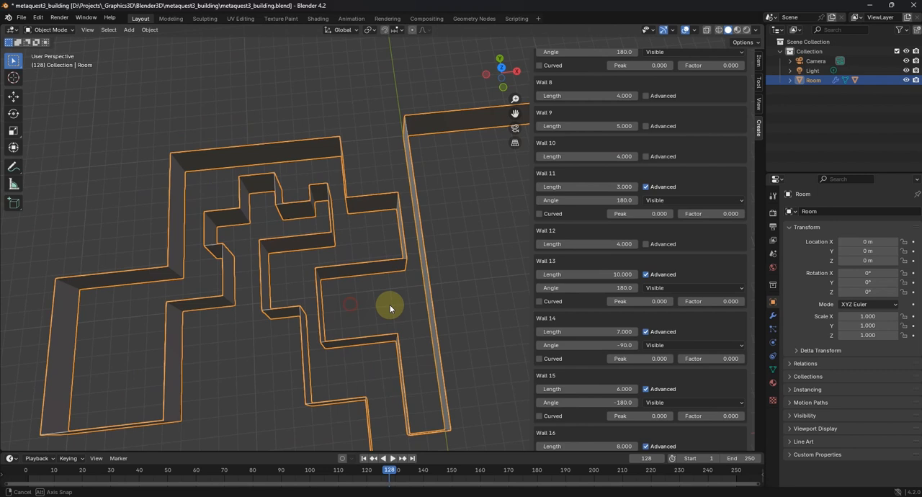
pyautogui.moveTo(389, 310); pyautogui.dragTo(453, 291)
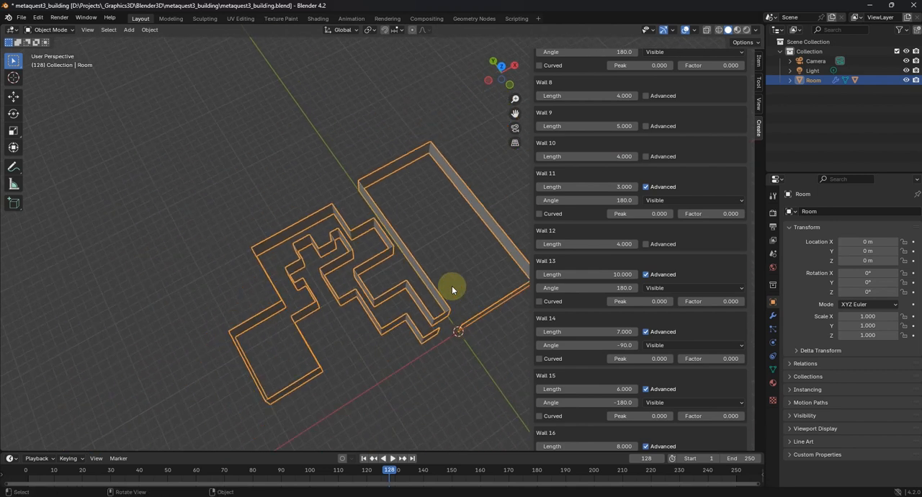
pyautogui.moveTo(479, 317)
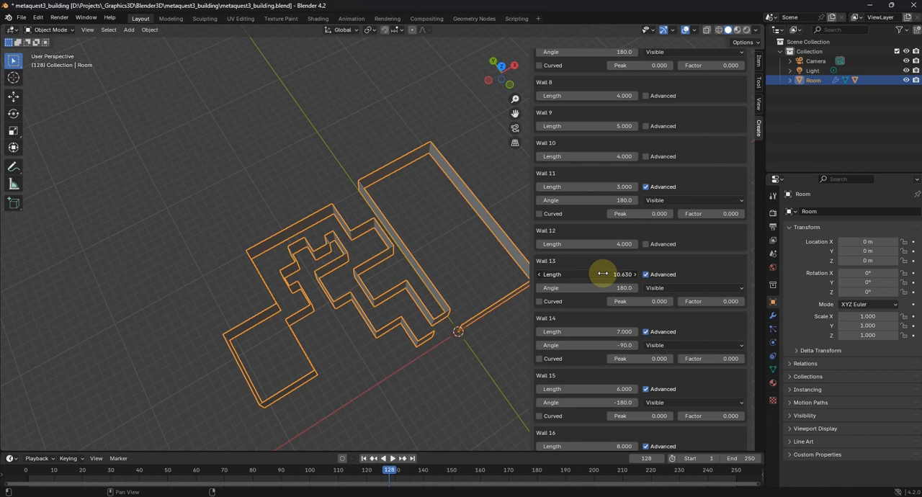
pyautogui.doubleClick(600, 274)
pyautogui.write('13.000')
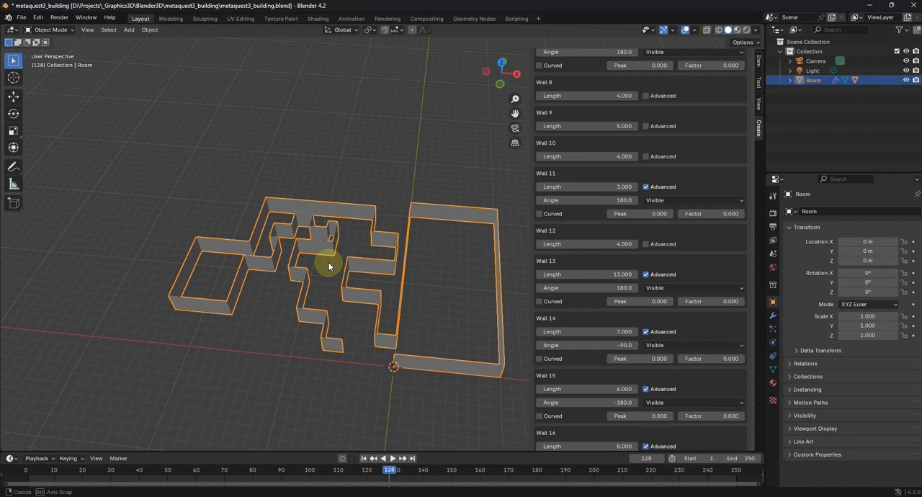
# - Set Wall 36 to 4 m and Wall 37 to 3 m, orbiting to check the closed room
pyautogui.moveTo(328, 266); pyautogui.dragTo(429, 353)
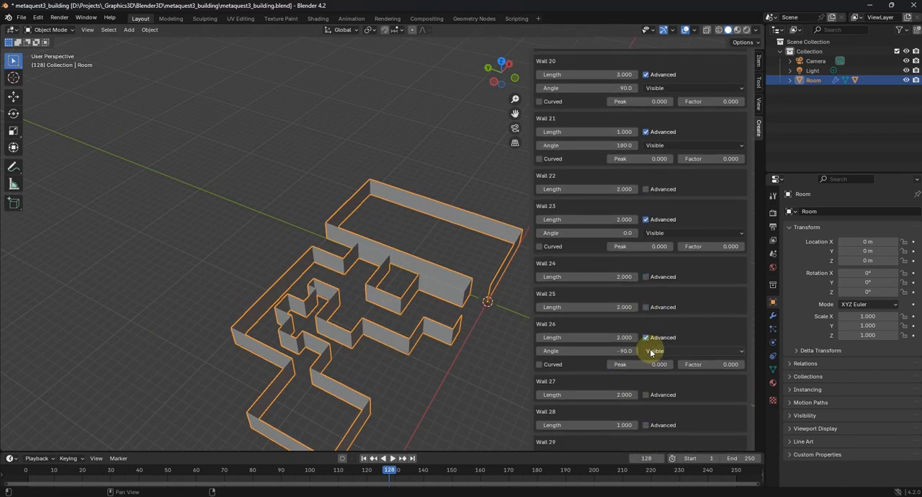
pyautogui.scroll(-3)
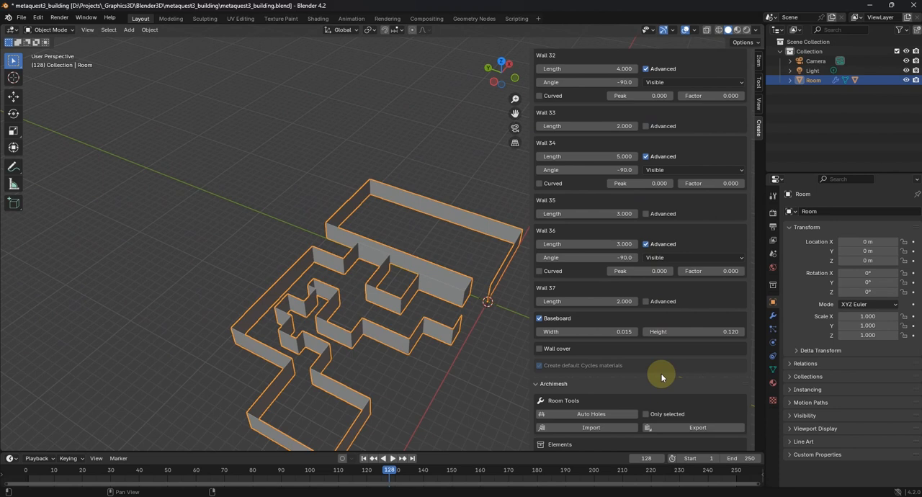
pyautogui.scroll(-3)
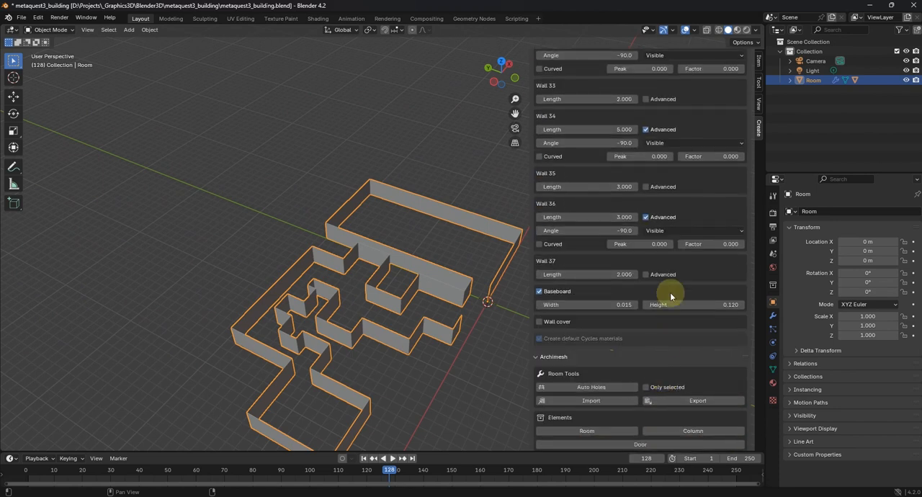
pyautogui.doubleClick(586, 274)
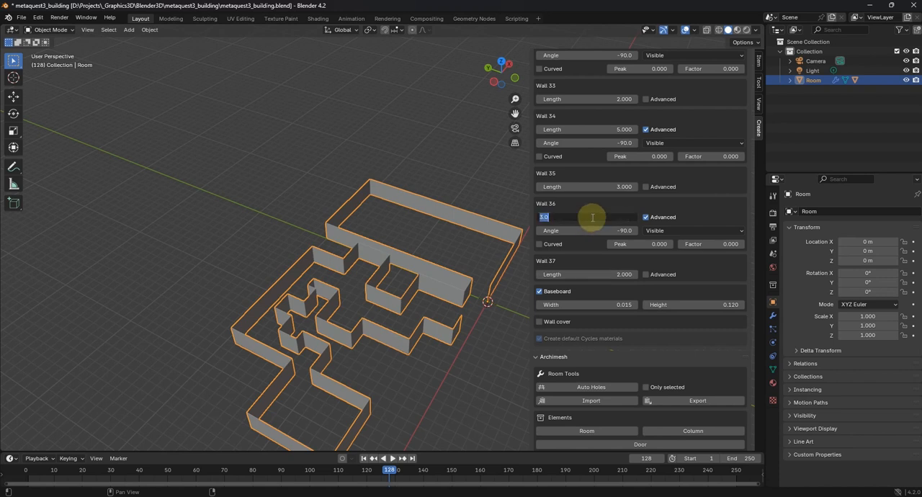
pyautogui.write('5.000')
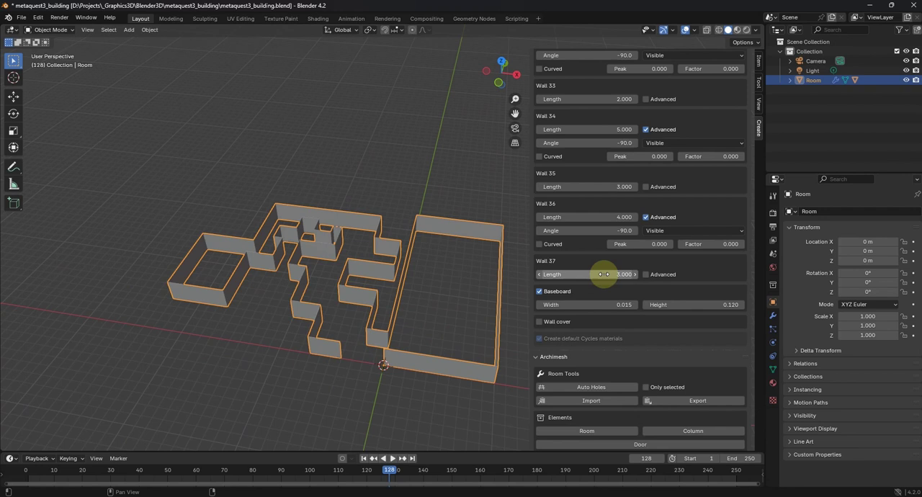
pyautogui.click(586, 273)
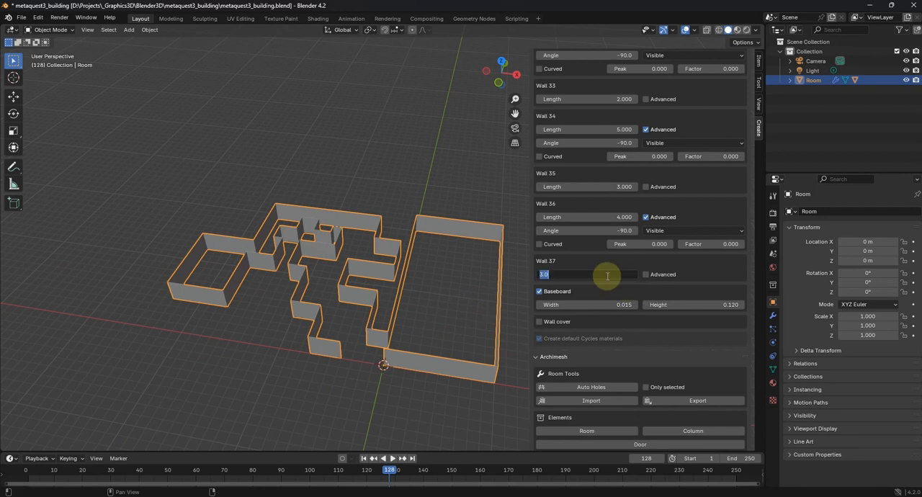
pyautogui.moveTo(437, 349)
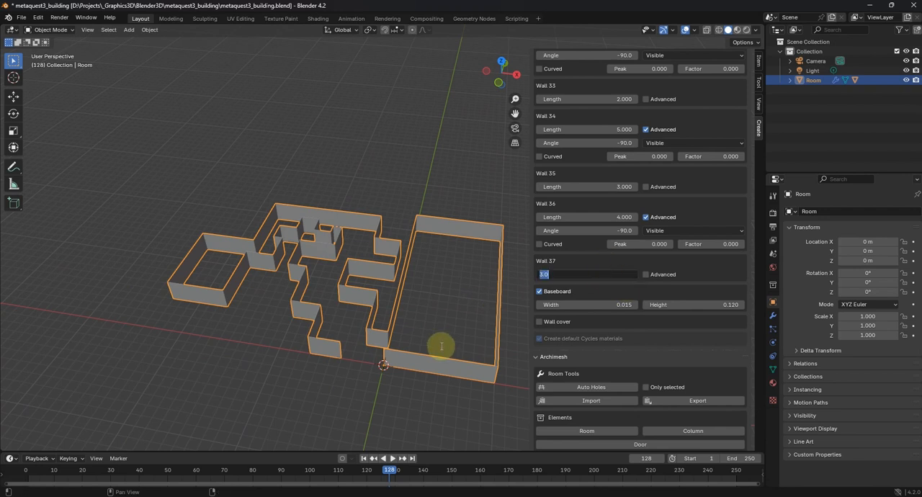
pyautogui.moveTo(440, 347); pyautogui.dragTo(487, 389)
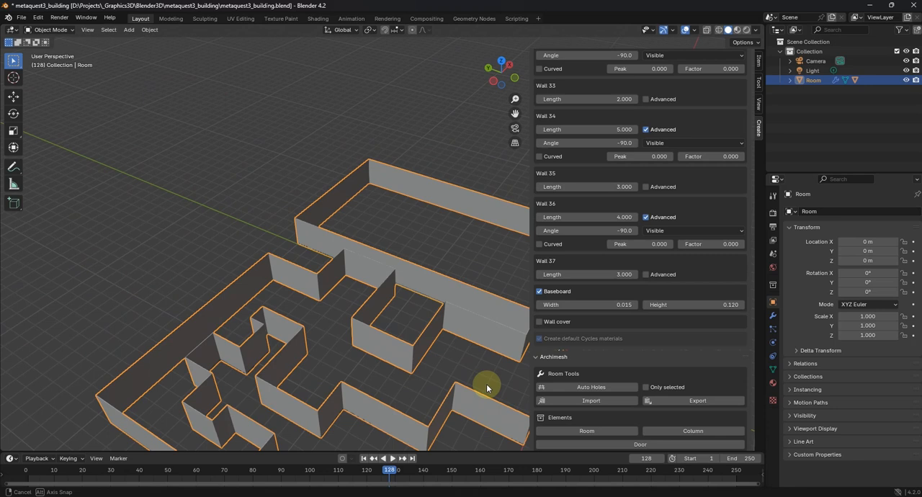
pyautogui.moveTo(486, 388); pyautogui.dragTo(404, 381)
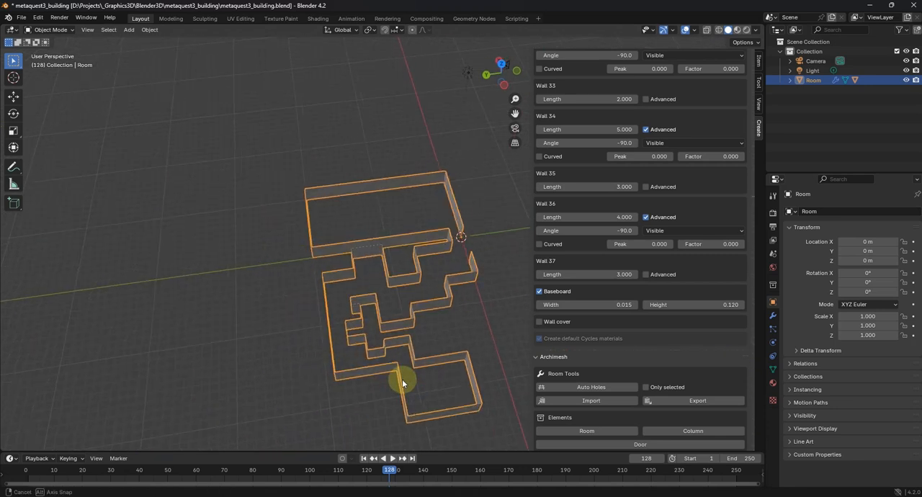
pyautogui.moveTo(404, 382); pyautogui.dragTo(427, 375)
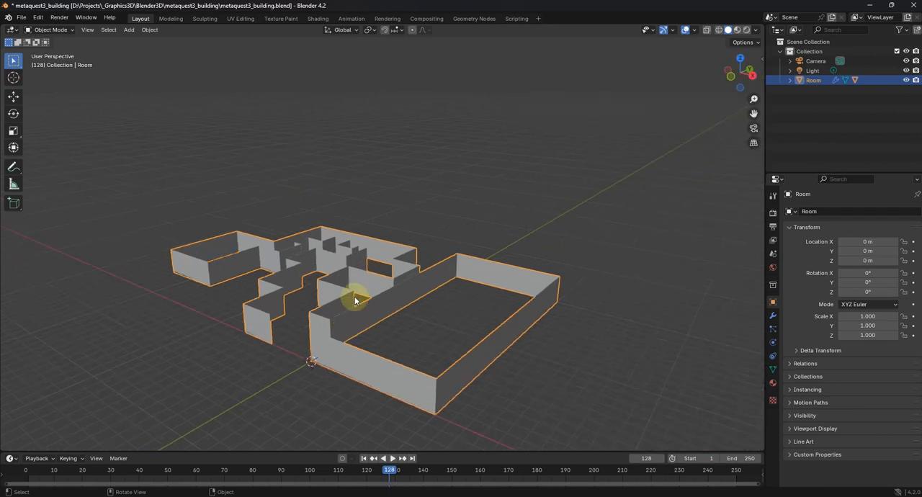
# - Tick the room's Ceiling option so the 37-wall building is enclosed
pyautogui.moveTo(353, 300); pyautogui.dragTo(393, 327)
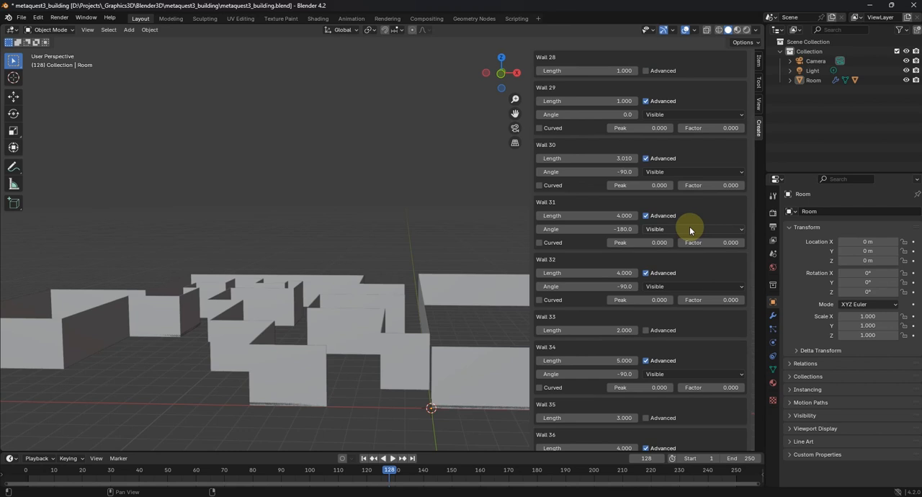
pyautogui.scroll(3)
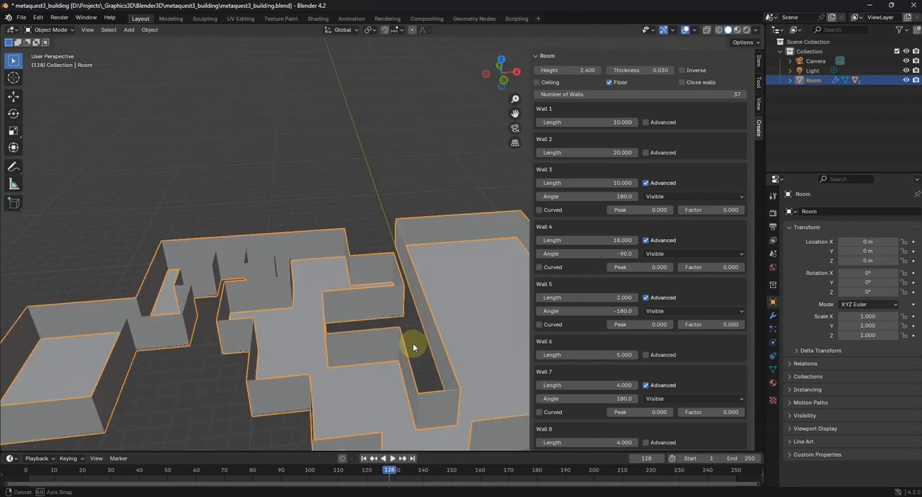
pyautogui.moveTo(414, 348); pyautogui.dragTo(364, 310)
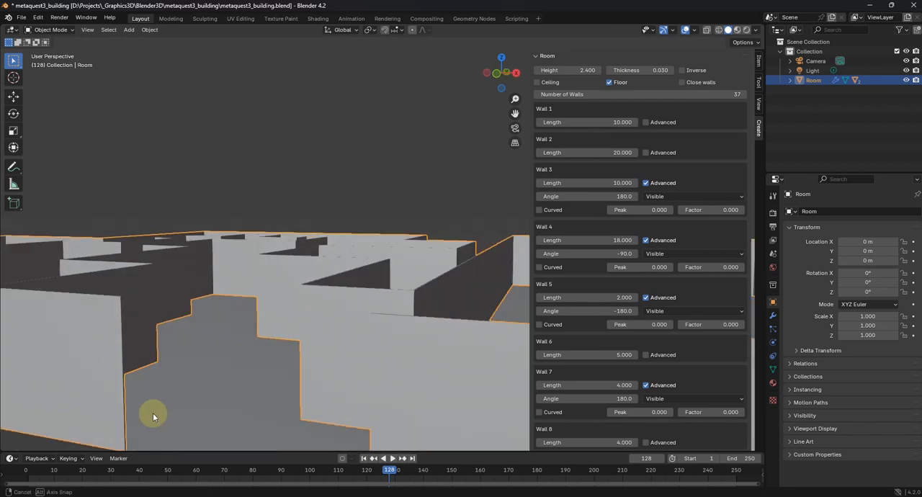
pyautogui.moveTo(153, 416); pyautogui.dragTo(340, 403)
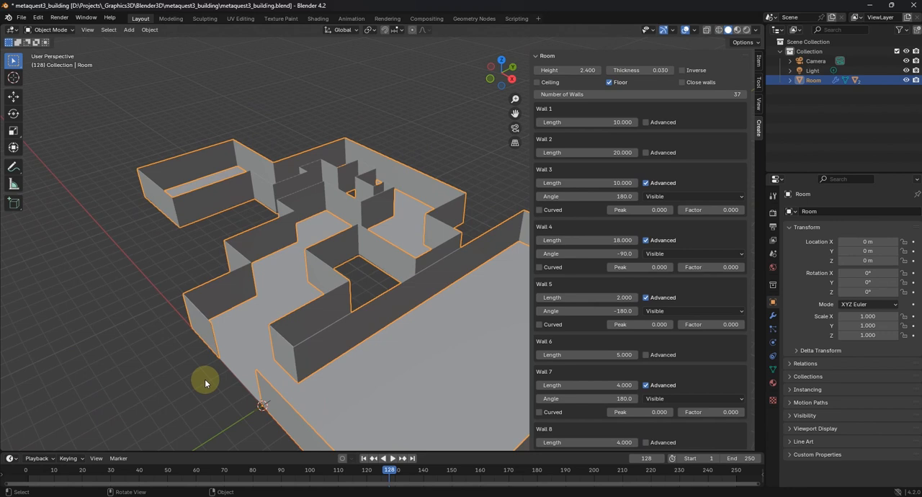
pyautogui.moveTo(524, 282)
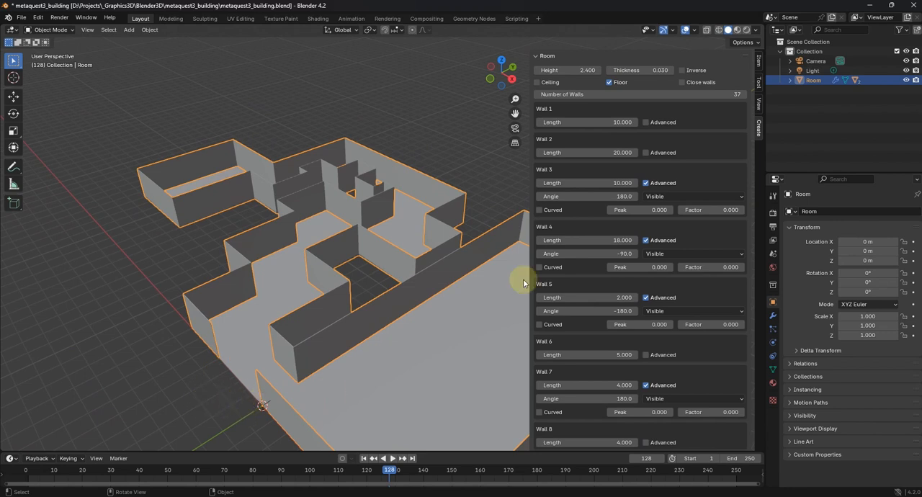
pyautogui.click(537, 82)
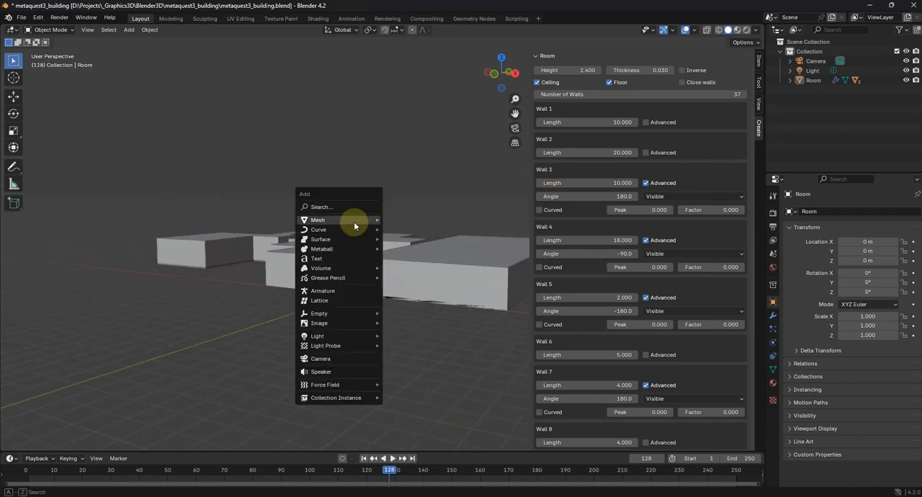
# - Add a Mesh Plane and scale it into a large ground beneath the building
pyautogui.click(318, 220)
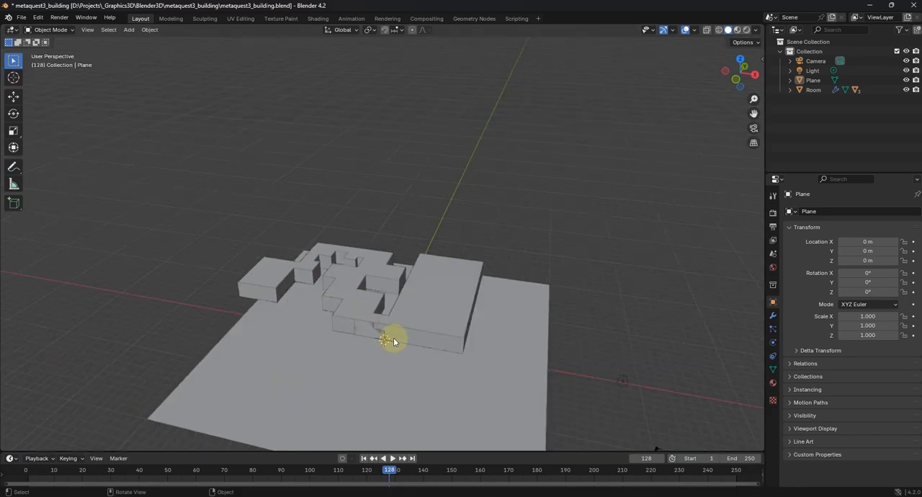
pyautogui.rightClick(391, 343)
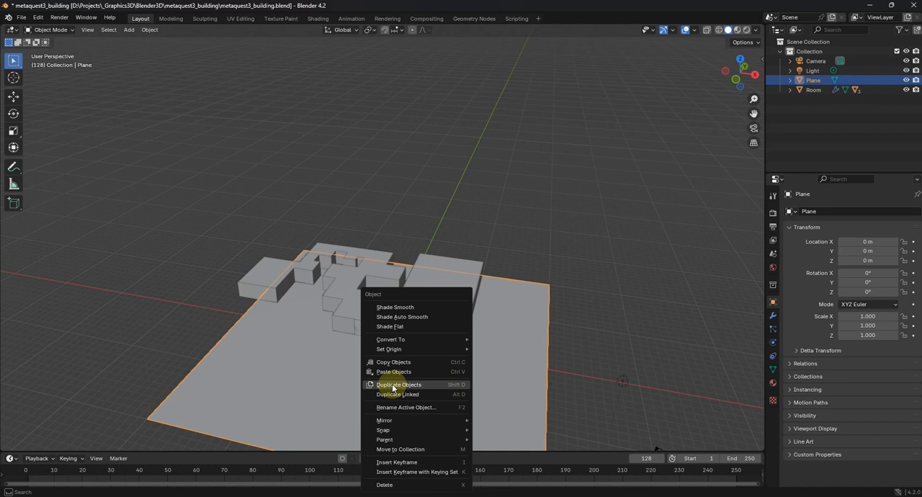
pyautogui.click(396, 384)
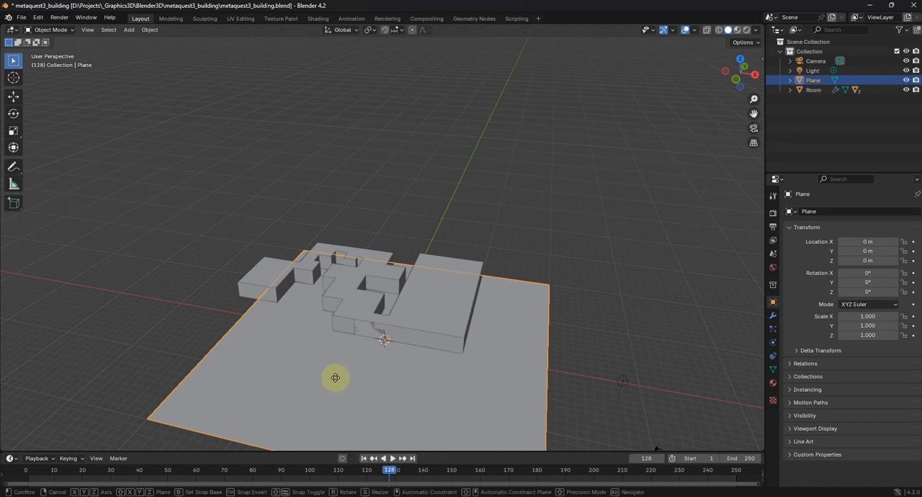
pyautogui.moveTo(335, 378); pyautogui.dragTo(292, 350)
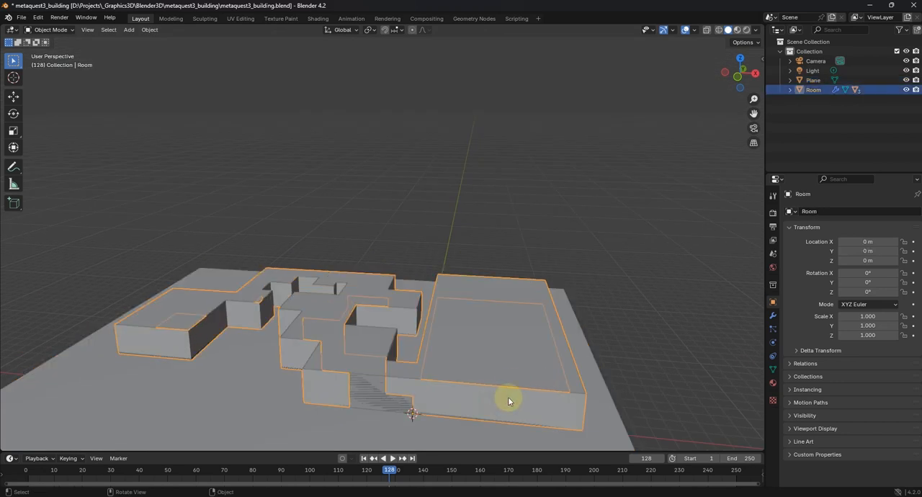
pyautogui.moveTo(640, 173)
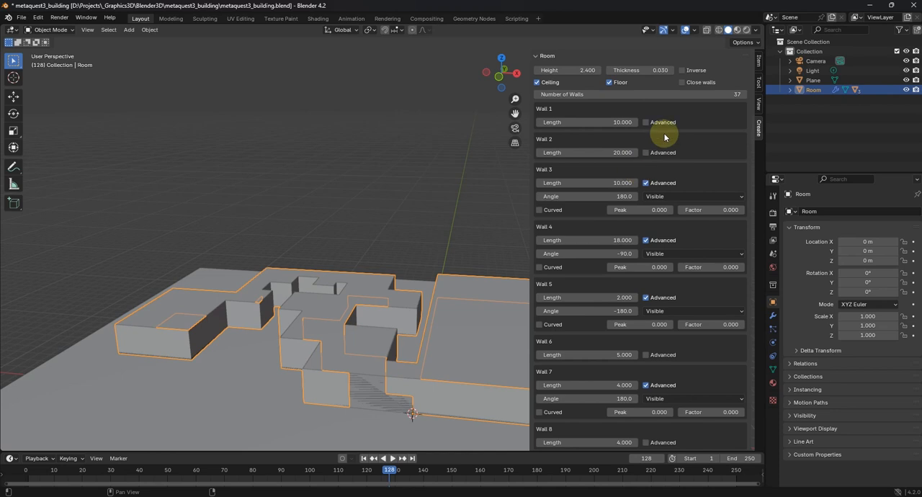
pyautogui.moveTo(681, 90)
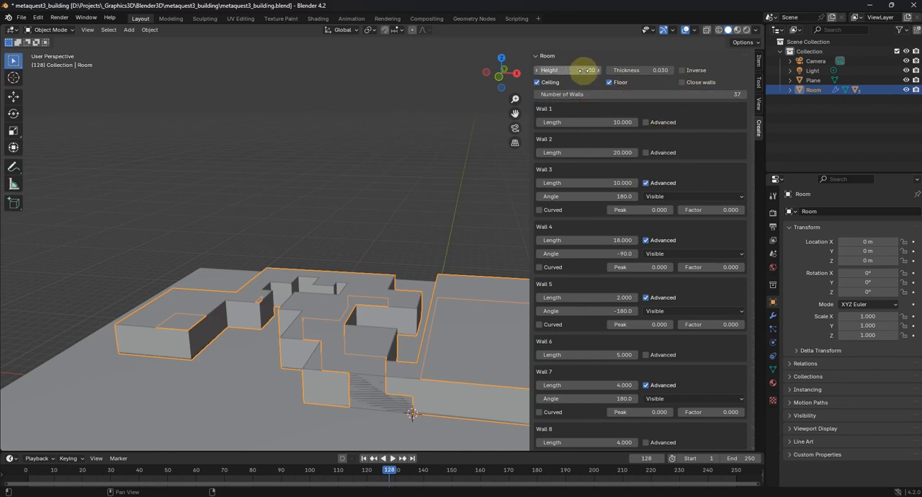
# - Change the room wall Height from 2.4 to 3.5 m and scroll through the wall list
pyautogui.click(569, 70)
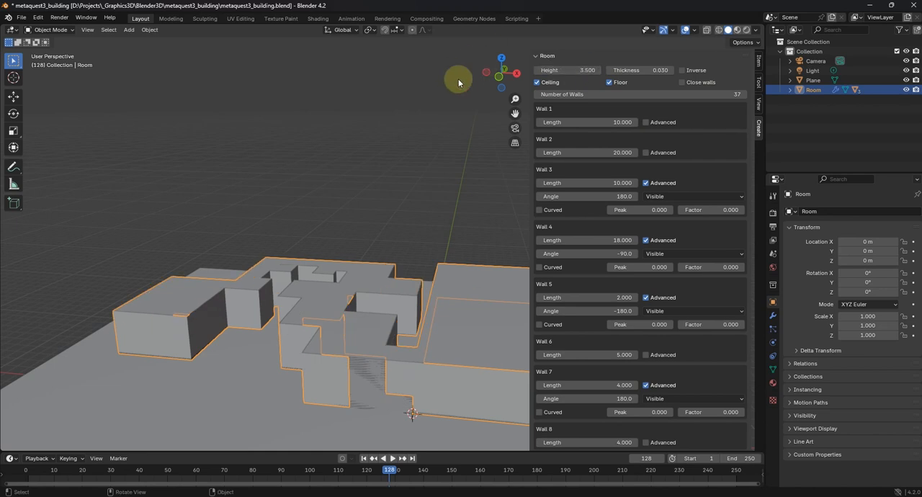
pyautogui.scroll(-3)
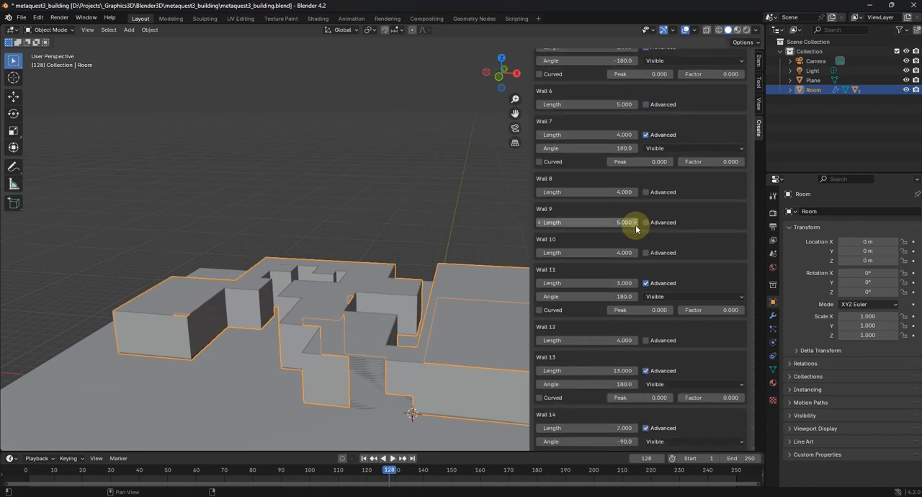
pyautogui.scroll(-3)
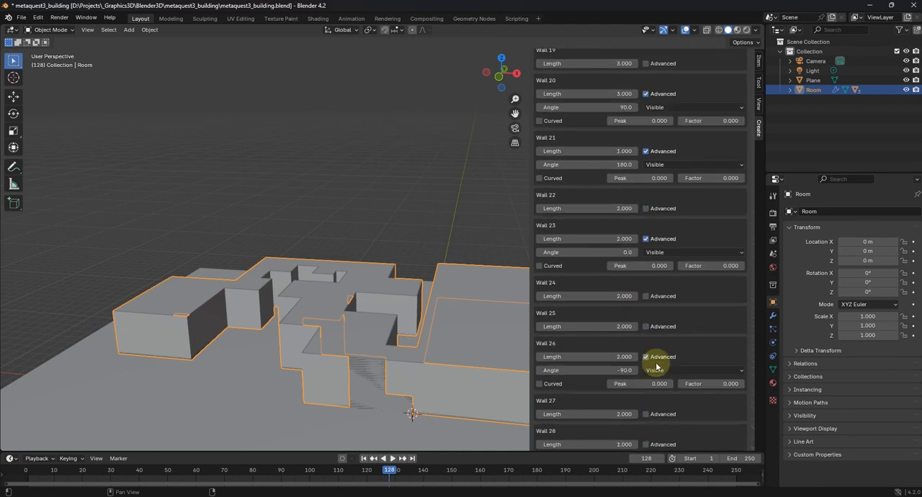
pyautogui.scroll(-3)
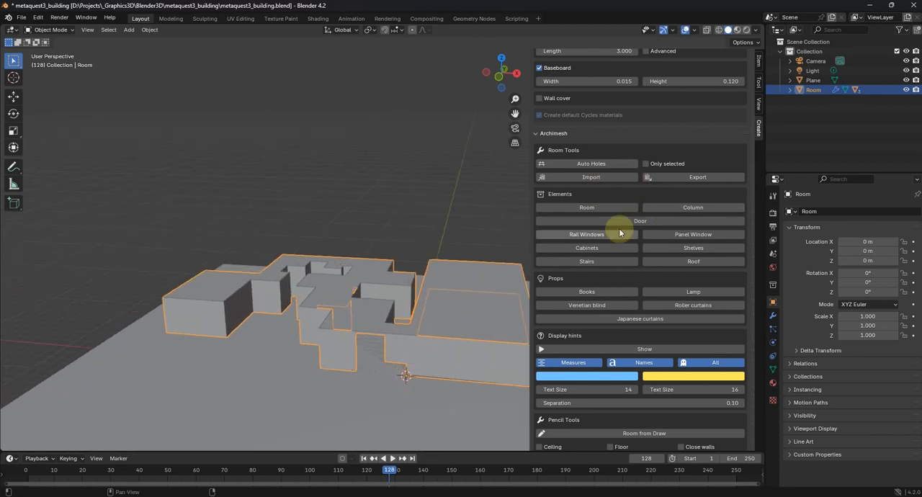
pyautogui.moveTo(692, 234)
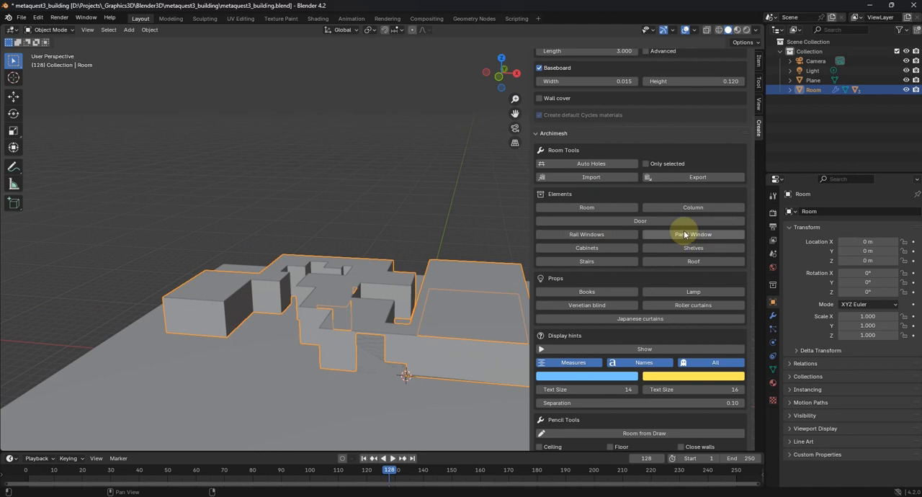
# - Add an Archimesh panel window, scale it to about 1.75 and move it into the front wall
pyautogui.click(692, 234)
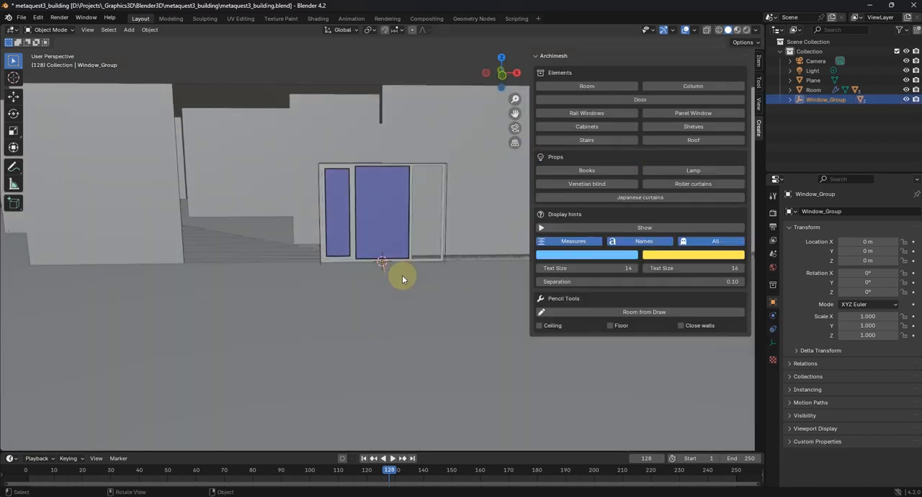
pyautogui.moveTo(402, 279); pyautogui.dragTo(349, 273)
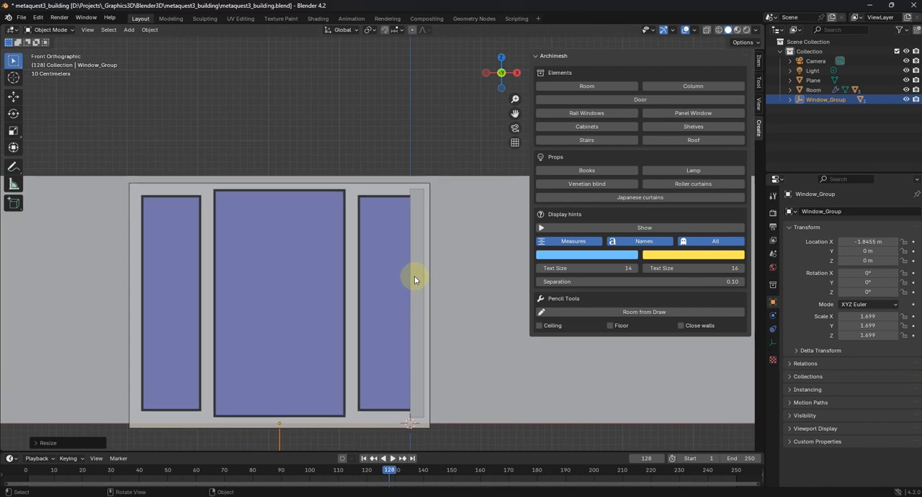
pyautogui.moveTo(414, 279); pyautogui.dragTo(414, 322)
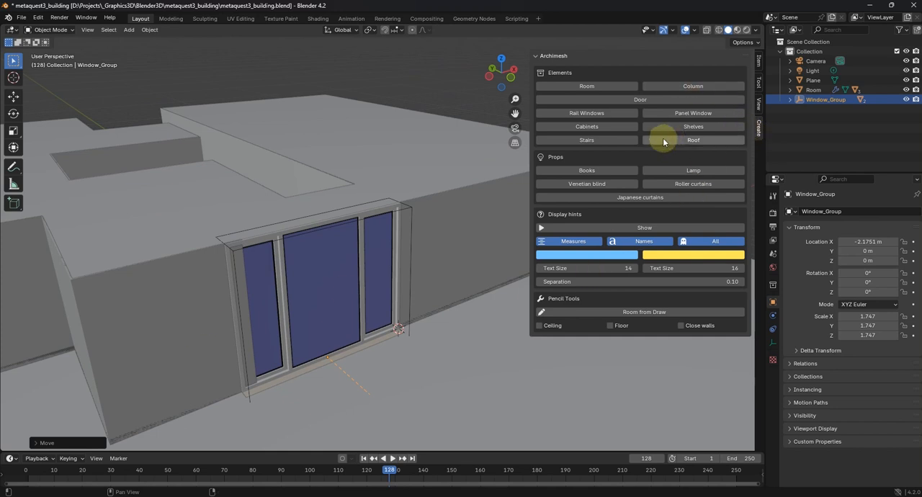
pyautogui.moveTo(710, 183)
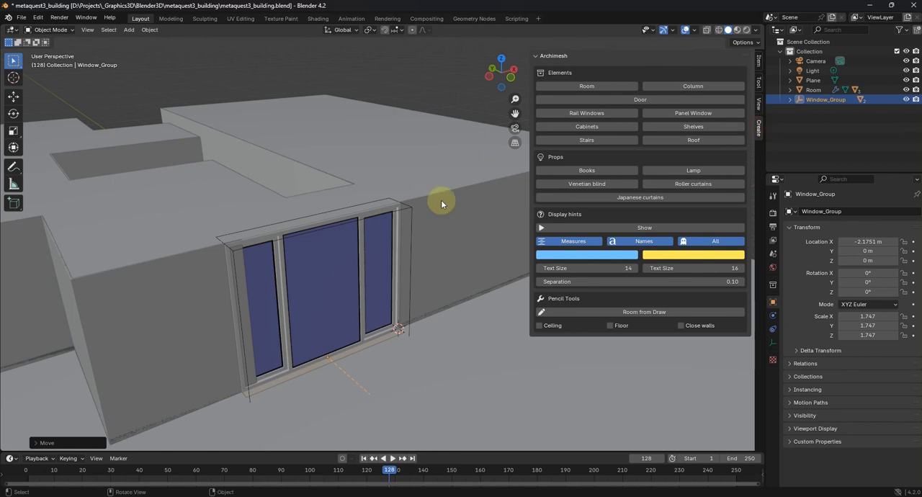
# - Shorten the room's Wall 37 to 2.7 m and keep the window group aligned with the wall
pyautogui.click(824, 89)
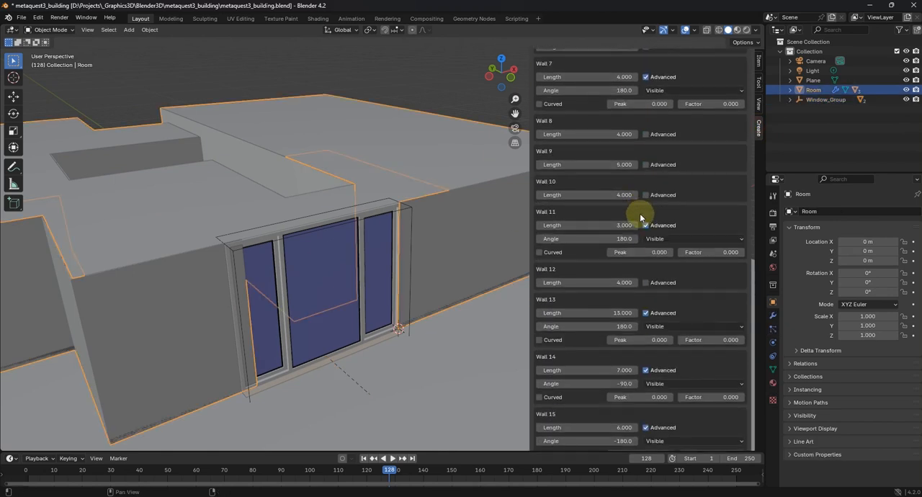
pyautogui.scroll(-3)
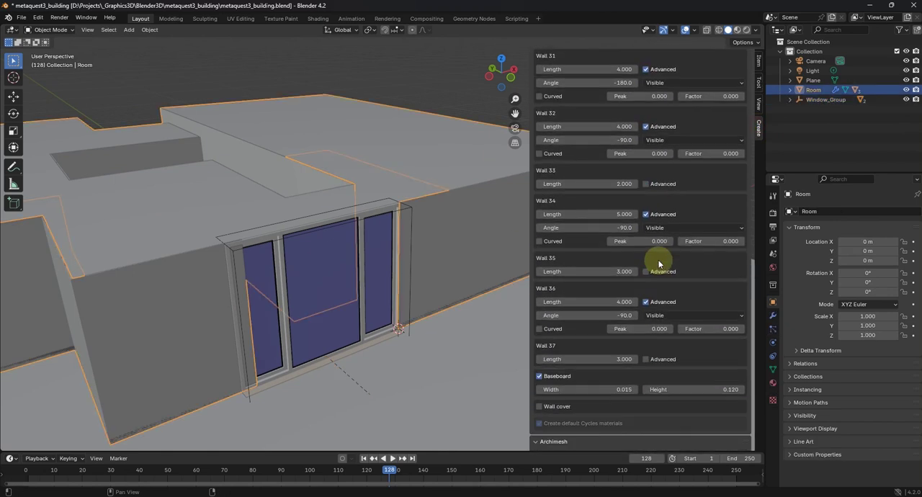
pyautogui.scroll(-3)
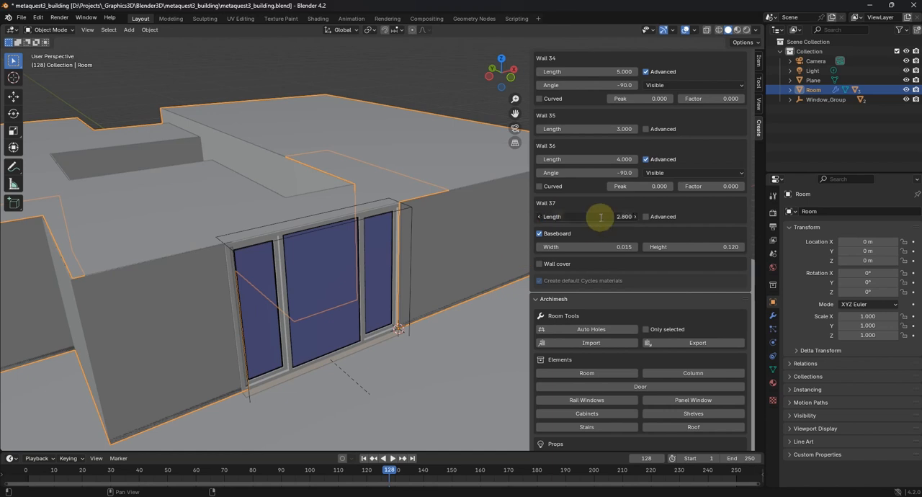
pyautogui.moveTo(624, 217); pyautogui.dragTo(605, 216)
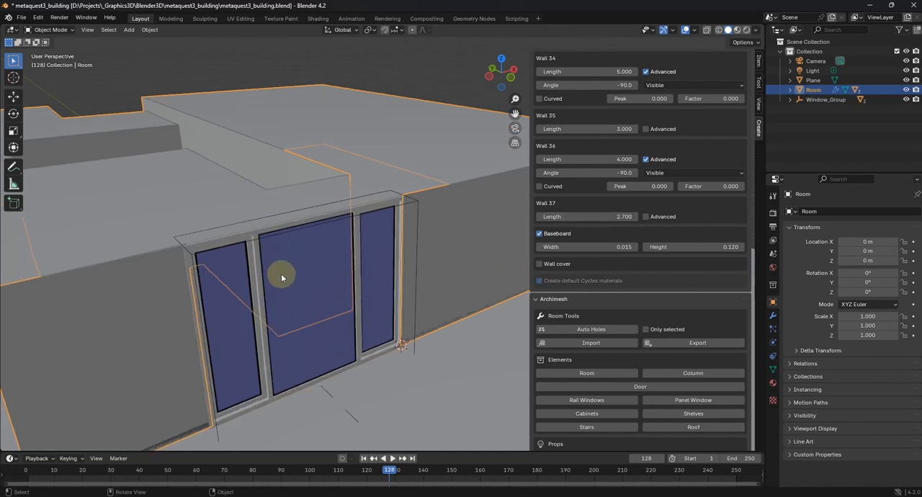
pyautogui.moveTo(281, 278); pyautogui.dragTo(297, 249)
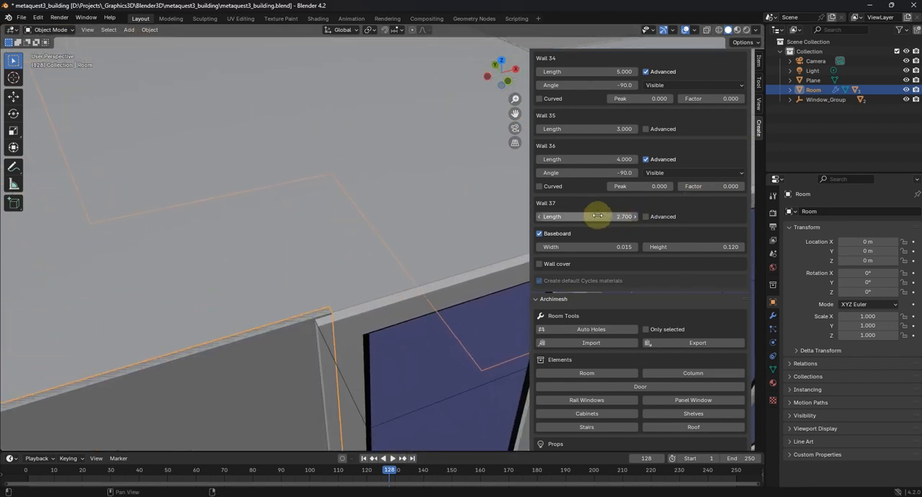
pyautogui.moveTo(598, 217); pyautogui.dragTo(586, 216)
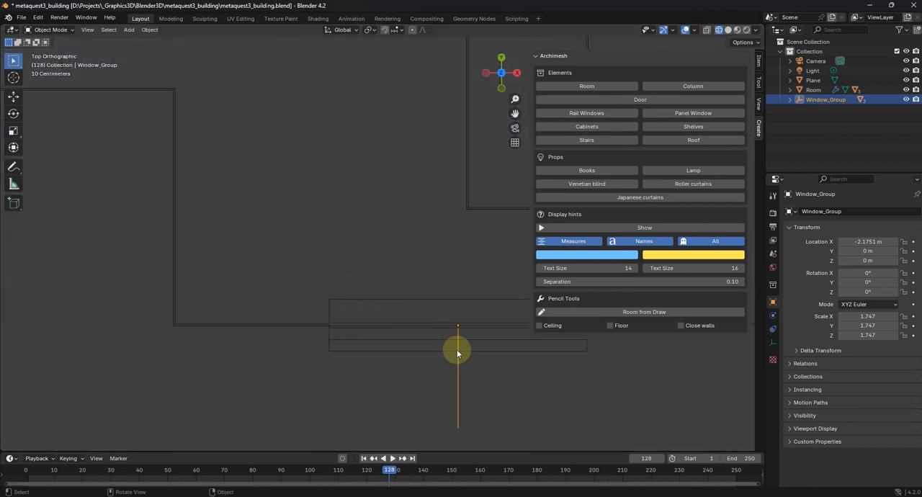
# - Nudge the window group along Y into the wall and inspect it from outside
pyautogui.press('g')
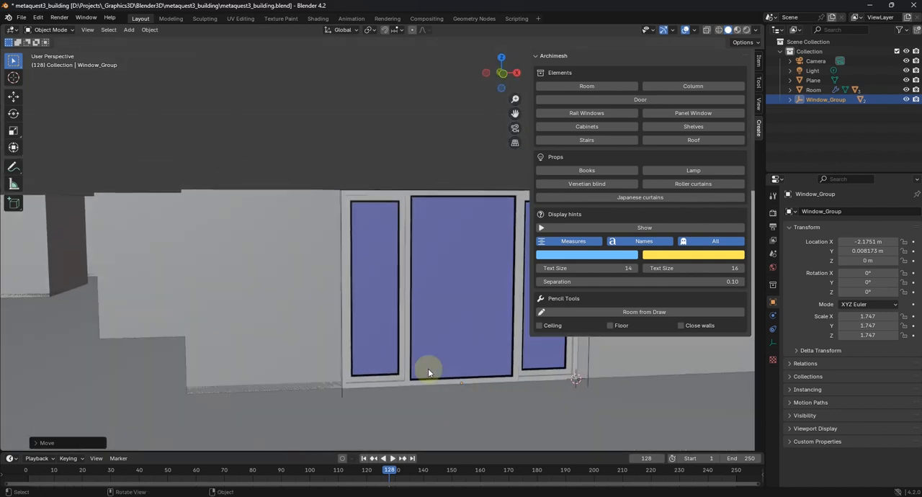
pyautogui.moveTo(428, 372); pyautogui.dragTo(461, 362)
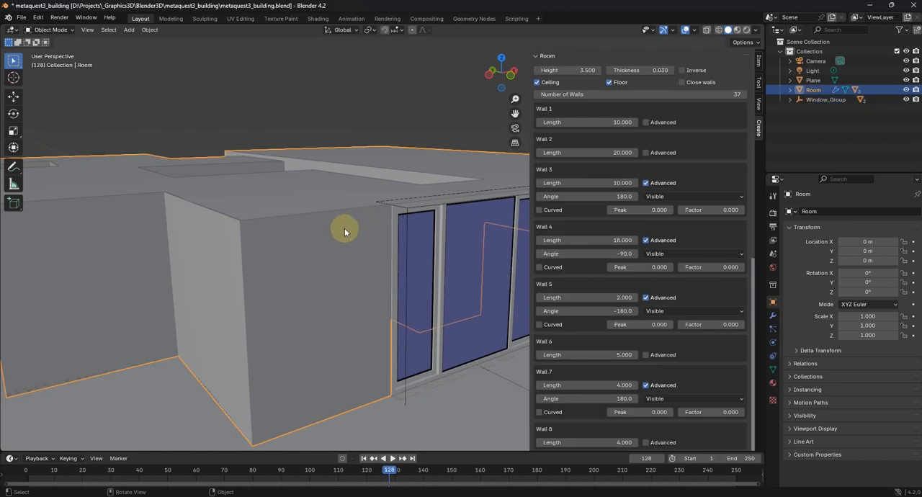
pyautogui.moveTo(652, 108)
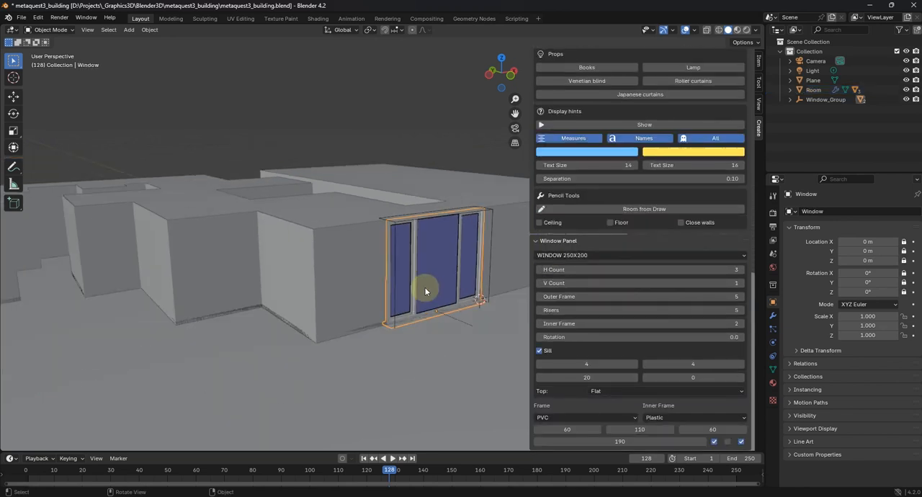
pyautogui.moveTo(425, 292); pyautogui.dragTo(349, 306)
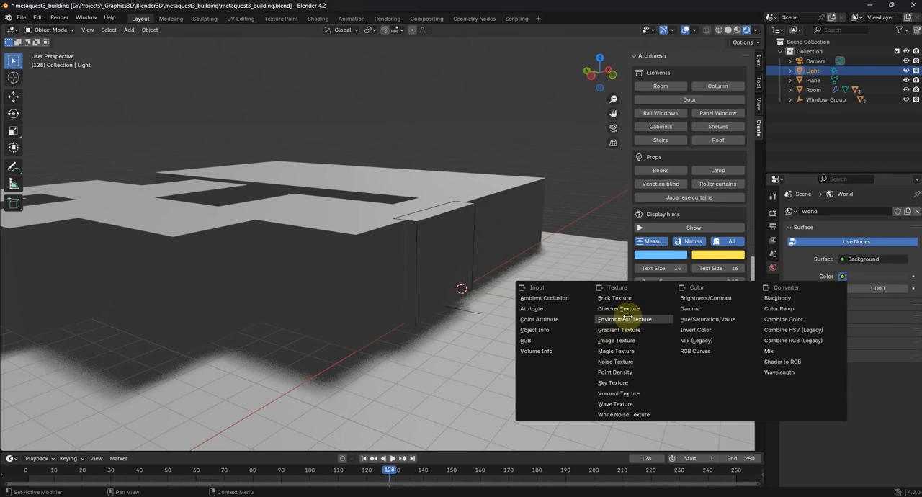
# - Set the world colour to an Environment Texture using sunrise.exr
pyautogui.click(624, 319)
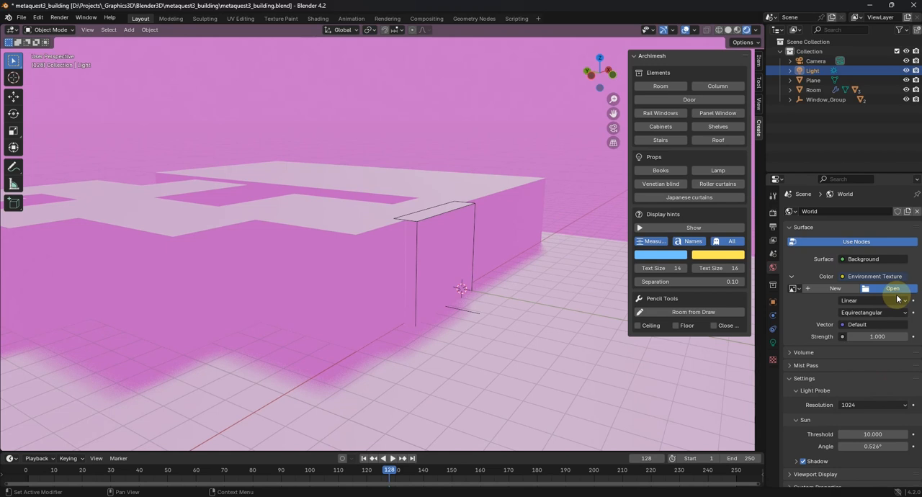
pyautogui.click(894, 289)
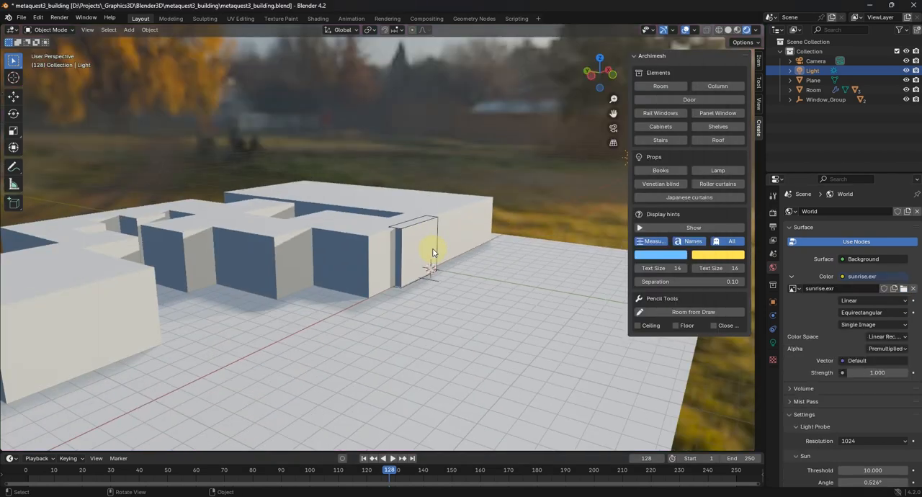
pyautogui.moveTo(433, 253); pyautogui.dragTo(353, 317)
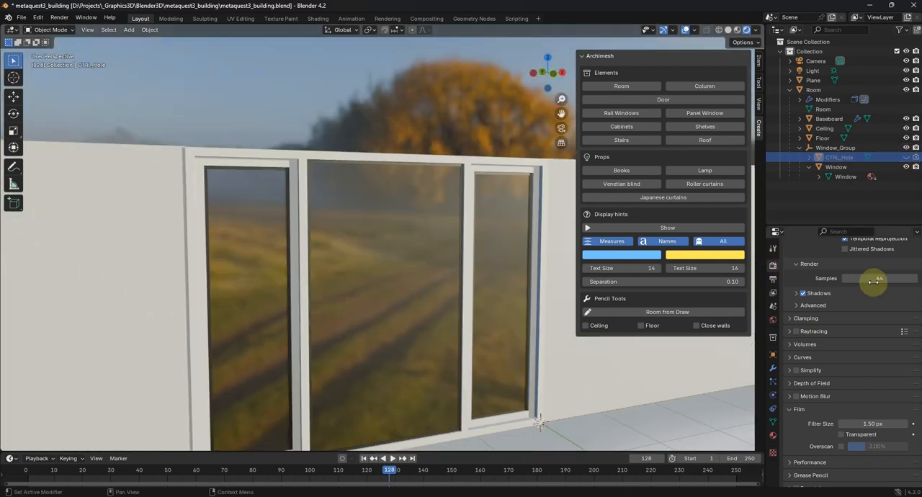
# - Switch the render engine to Cycles with GPU Compute
pyautogui.click(886, 264)
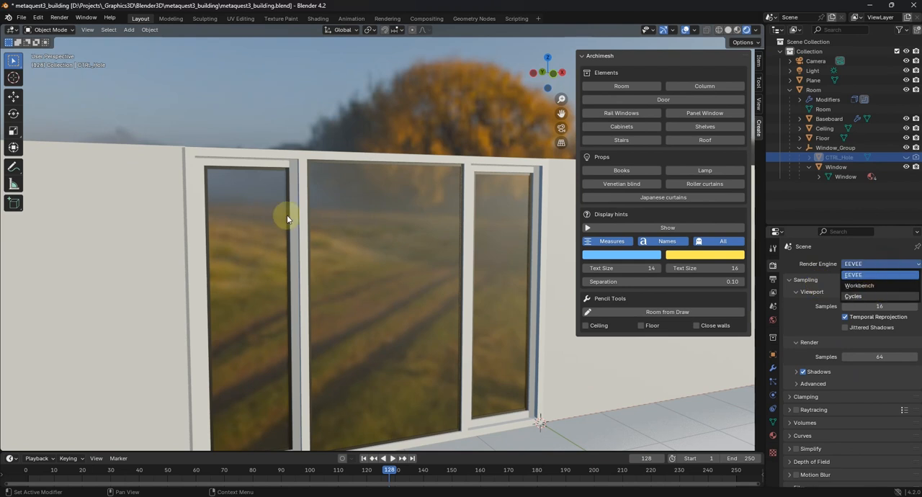
pyautogui.click(855, 296)
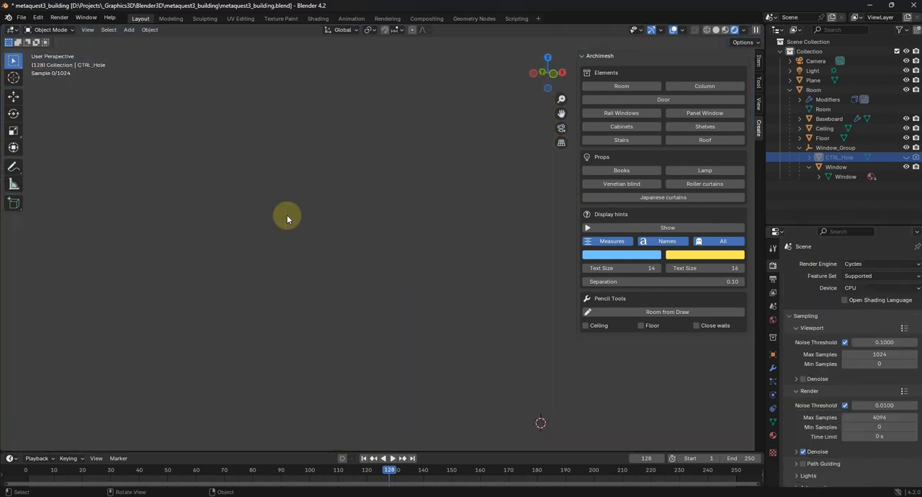
pyautogui.click(719, 30)
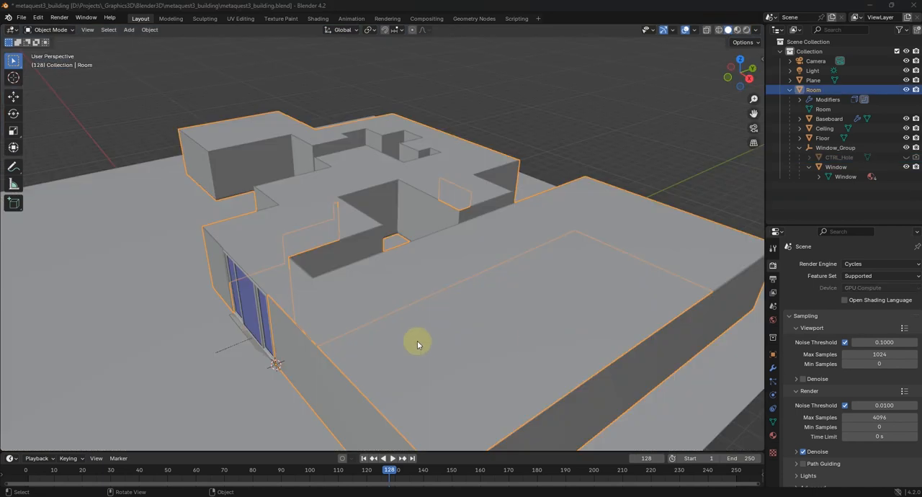
# - Orbit to the long side wall and place the 3D cursor on it
pyautogui.moveTo(418, 346); pyautogui.dragTo(418, 368)
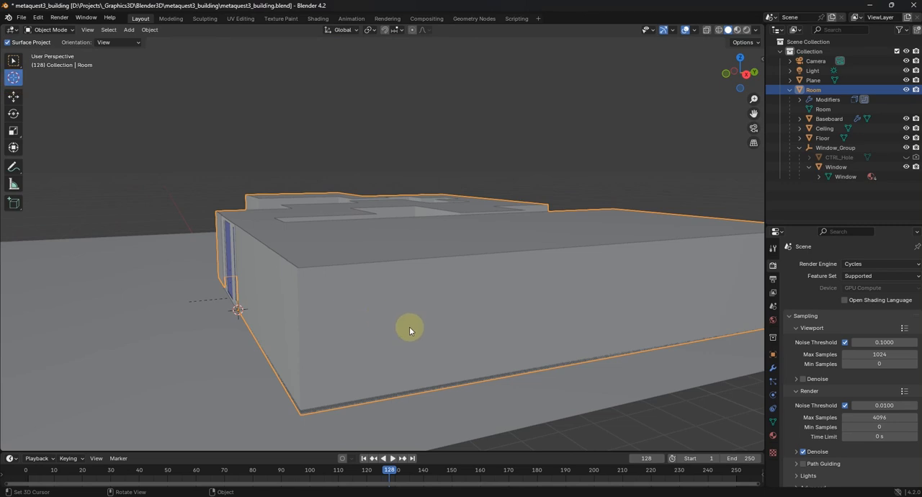
pyautogui.click(460, 311)
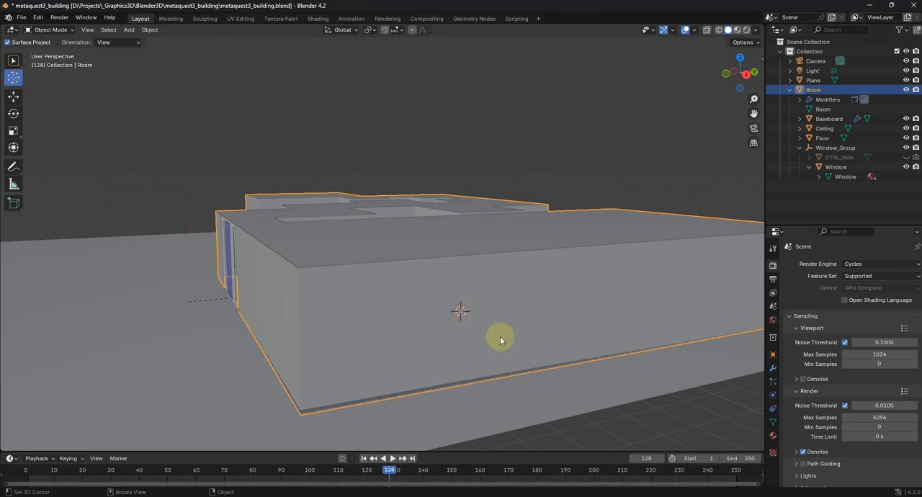
pyautogui.moveTo(610, 248)
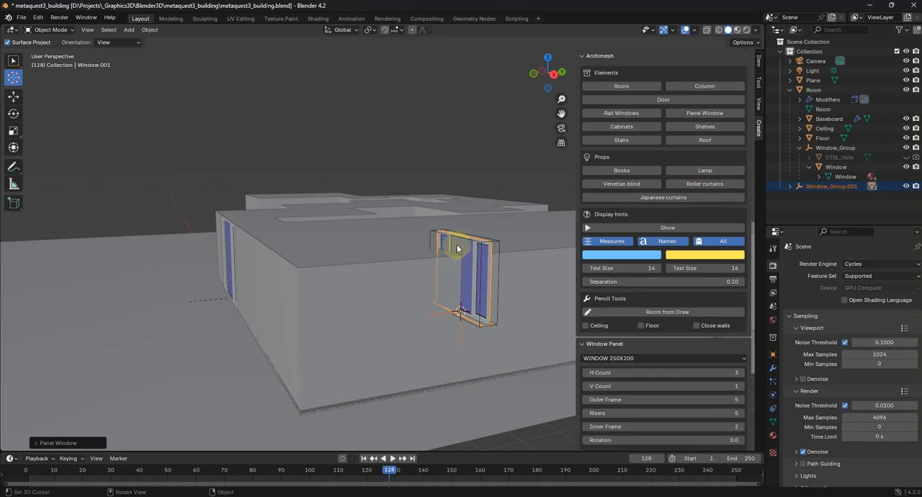
pyautogui.moveTo(448, 207)
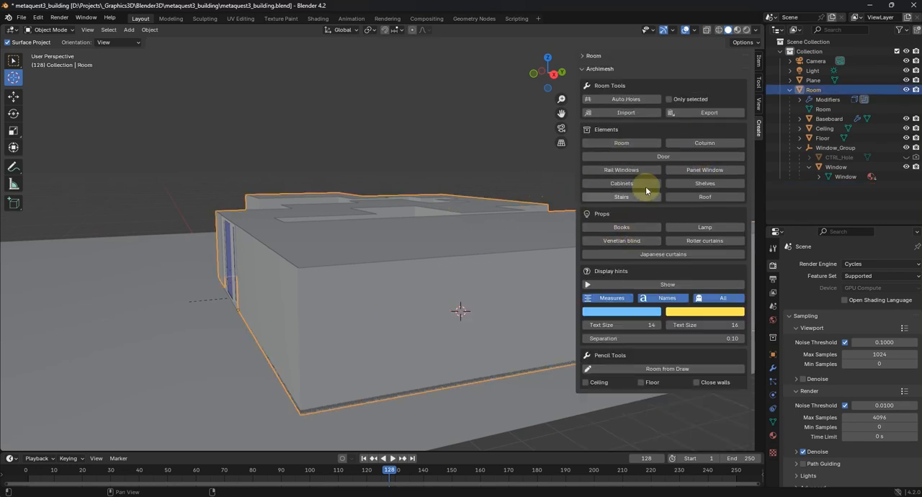
# - Add an Archimesh rail window at the cursor, sized 2 m wide by 2 m tall, without a blind
pyautogui.click(621, 169)
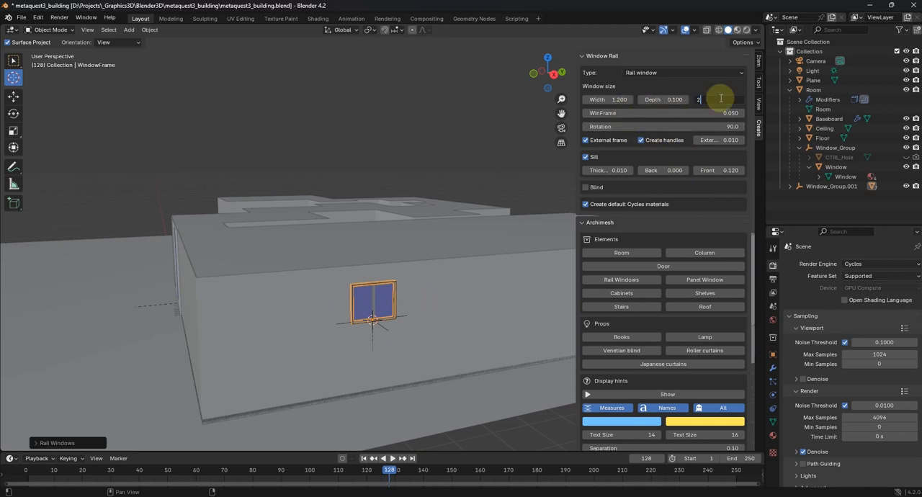
pyautogui.write('2.000')
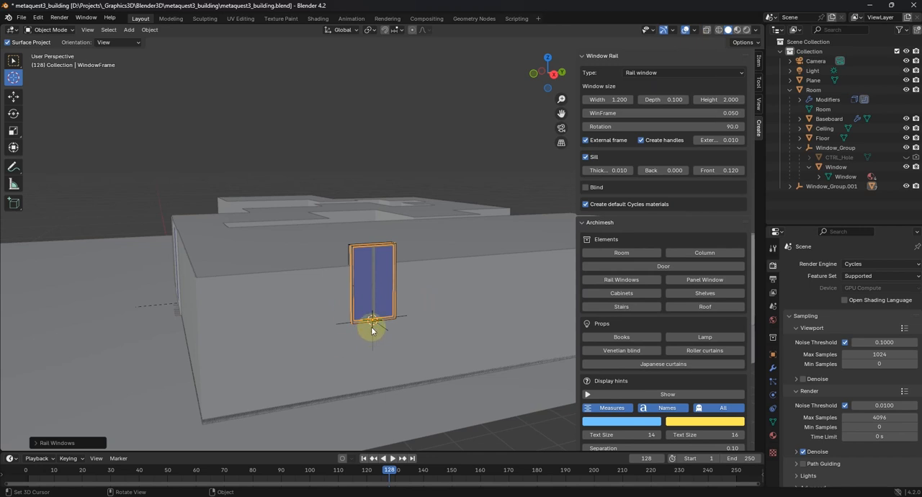
pyautogui.moveTo(353, 307)
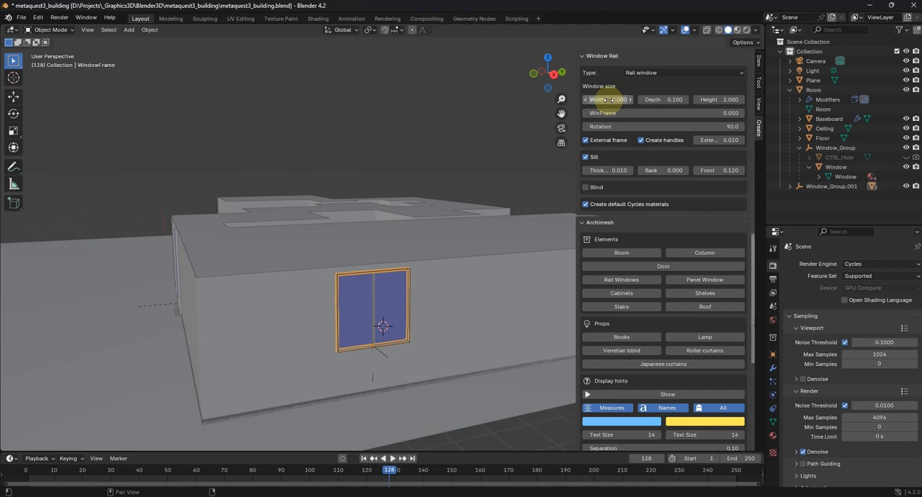
pyautogui.moveTo(651, 99)
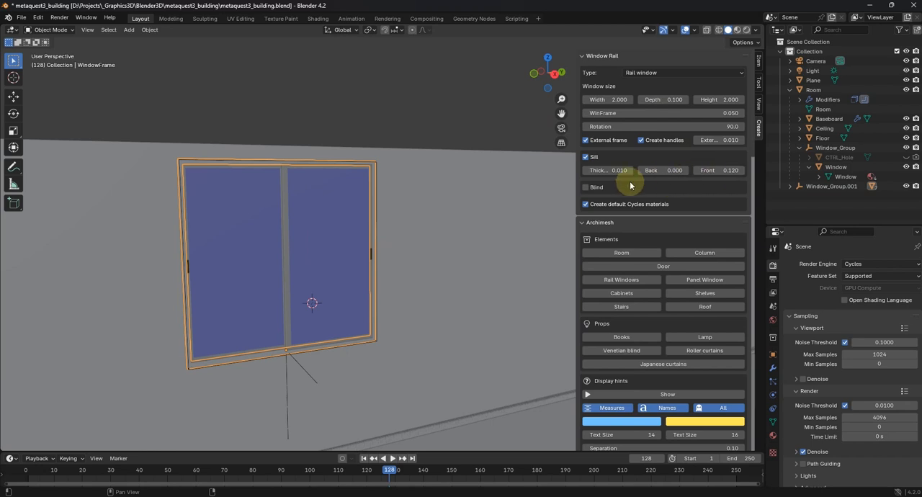
pyautogui.click(586, 188)
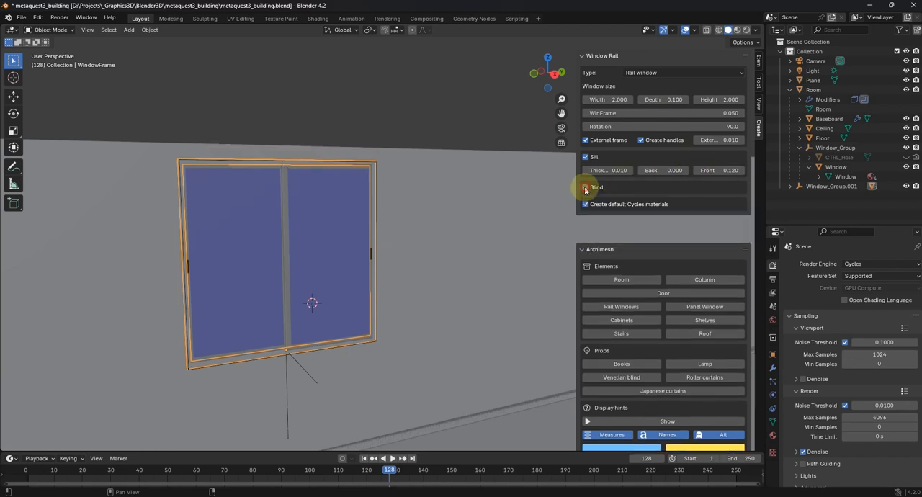
pyautogui.click(585, 187)
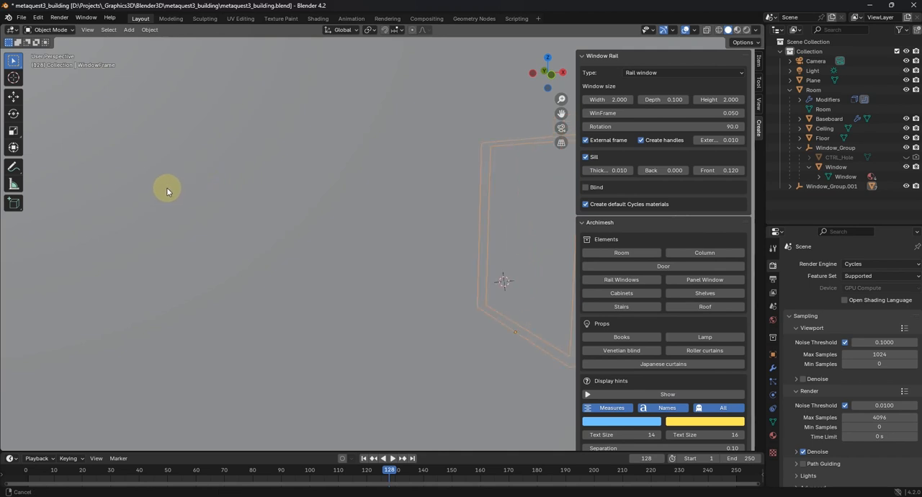
# - Add panel window Window_Group.002 with the 250x200 preset beside the rail window
pyautogui.moveTo(166, 192); pyautogui.dragTo(238, 190)
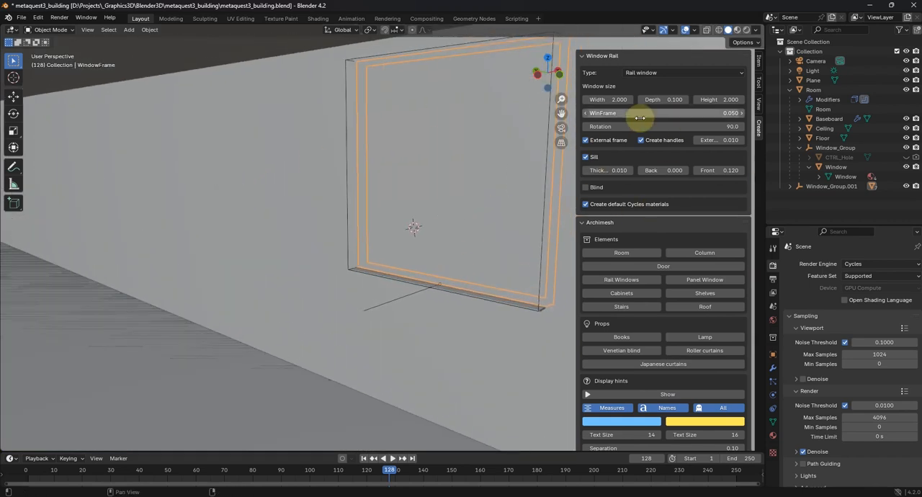
pyautogui.click(586, 188)
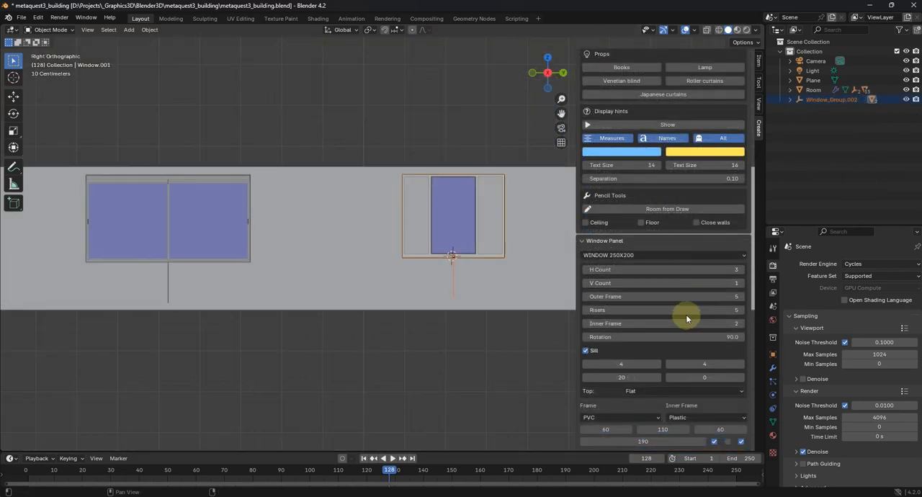
pyautogui.moveTo(685, 409)
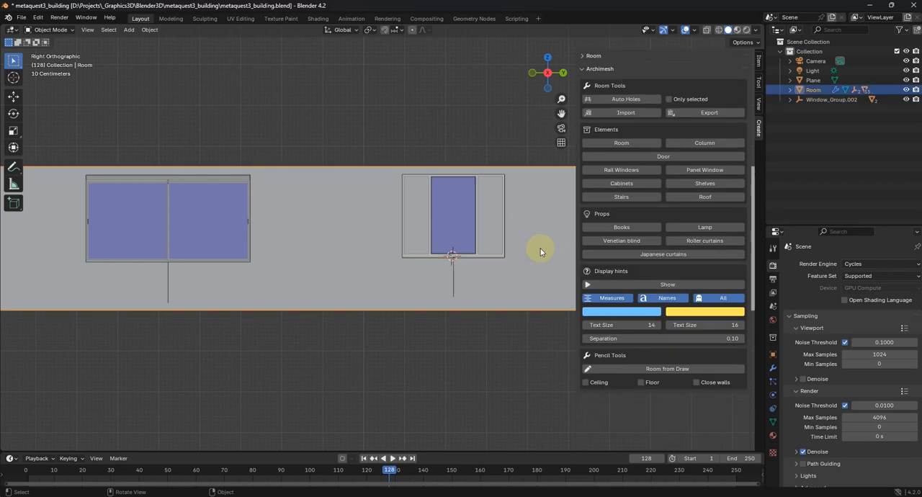
pyautogui.moveTo(669, 237)
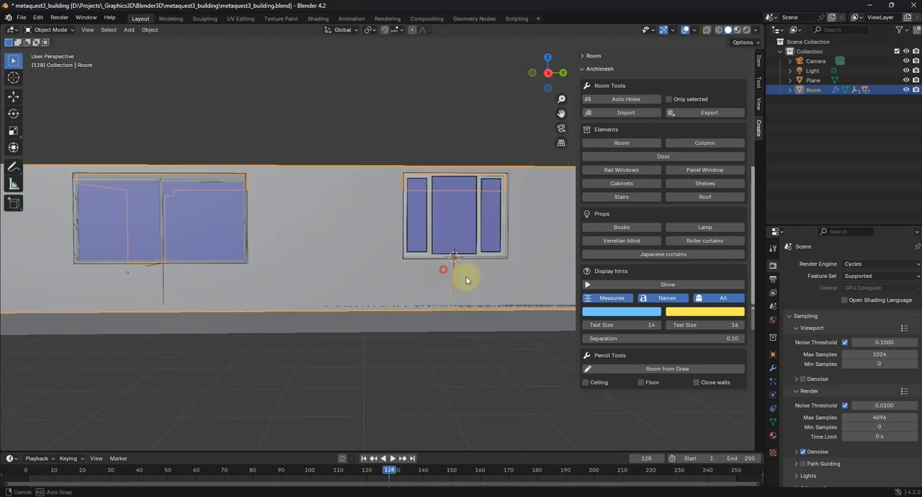
# - Orbit outside the building to check the window openings cut by Auto Holes
pyautogui.moveTo(466, 279); pyautogui.dragTo(487, 251)
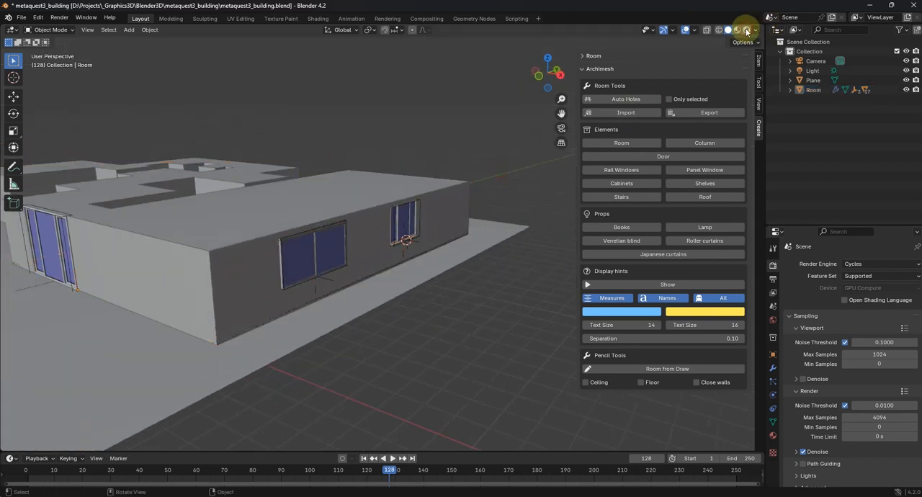
# - Switch the viewport to Rendered shading and move the view inside the dark room
pyautogui.click(741, 30)
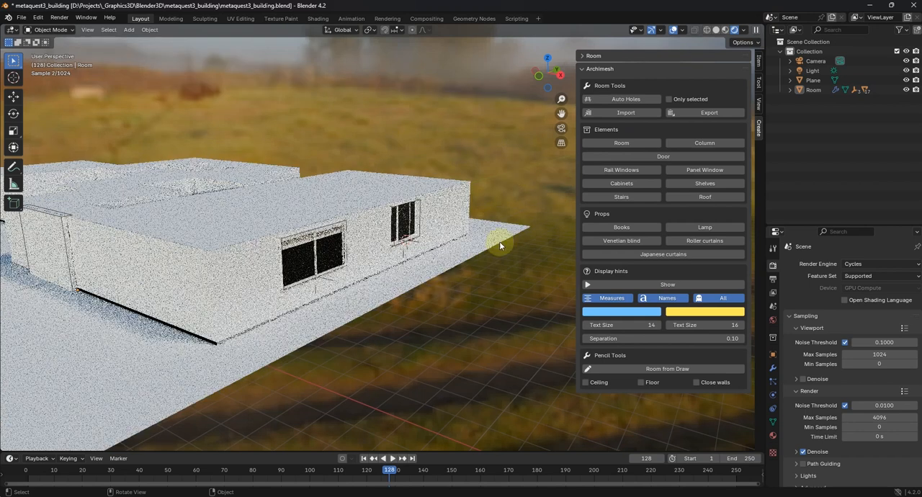
pyautogui.moveTo(501, 245); pyautogui.dragTo(396, 180)
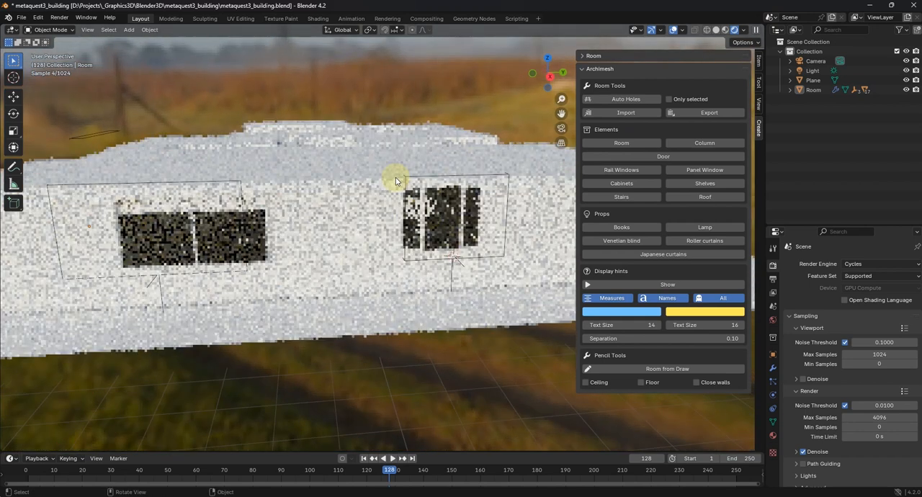
pyautogui.moveTo(396, 180); pyautogui.dragTo(267, 242)
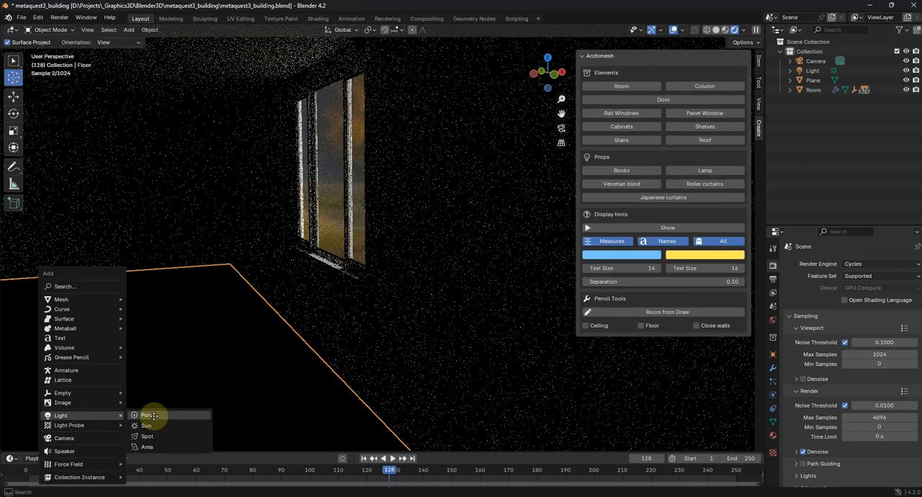
# - Place a 10 W point light inside the room, then view it in solid shading
pyautogui.click(147, 415)
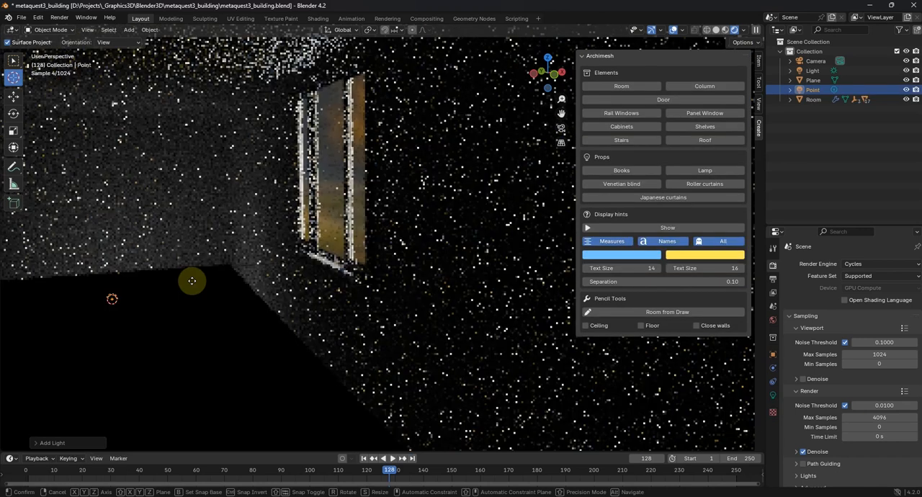
pyautogui.moveTo(193, 281); pyautogui.dragTo(223, 263)
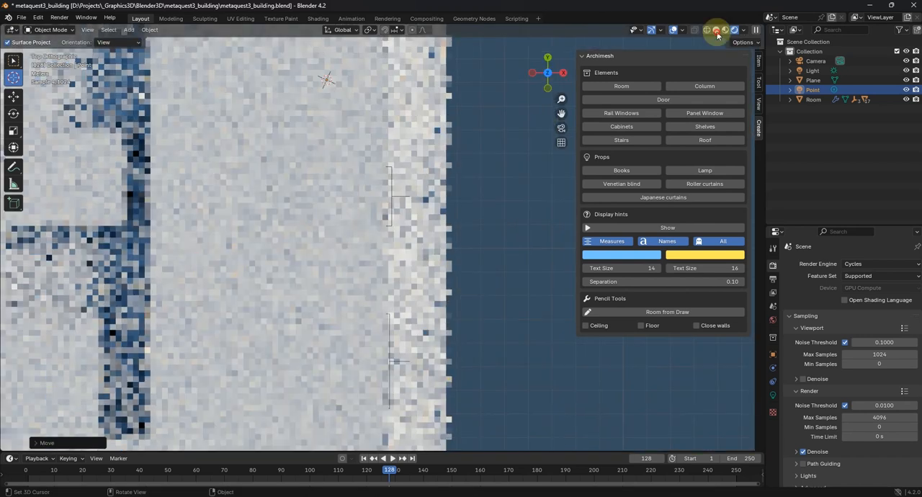
pyautogui.click(716, 30)
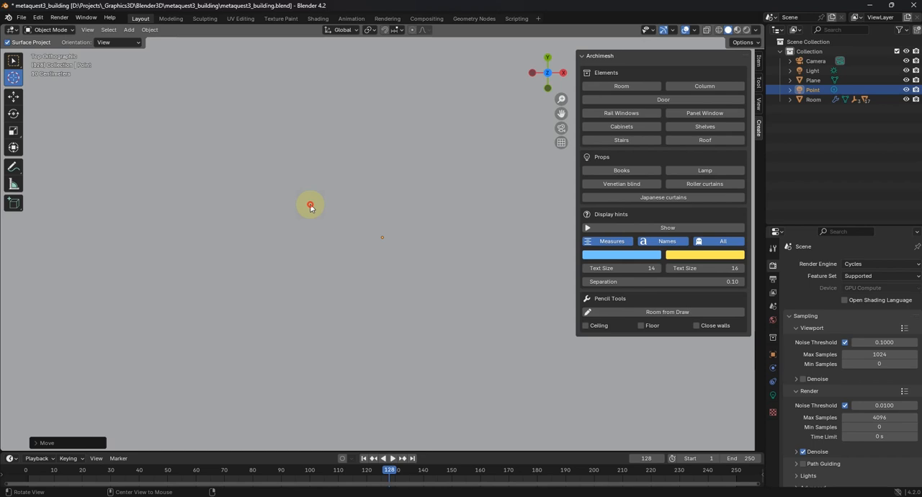
pyautogui.moveTo(310, 206); pyautogui.dragTo(400, 214)
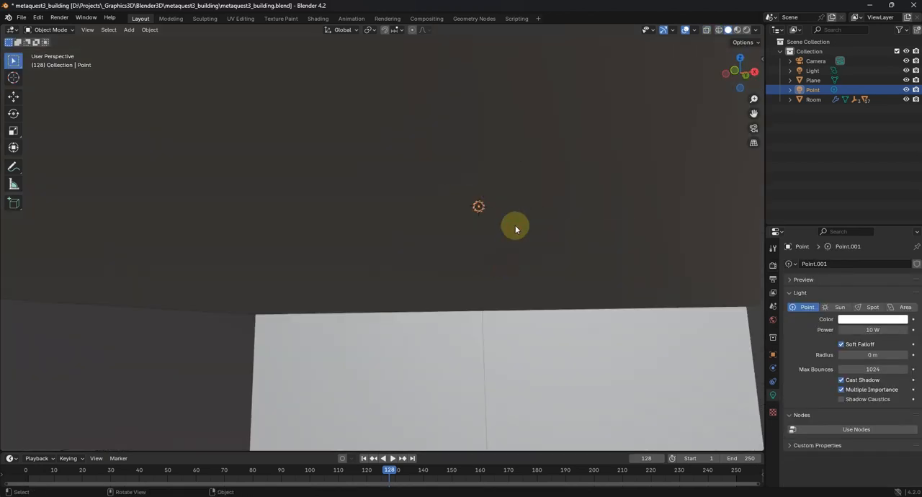
pyautogui.click(128, 30)
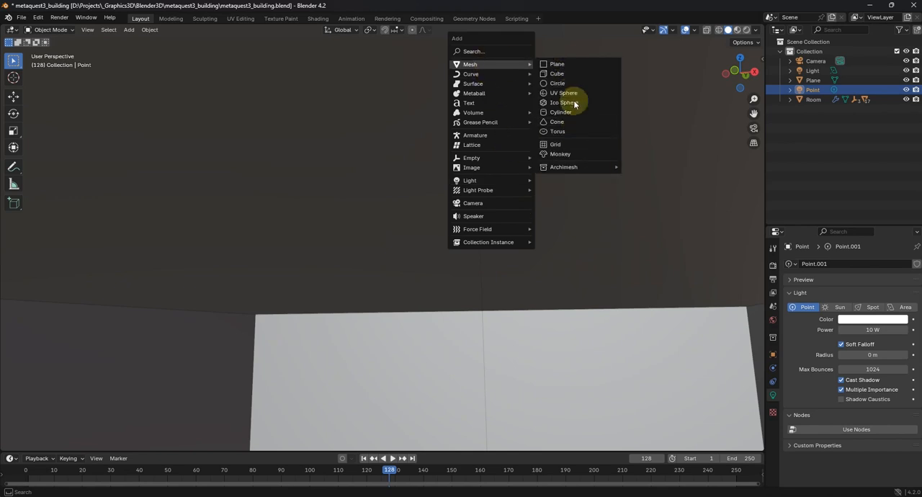
# - Add a UV sphere at the point light and set its radius to 0.05 m
pyautogui.click(563, 93)
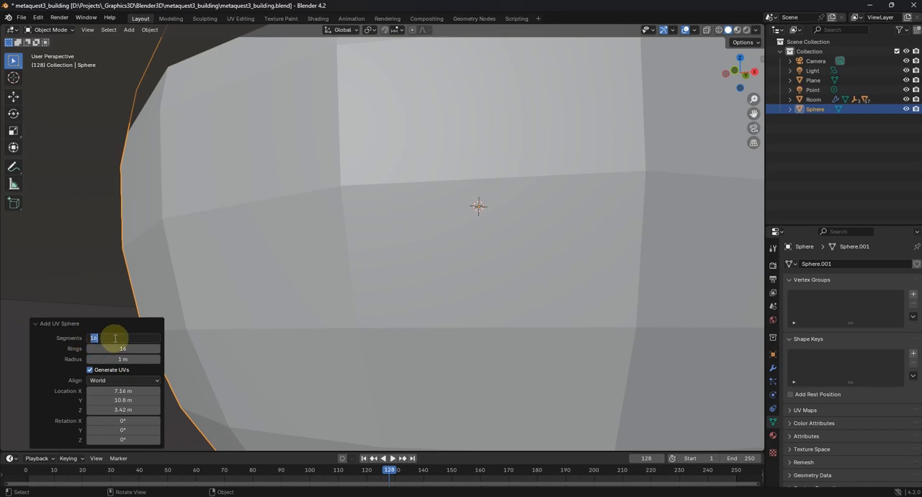
pyautogui.moveTo(497, 296)
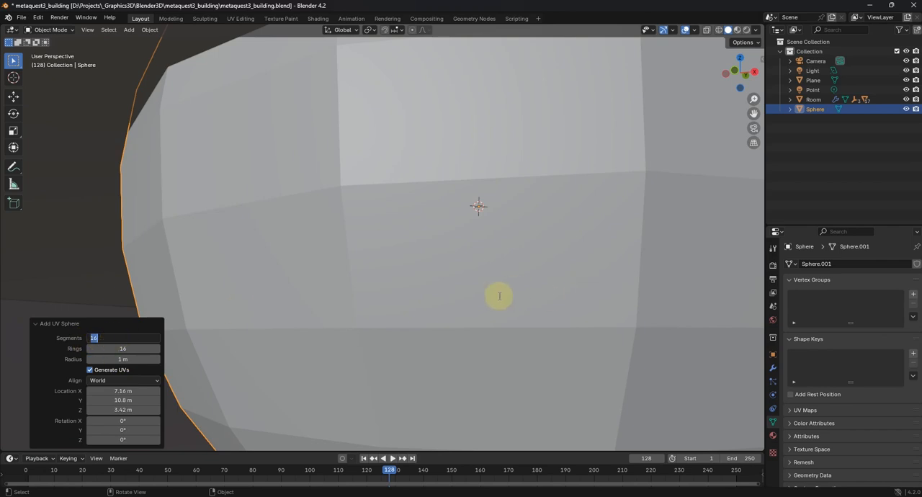
pyautogui.click(122, 359)
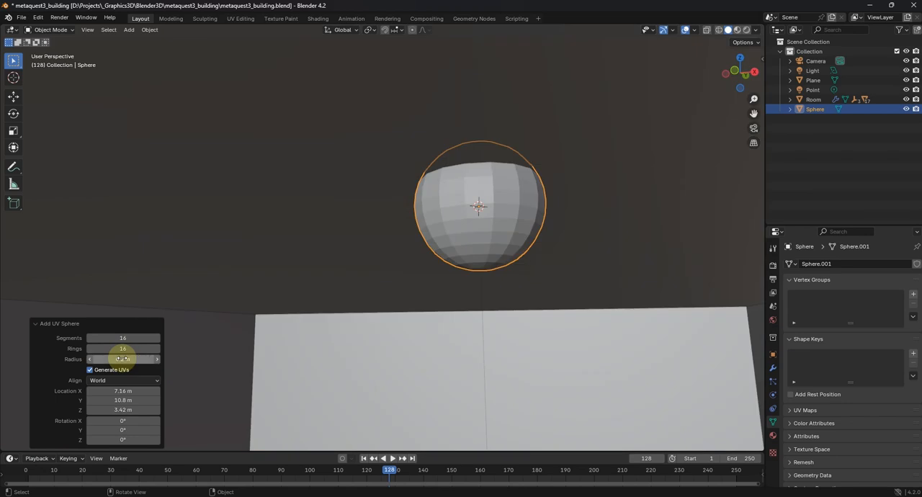
pyautogui.moveTo(123, 359); pyautogui.dragTo(122, 359)
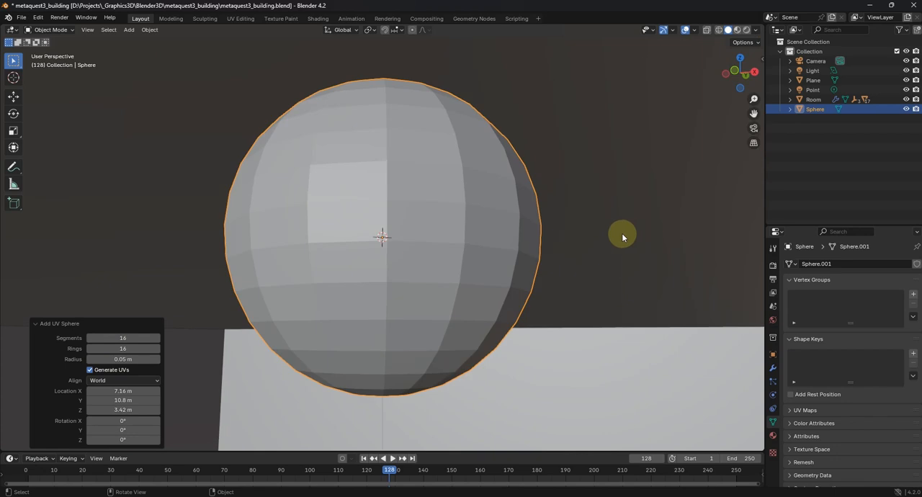
pyautogui.press('Tab')
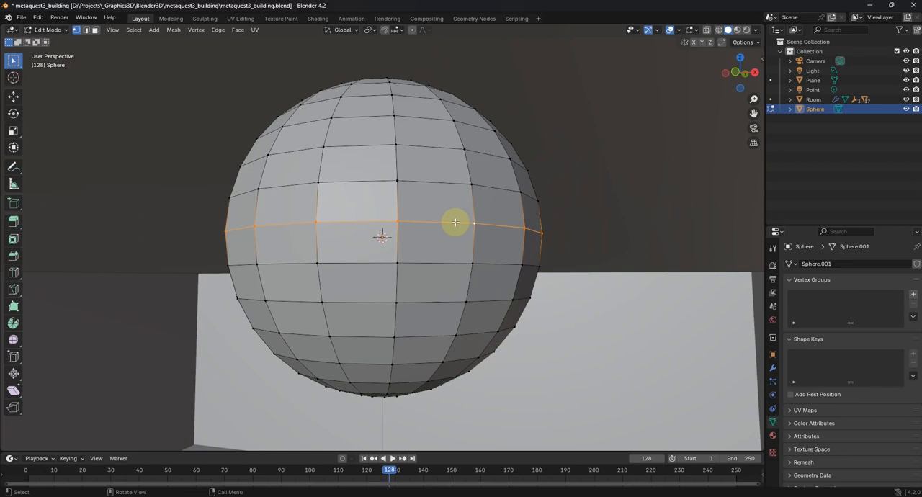
# - Delete the sphere's upper half to leave an open bowl, then return to Object Mode
pyautogui.press('H')
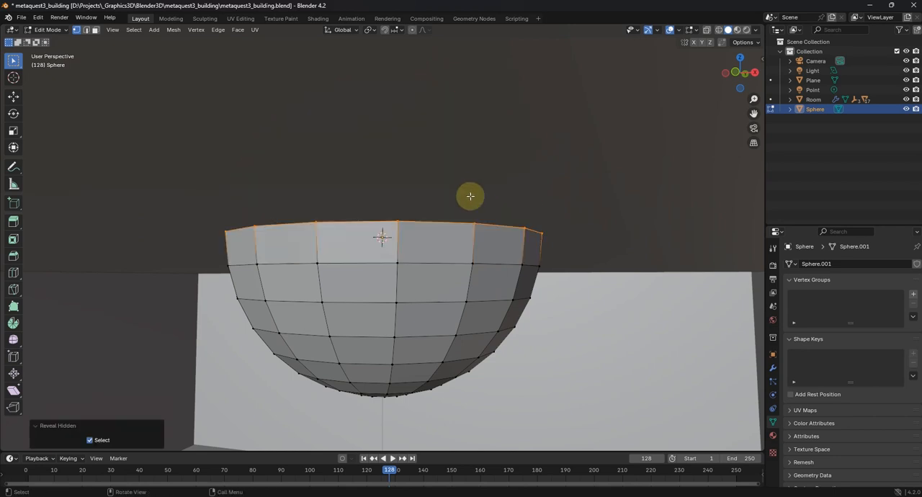
pyautogui.moveTo(470, 196); pyautogui.dragTo(518, 250)
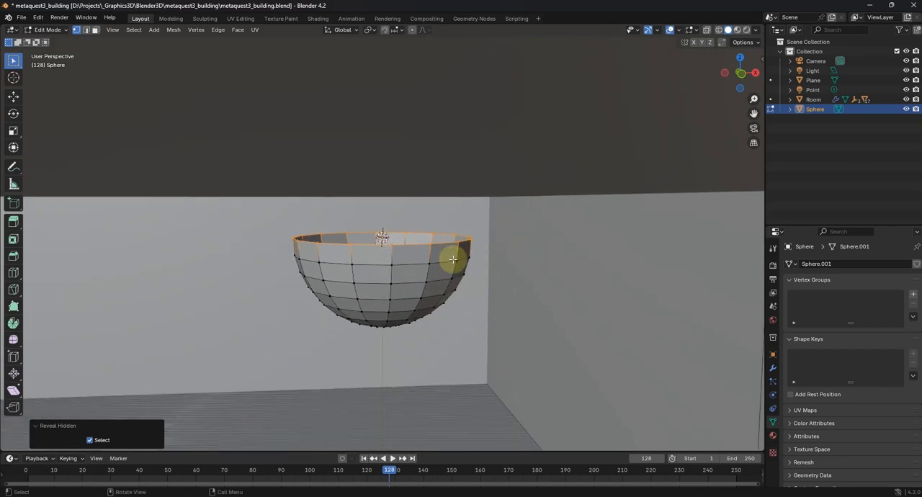
pyautogui.press('Tab')
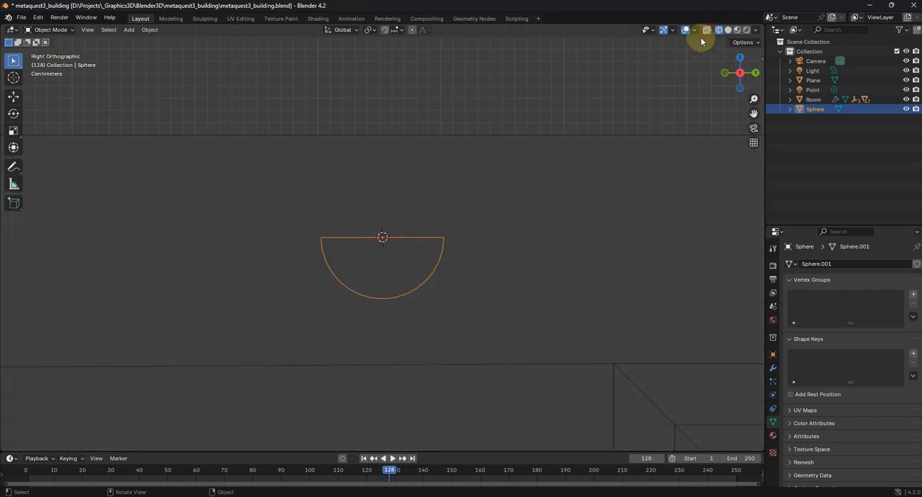
# - In wireframe view, raise the bowl above the light and widen it along X/Y
pyautogui.click(707, 30)
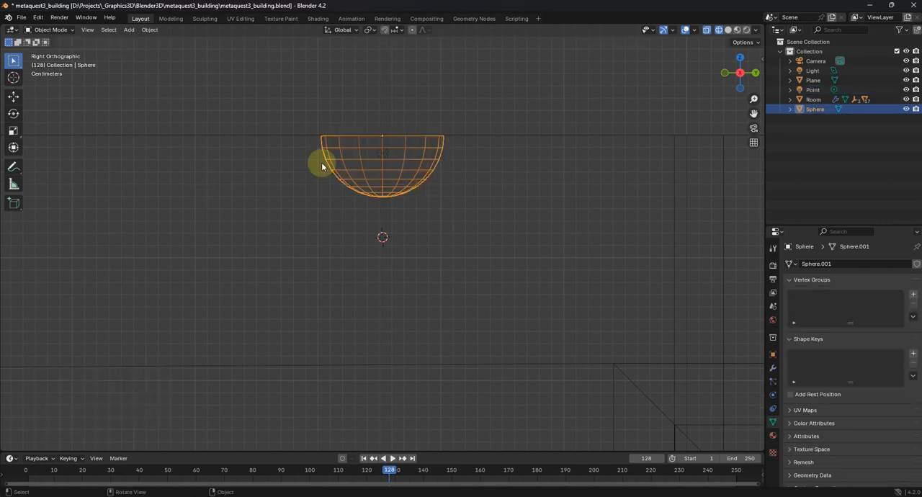
pyautogui.press('Tab')
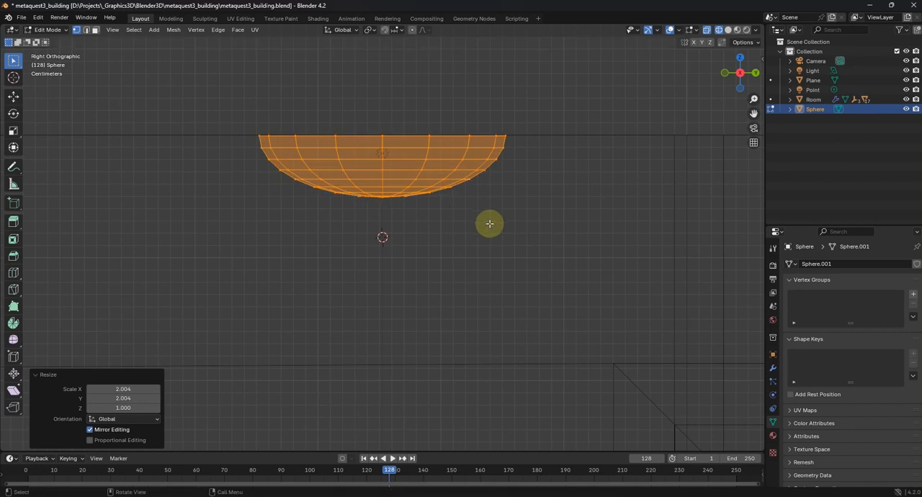
pyautogui.press('Tab')
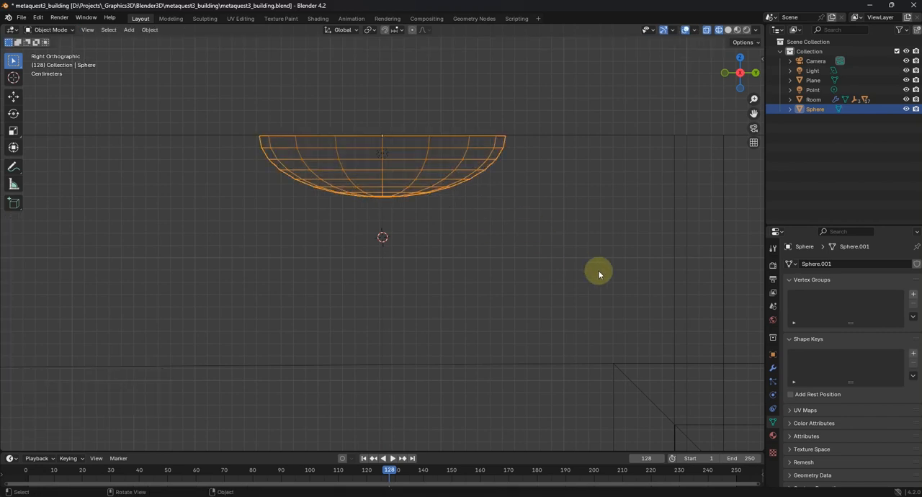
pyautogui.moveTo(590, 279)
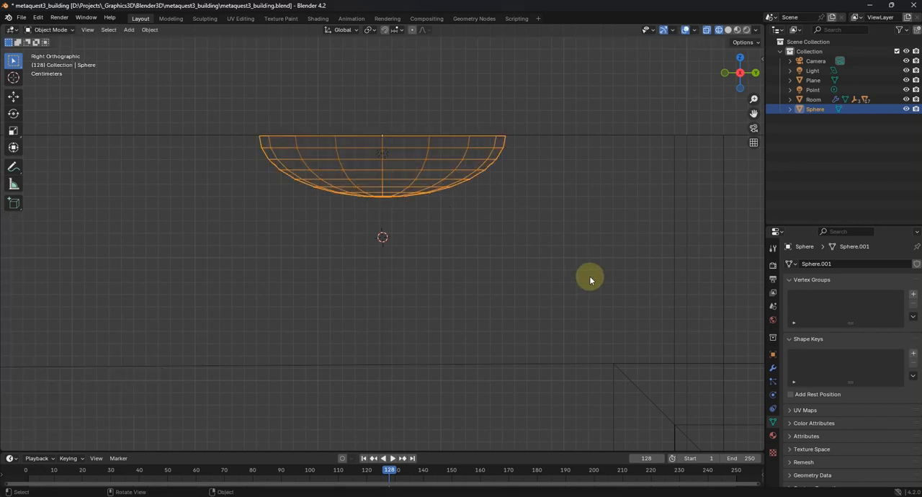
# - Scale the shade down to about 0.6 and apply its transforms
pyautogui.press('s')
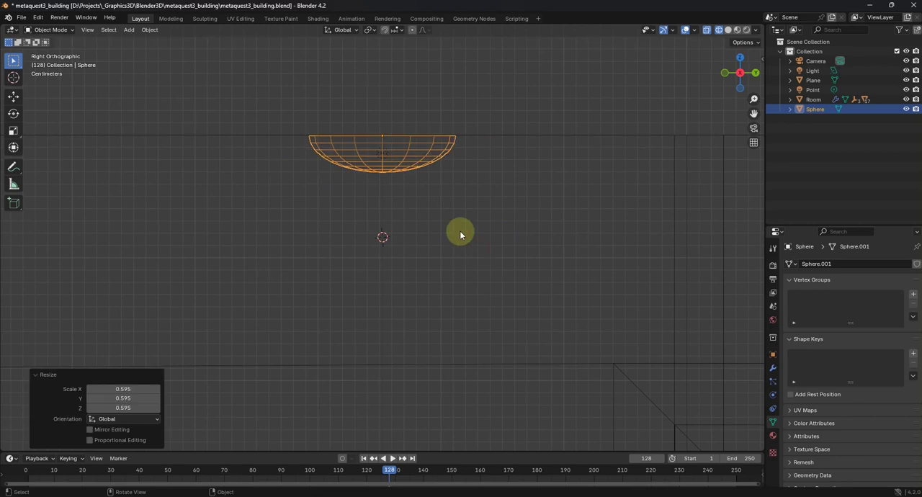
pyautogui.moveTo(461, 234); pyautogui.dragTo(589, 232)
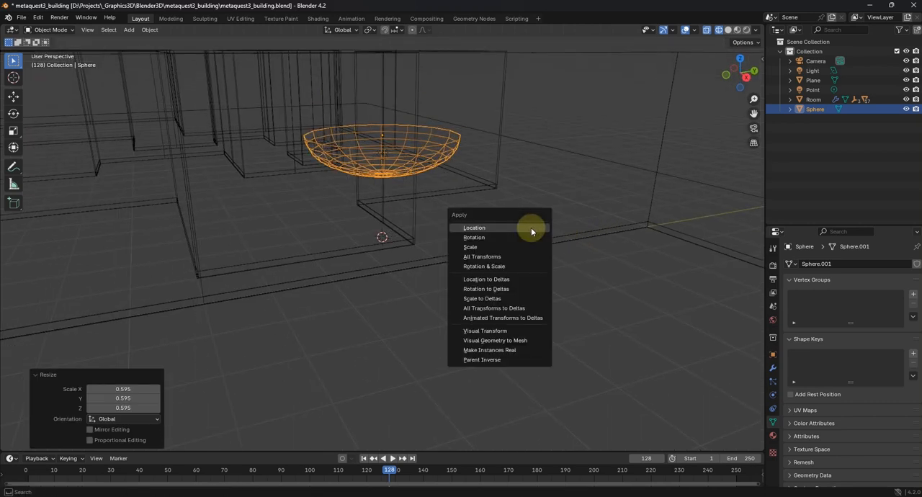
pyautogui.click(474, 227)
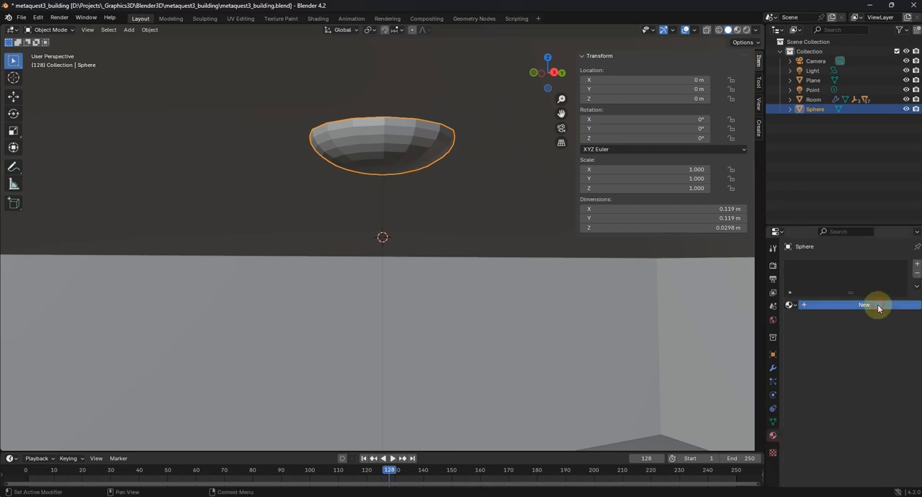
# - Give the shade a new material with alpha near 0.23 and rename the light overhead_light
pyautogui.click(861, 305)
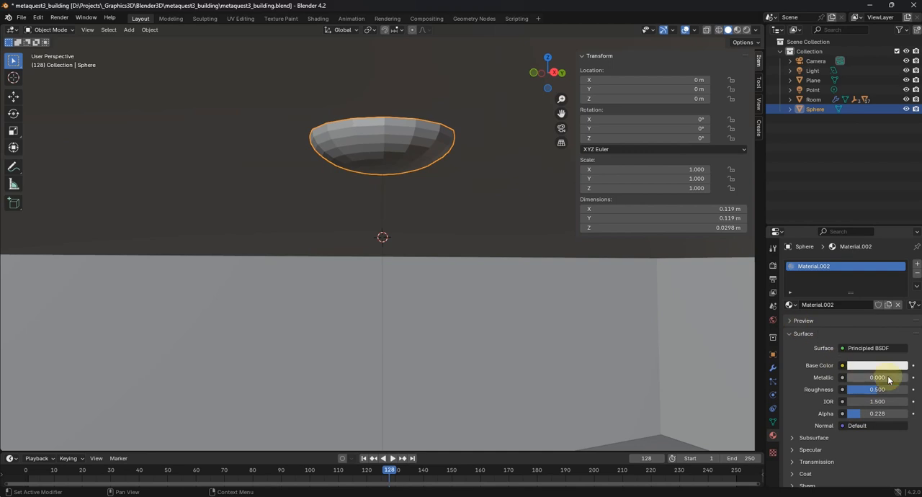
pyautogui.scroll(-3)
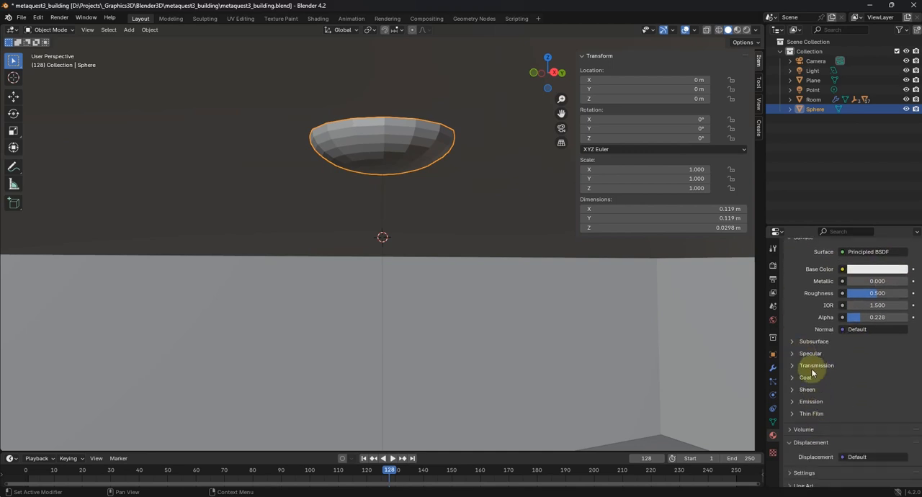
pyautogui.click(816, 365)
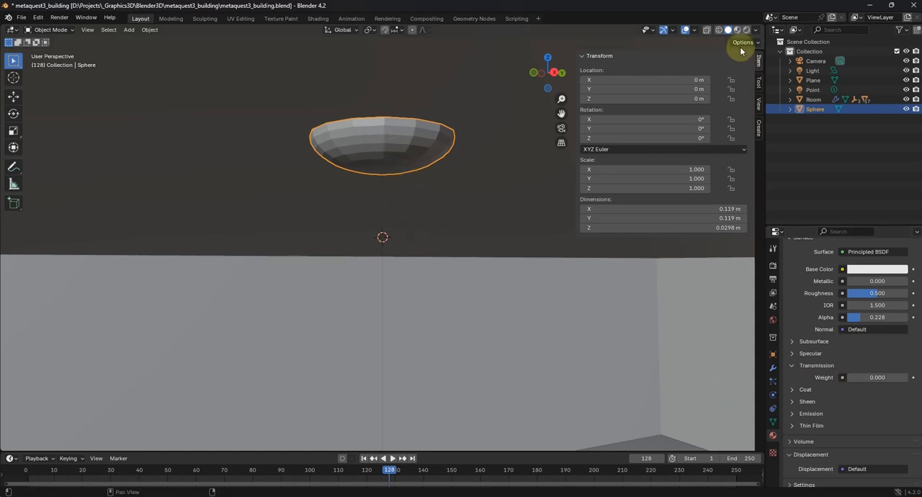
pyautogui.click(739, 30)
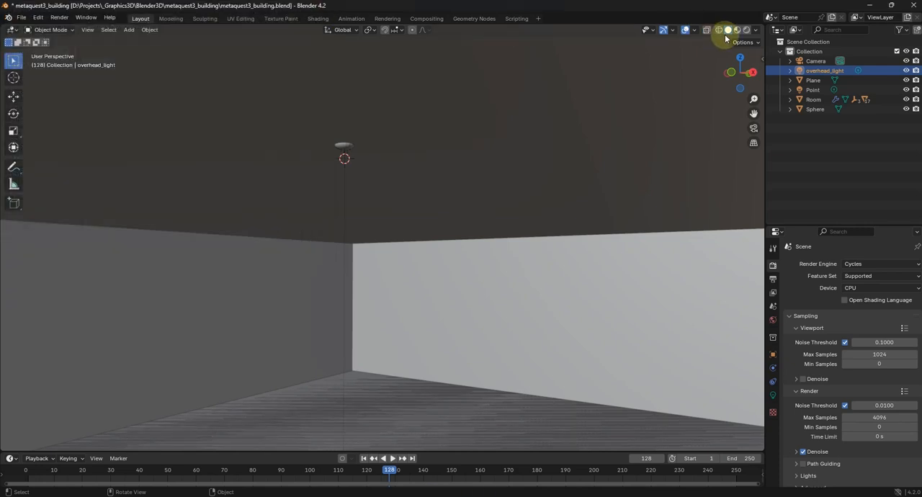
# - Switch to Rendered shading with Cycles on GPU Compute and orbit around the room
pyautogui.click(732, 29)
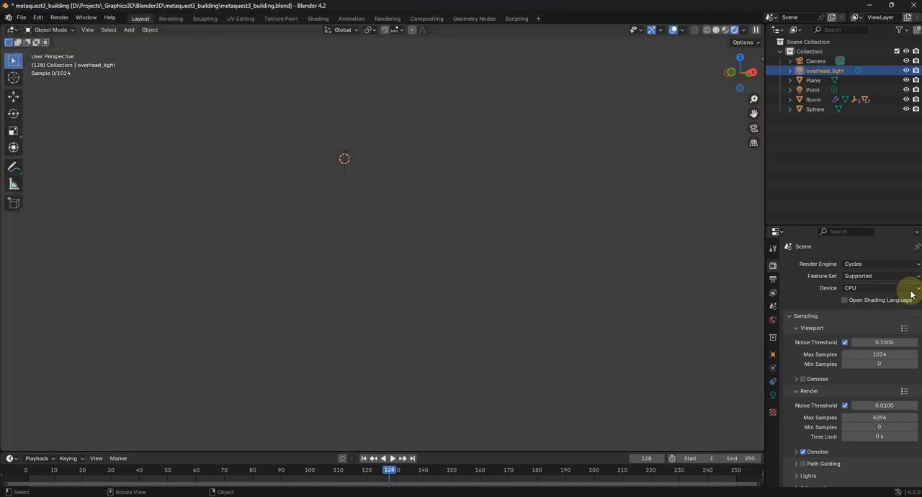
pyautogui.click(879, 288)
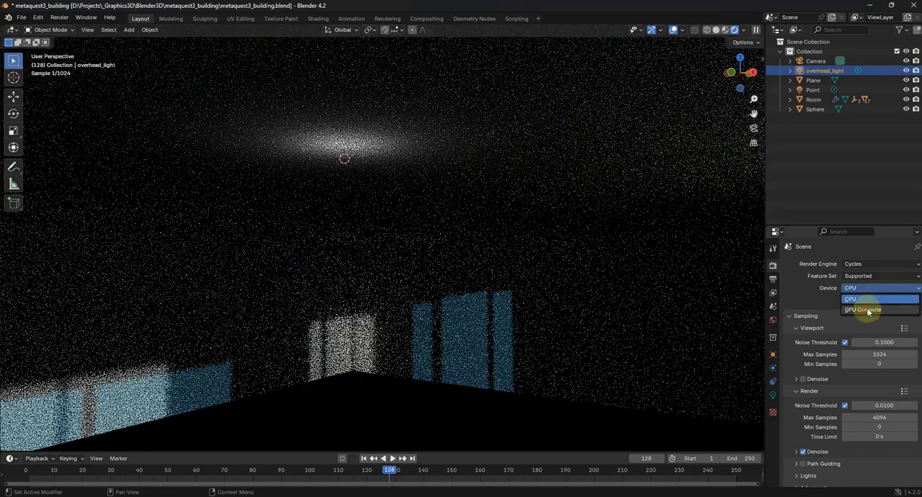
pyautogui.click(864, 309)
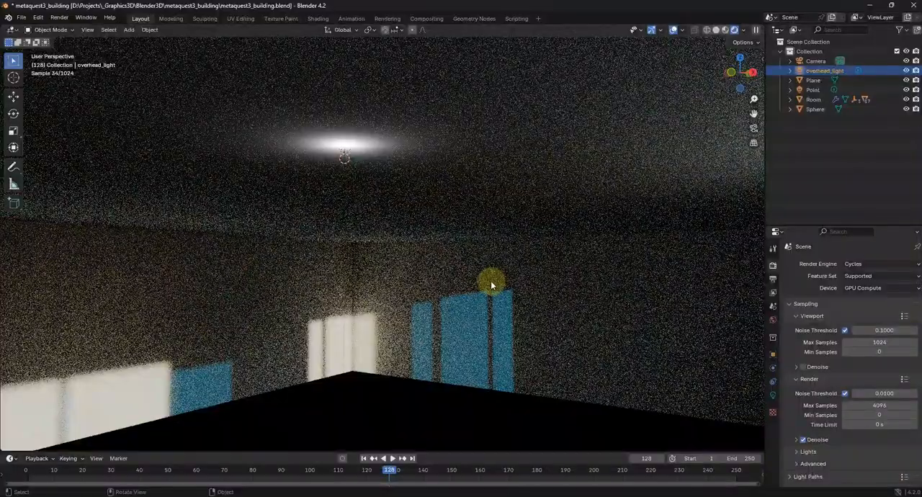
pyautogui.moveTo(492, 285); pyautogui.dragTo(533, 289)
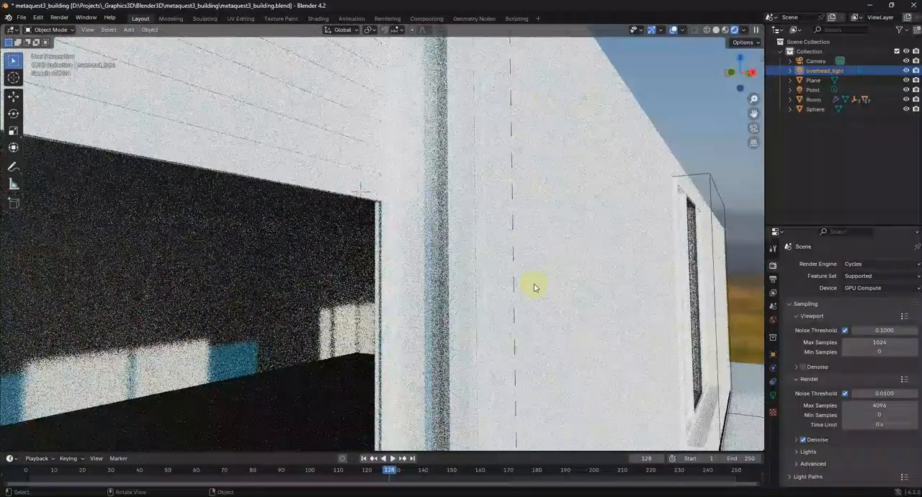
pyautogui.moveTo(533, 288); pyautogui.dragTo(457, 331)
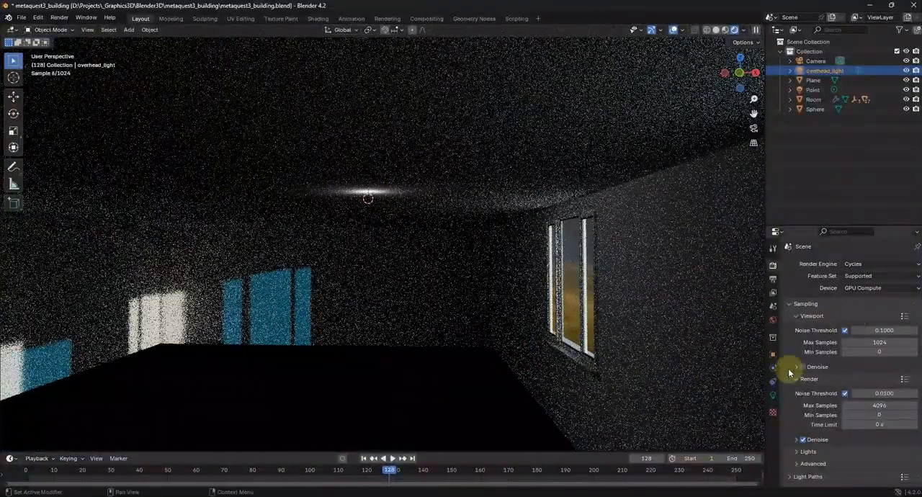
# - Turn off Cast Shadow in overhead_light's Object Data properties
pyautogui.click(773, 369)
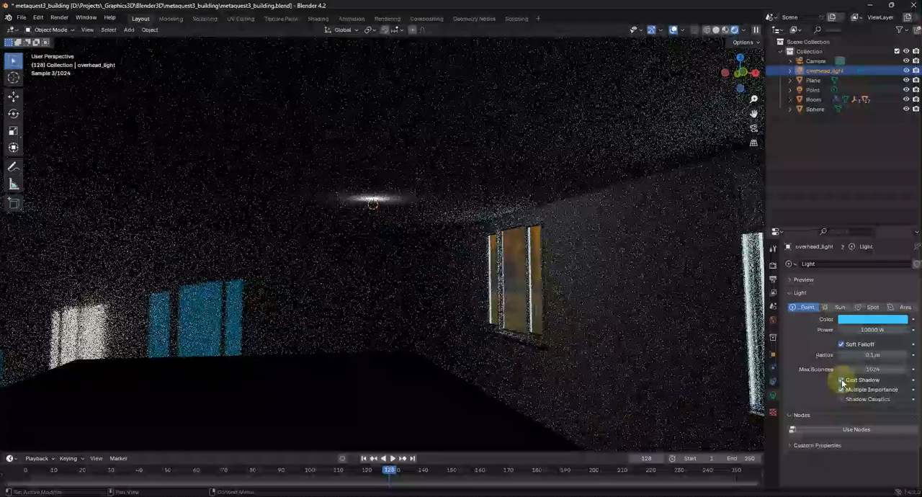
pyautogui.click(840, 380)
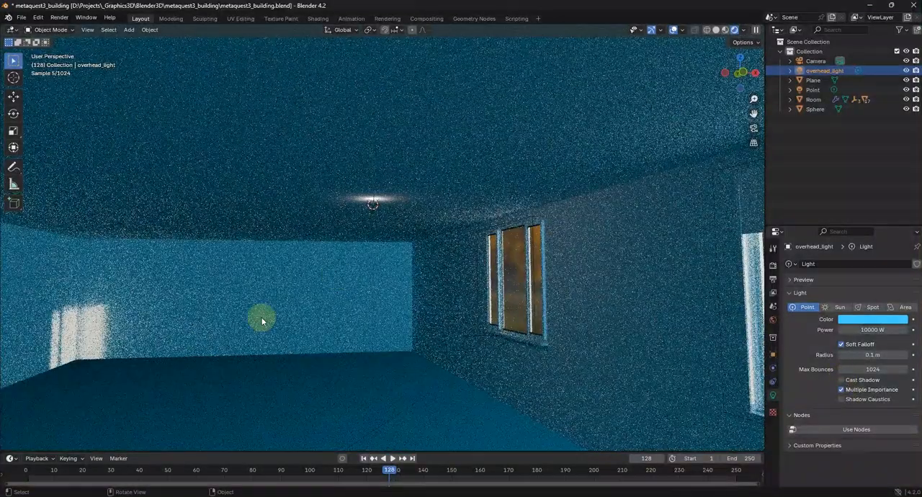